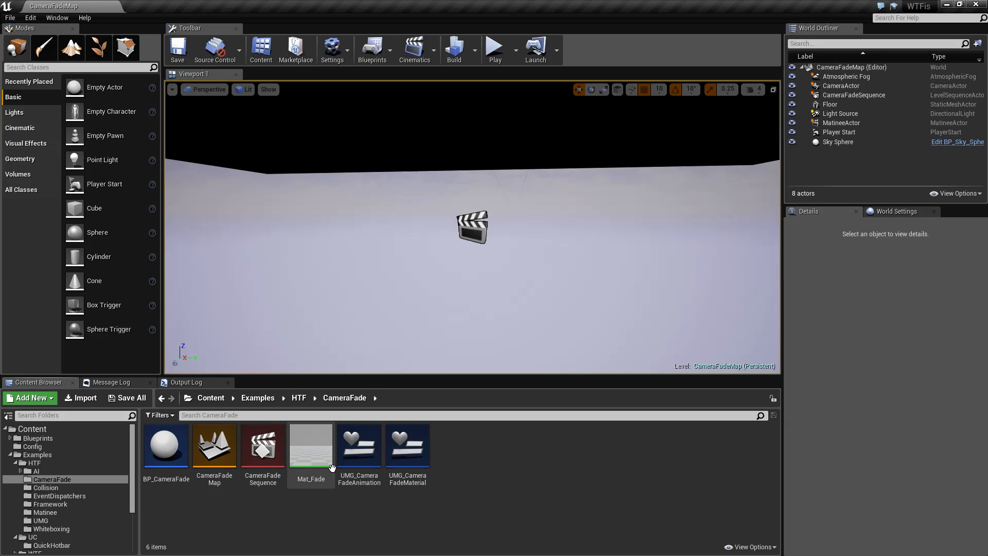
pyautogui.moveTo(415, 50)
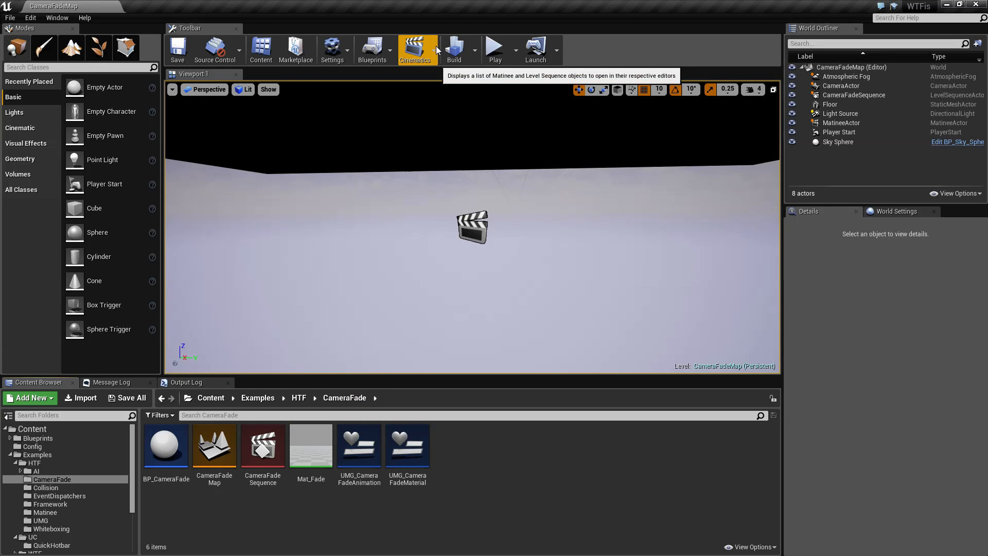
# Open MatineeActor from the Cinematics list and keep it in the legacy Matinee editor
pyautogui.click(415, 50)
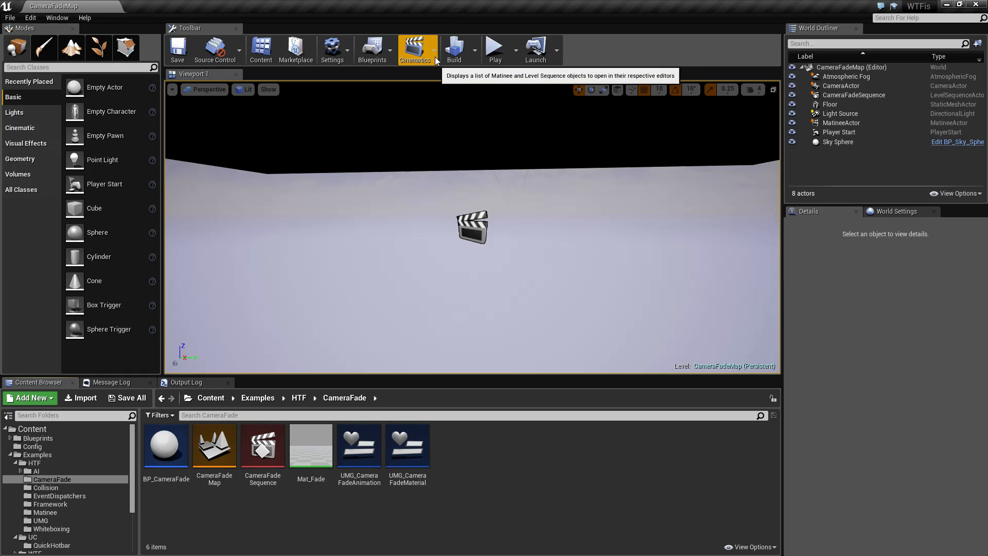
pyautogui.moveTo(434, 47)
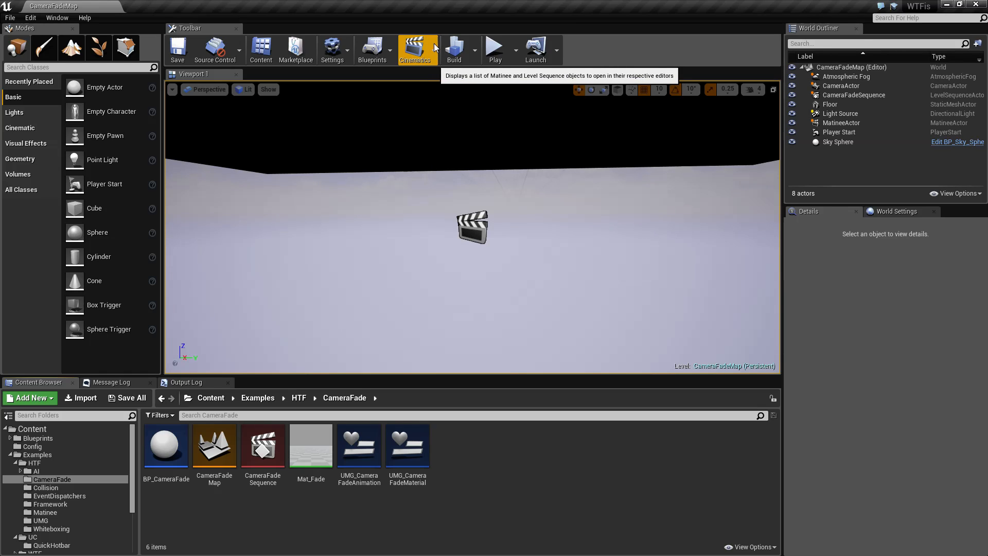
pyautogui.moveTo(442, 18)
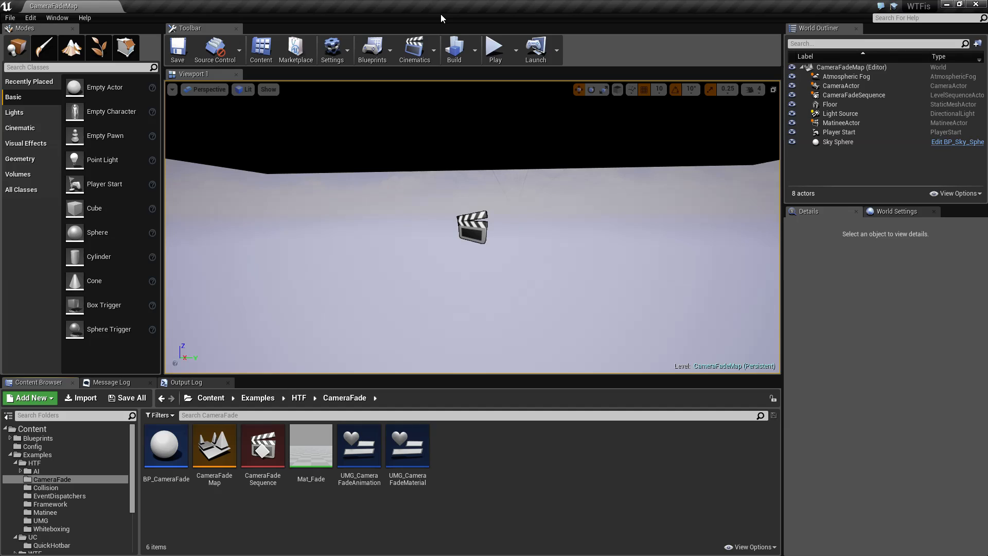
pyautogui.moveTo(414, 50)
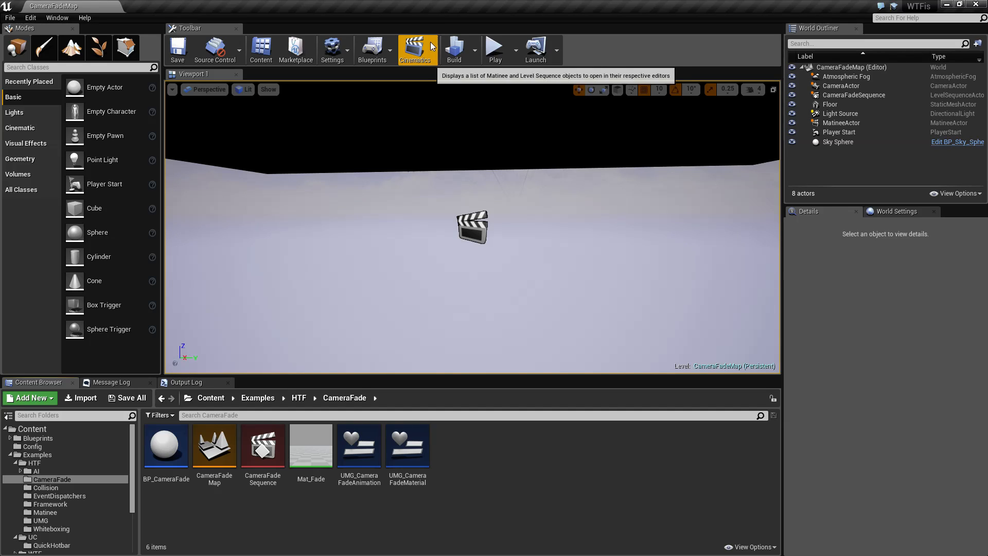
pyautogui.click(415, 49)
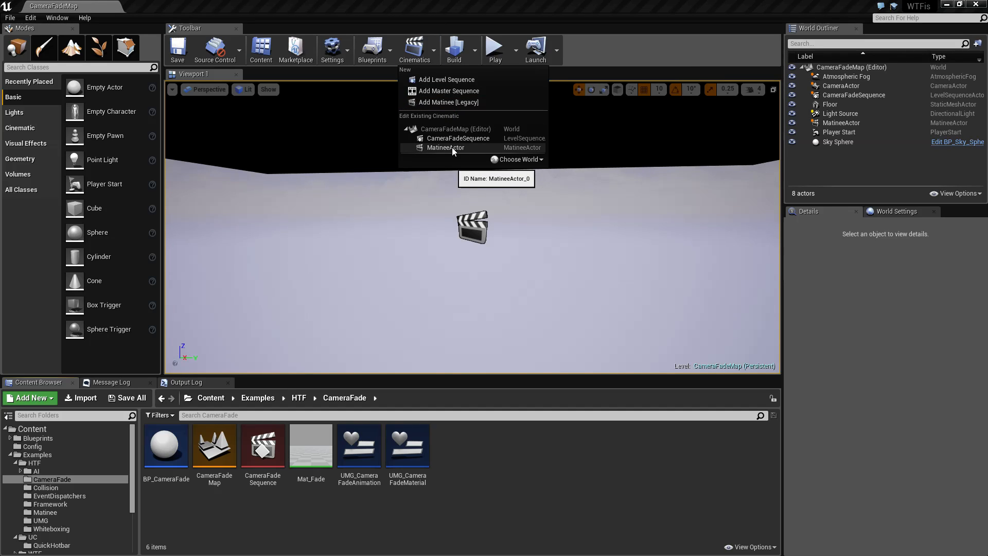
pyautogui.click(446, 148)
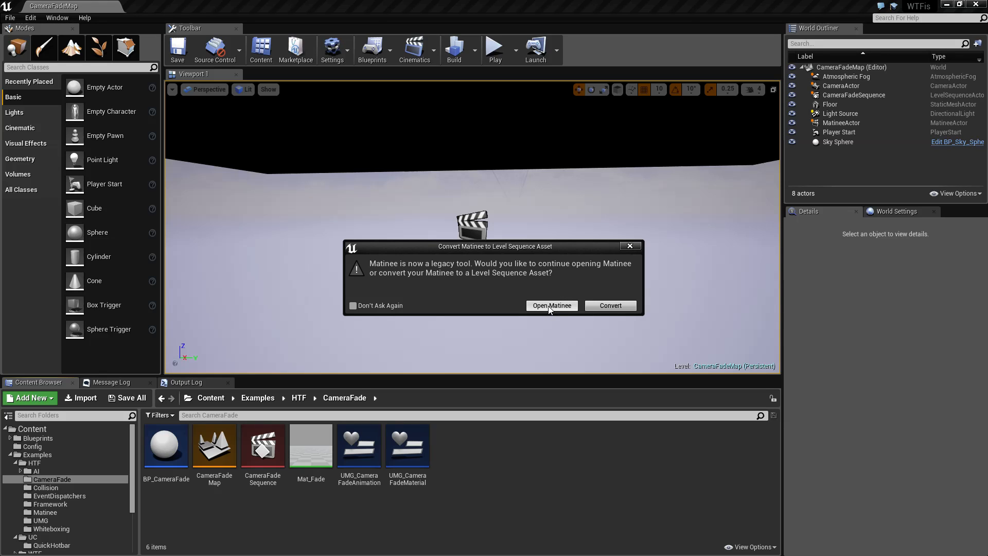
pyautogui.click(550, 305)
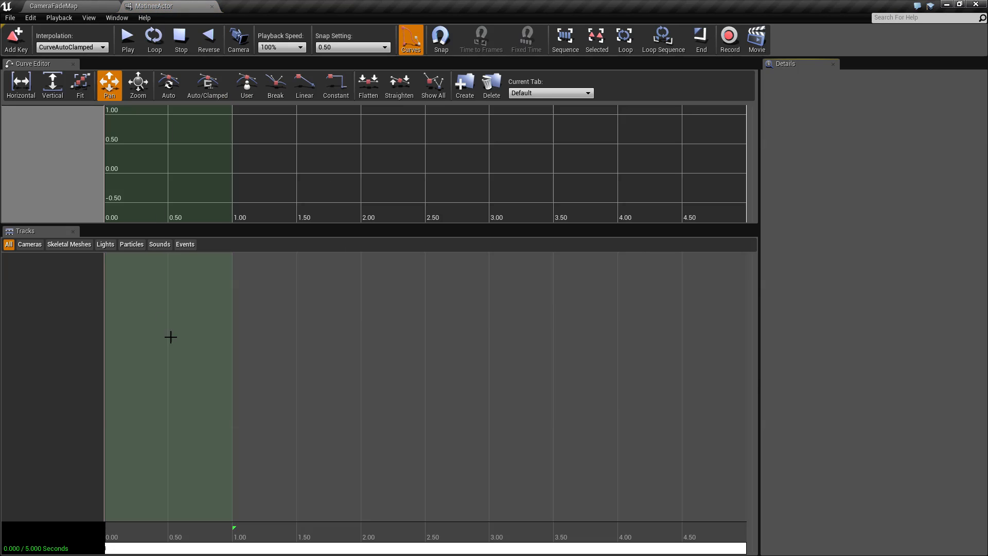
pyautogui.moveTo(62, 282)
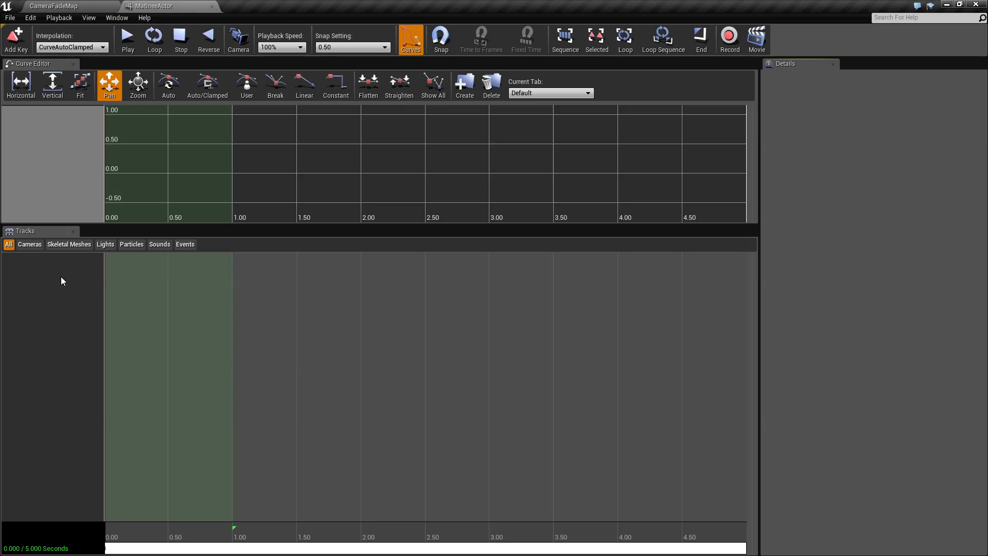
# Add a DirGroup director group, then add a Fade track to it
pyautogui.rightClick(62, 281)
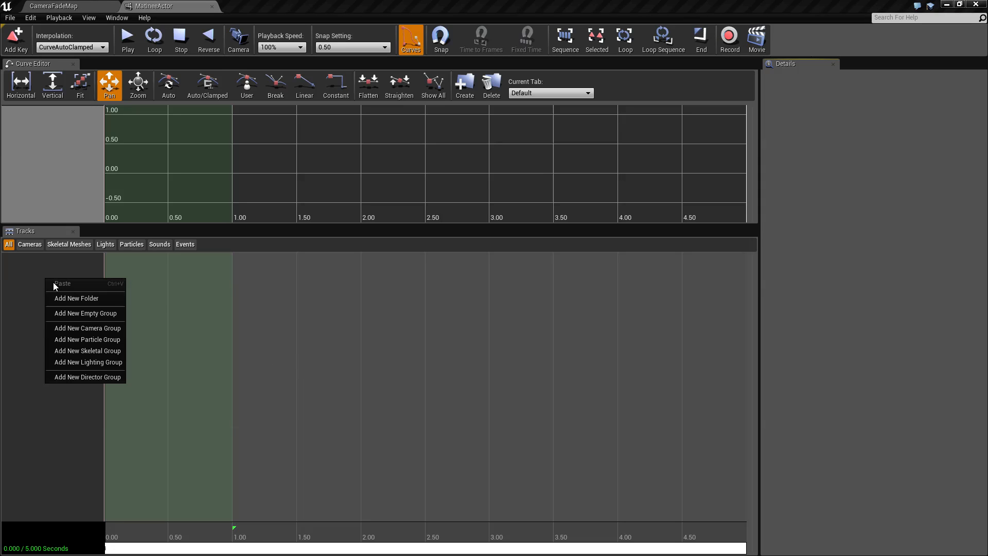
pyautogui.moveTo(87, 376)
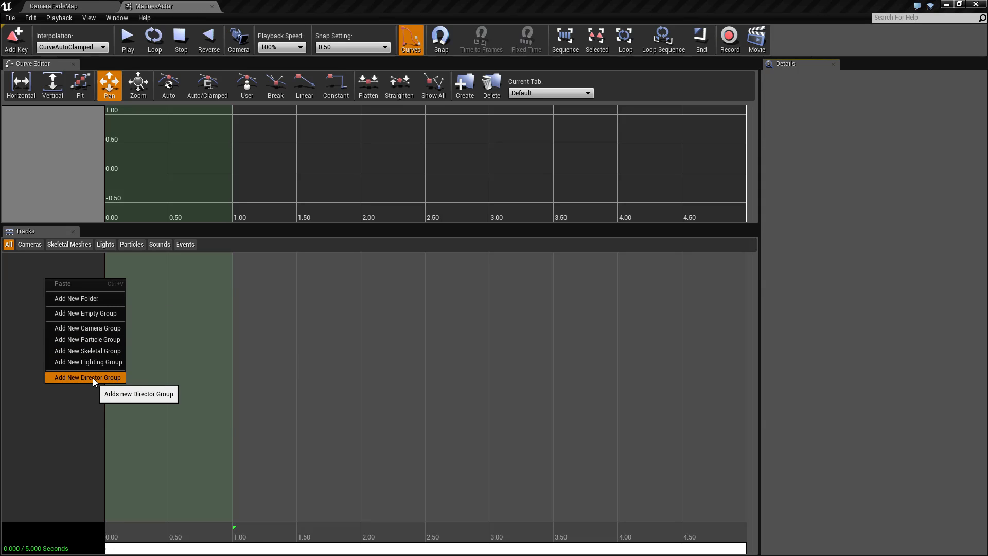
pyautogui.click(86, 377)
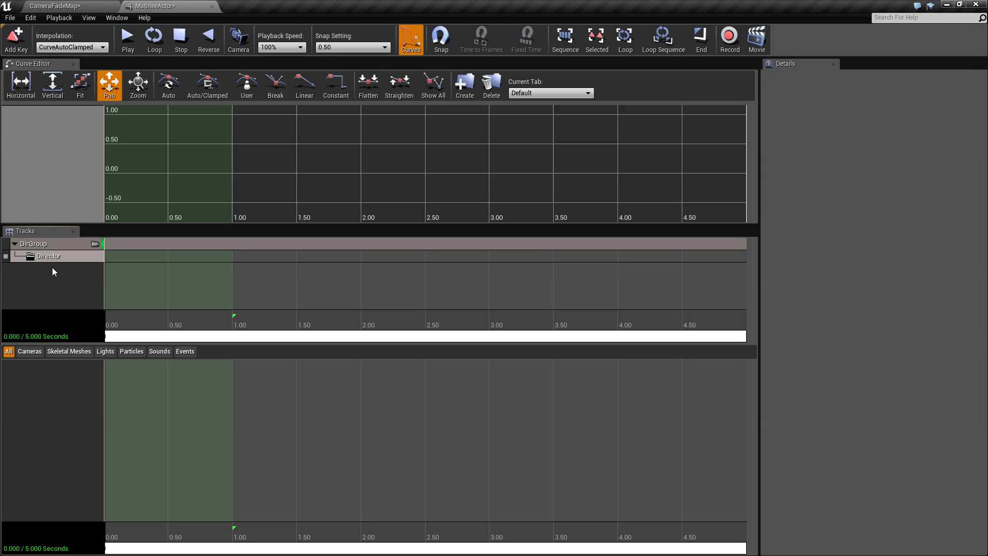
pyautogui.click(49, 257)
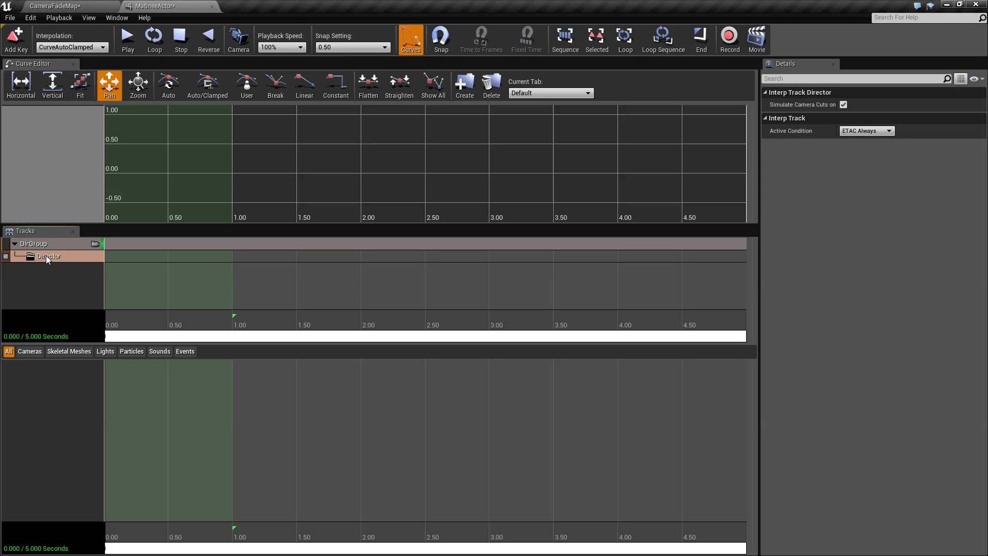
pyautogui.rightClick(33, 244)
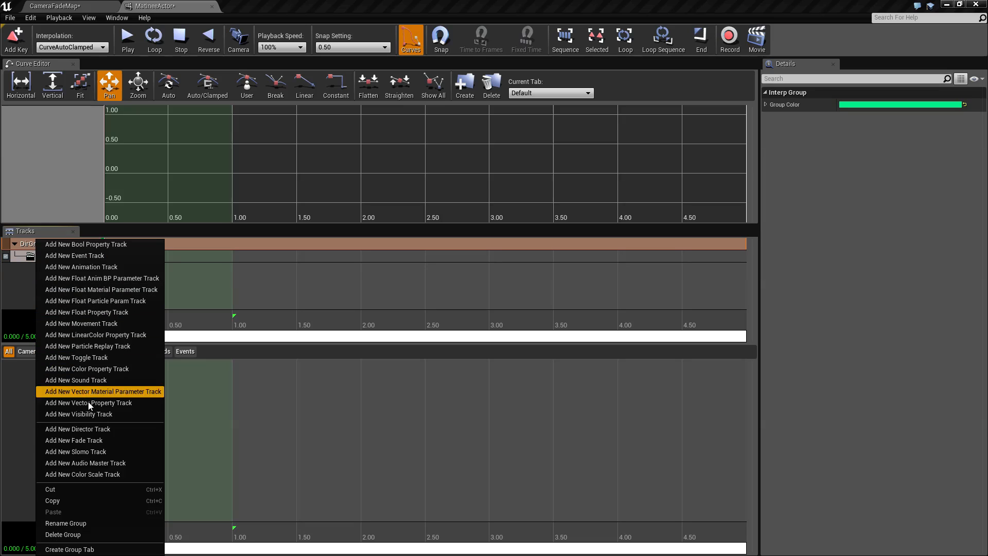
pyautogui.click(73, 439)
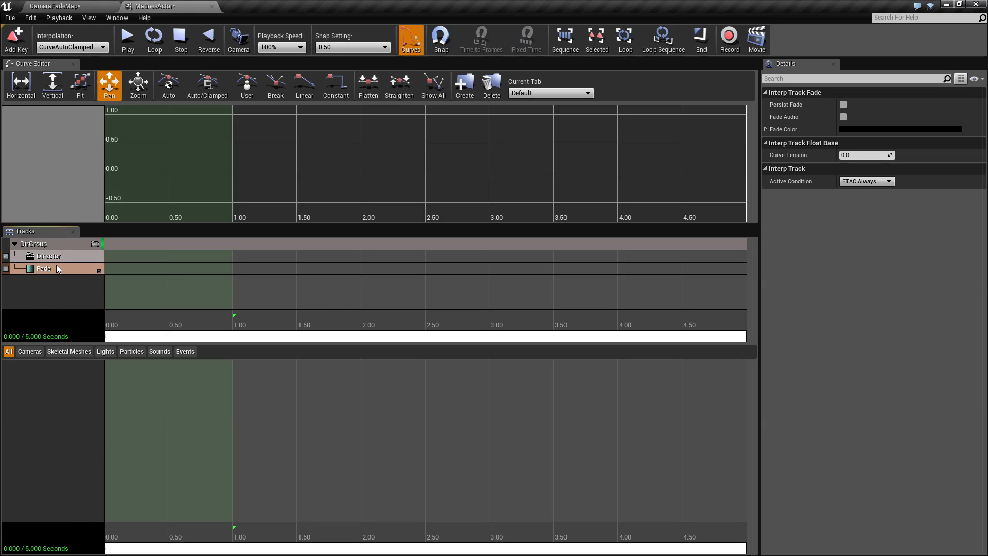
pyautogui.moveTo(173, 251)
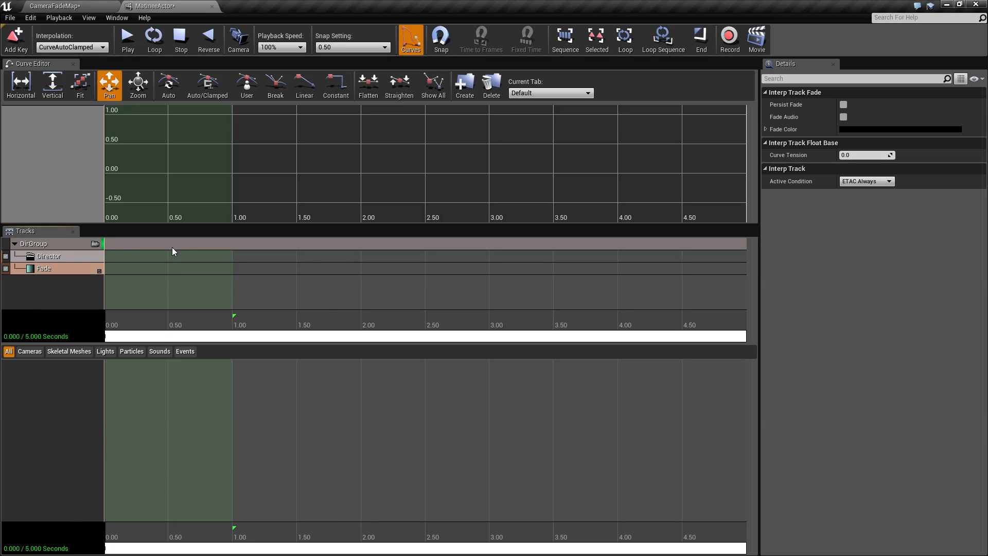
pyautogui.moveTo(77, 271)
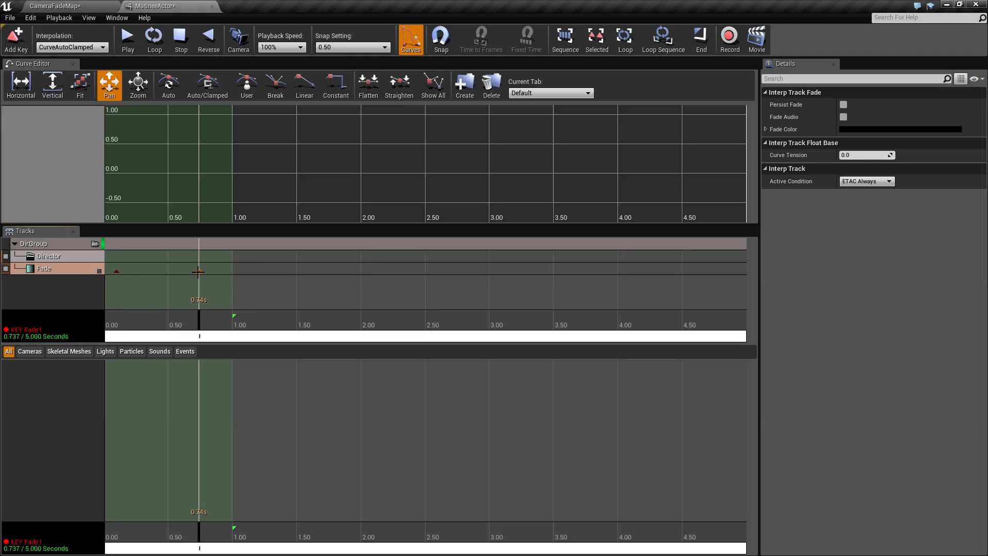
# Add a keyframe on the Fade track within the first second
pyautogui.doubleClick(199, 271)
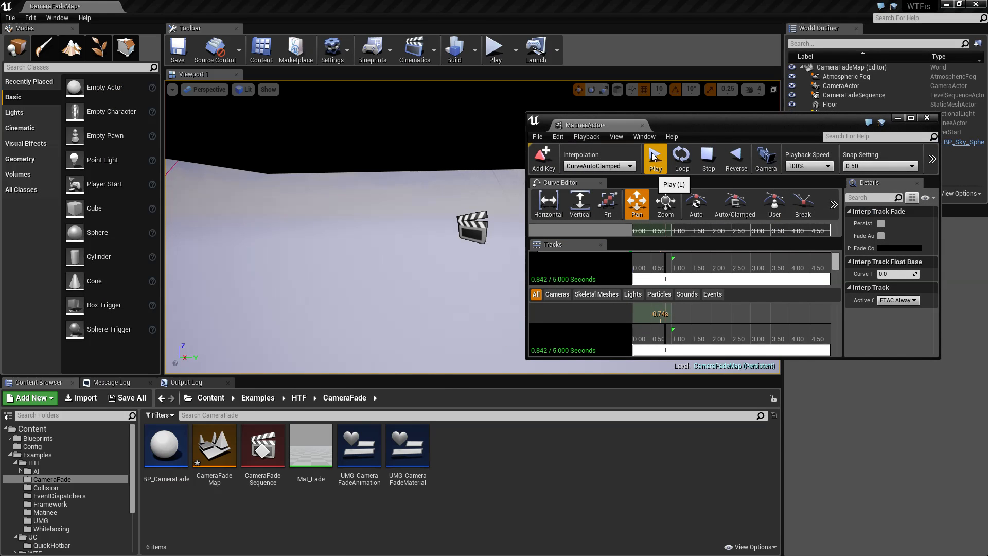
# Play the Matinee to preview the fade, then return to the level editor
pyautogui.click(655, 158)
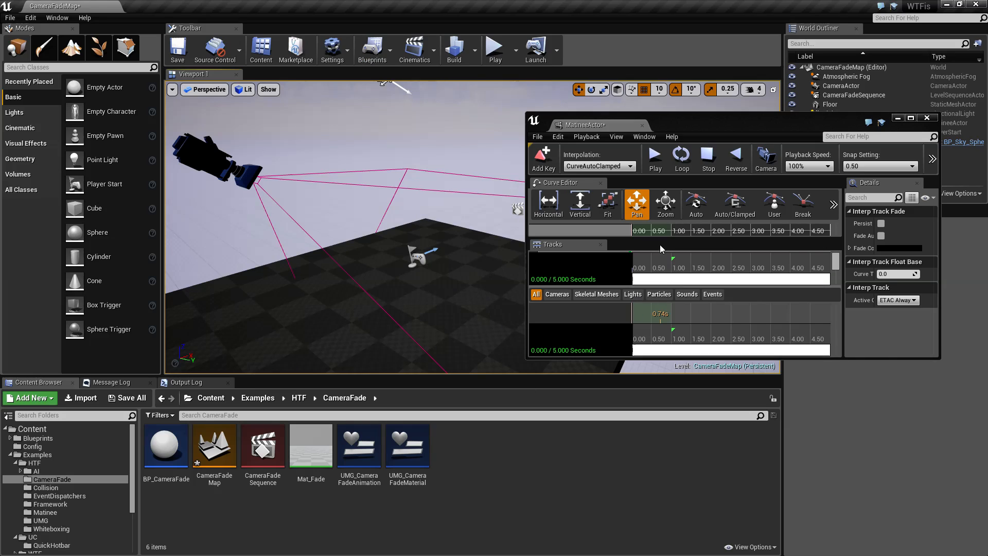
pyautogui.click(911, 117)
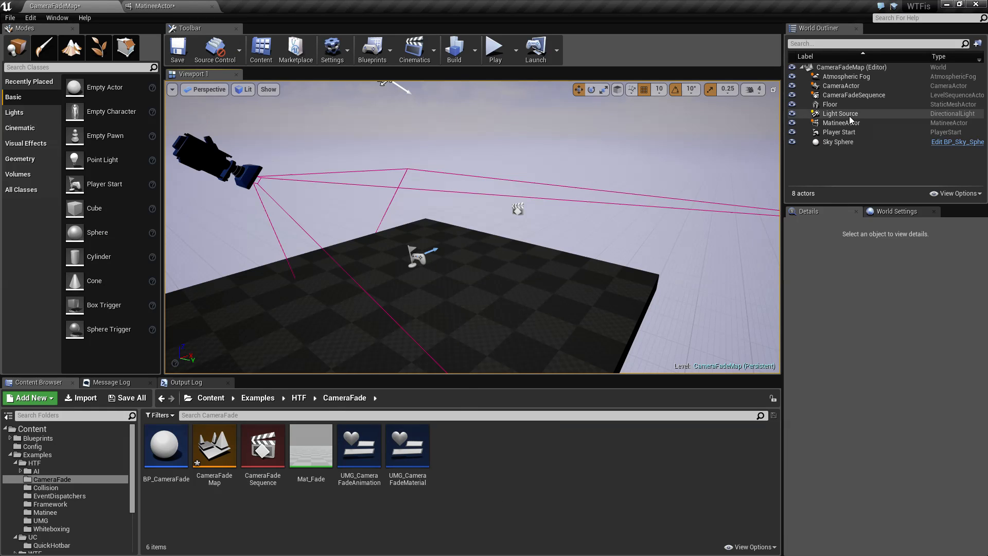
# Enable Play on Level Load for MatineeActor and start a play session to watch the fade
pyautogui.click(841, 122)
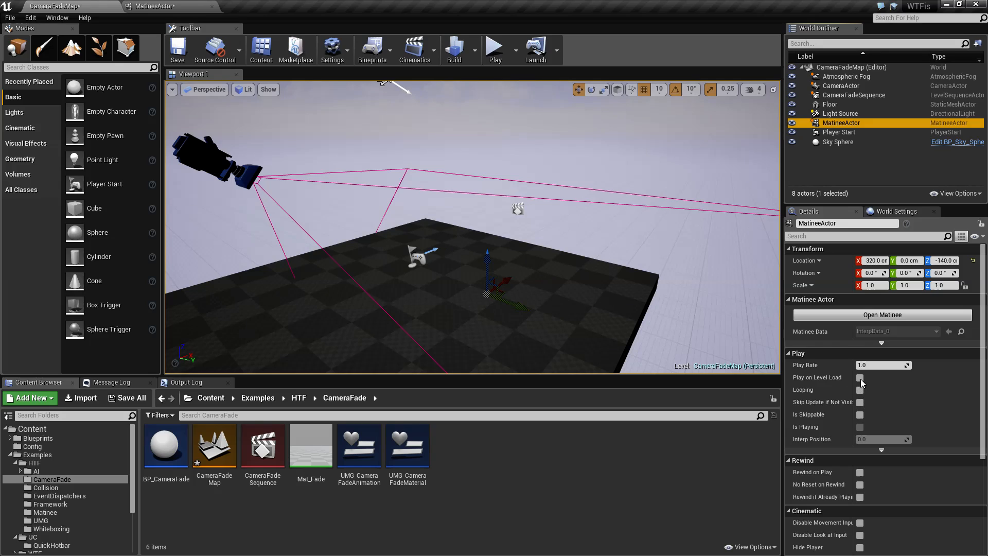
pyautogui.click(495, 50)
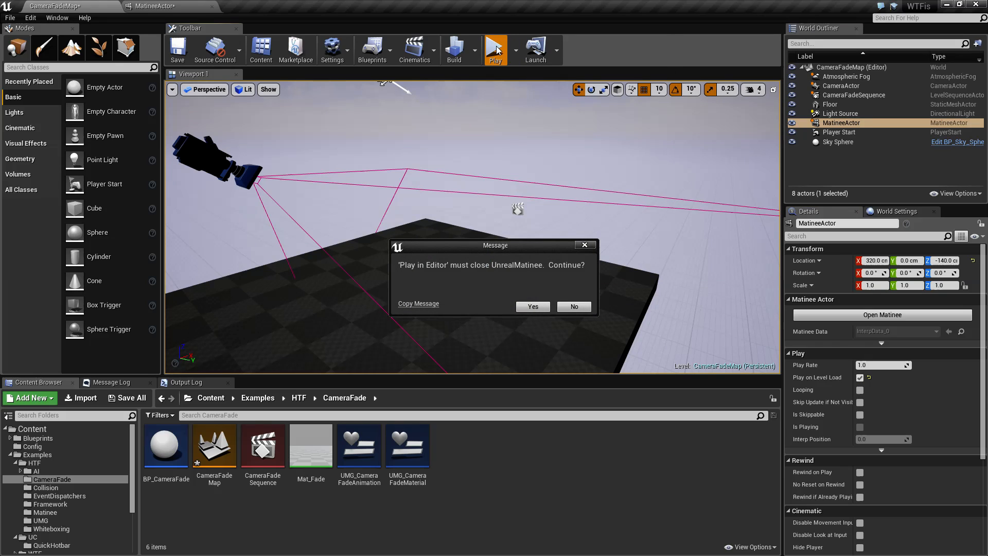
pyautogui.click(533, 306)
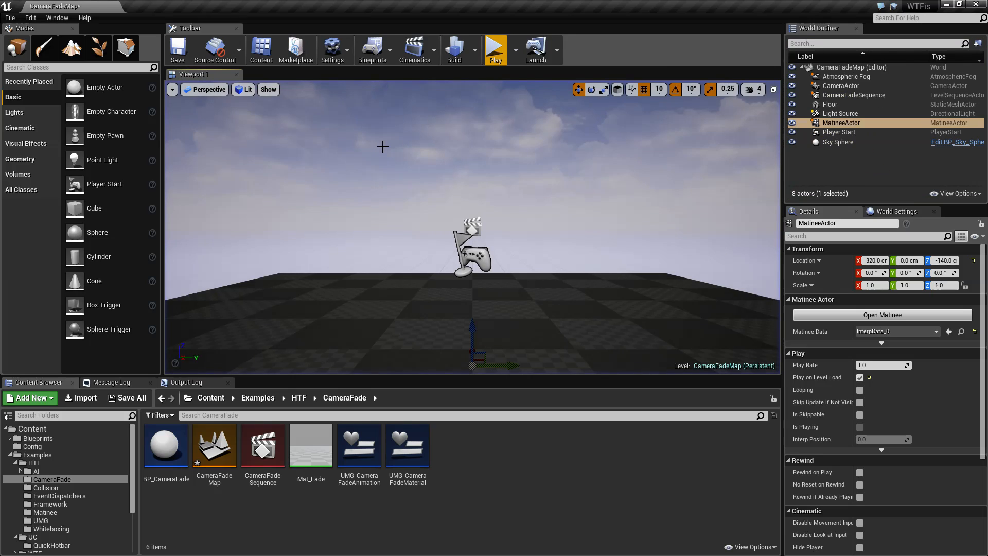
pyautogui.click(414, 50)
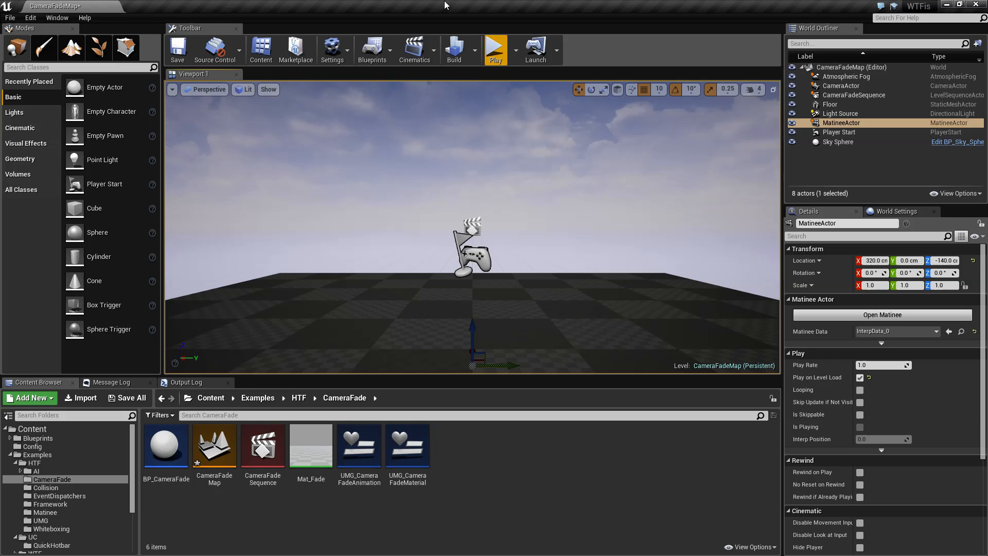
pyautogui.moveTo(441, 251)
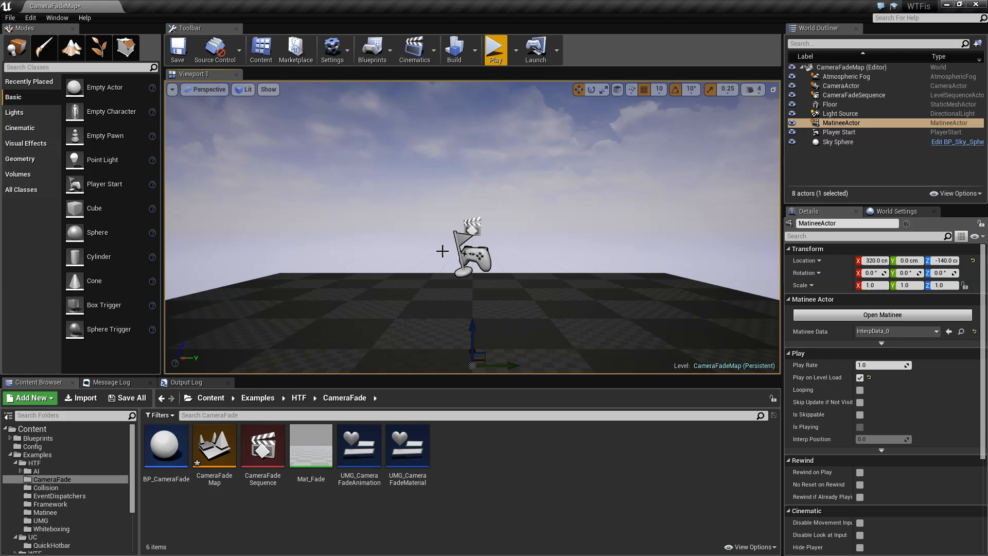
# Open CameraFadeSequence in Sequencer, delete its Fade track, and list tracks available to add
pyautogui.click(414, 50)
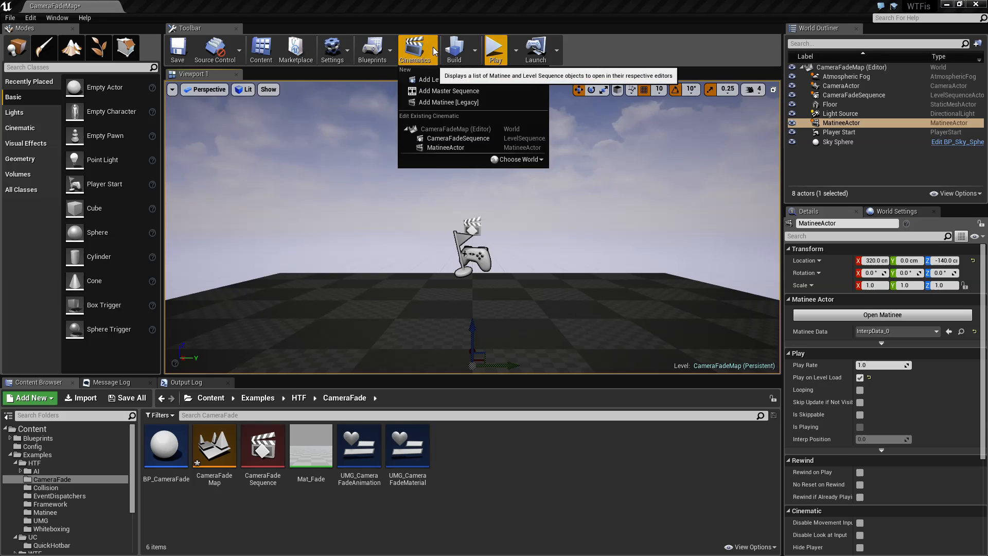
pyautogui.moveTo(448, 91)
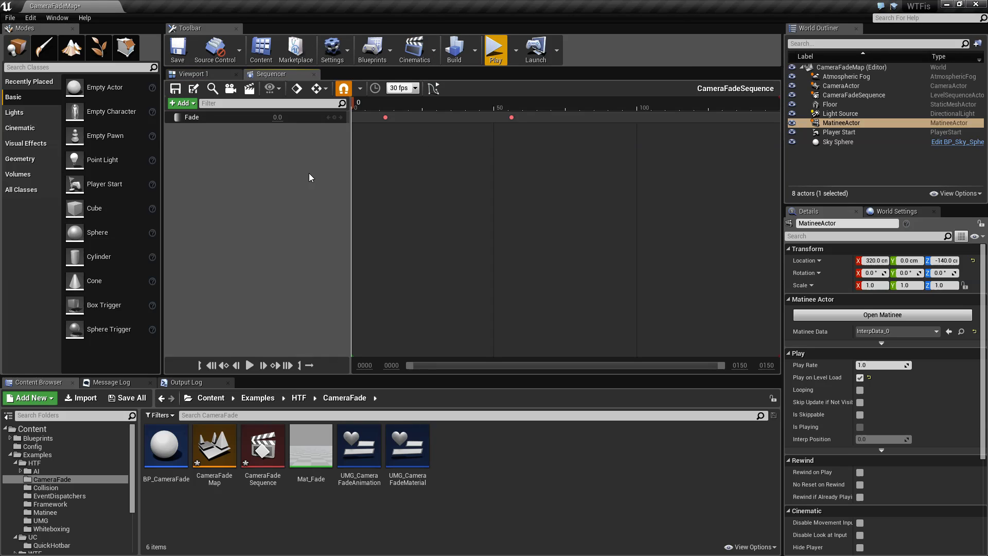
pyautogui.click(192, 117)
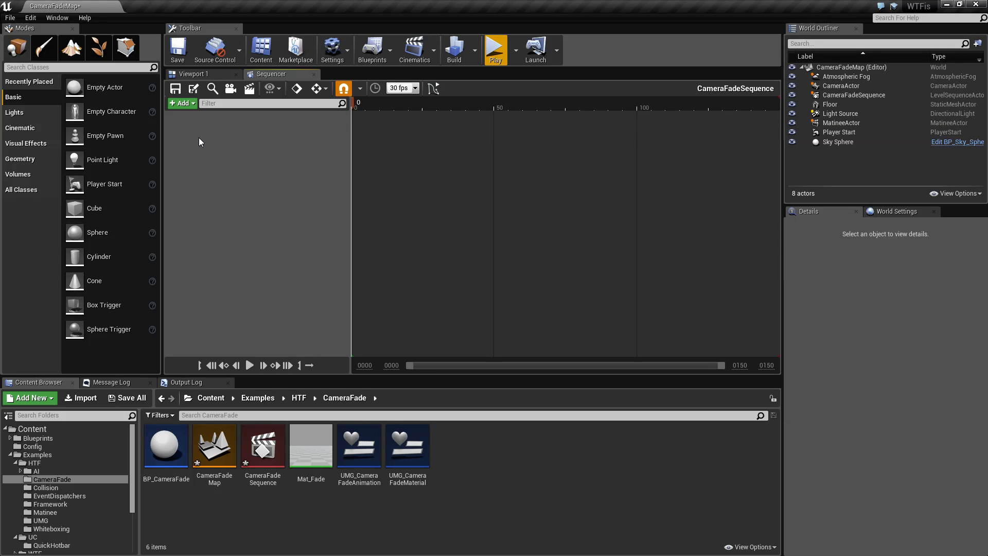
pyautogui.click(183, 103)
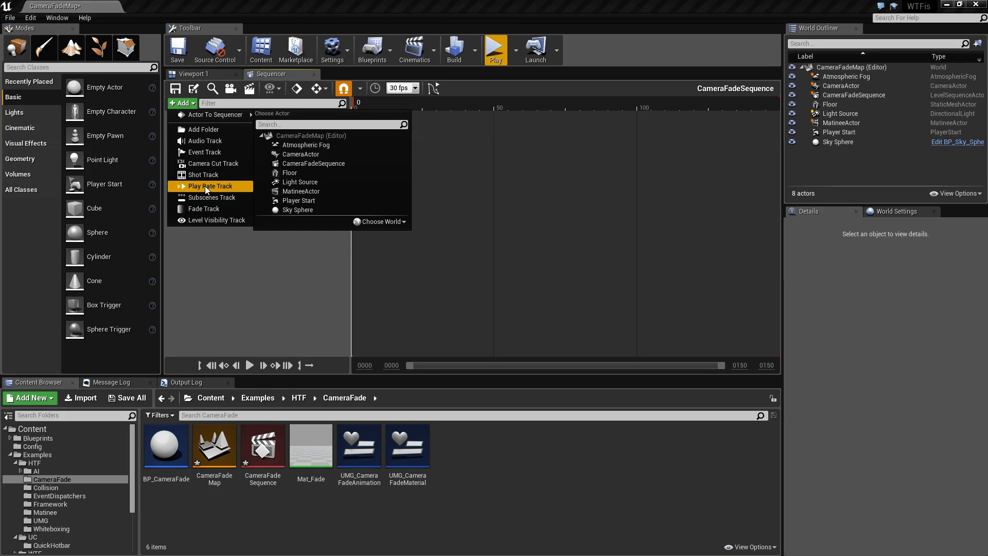
# Add a Fade track keyed at frame 9 and move the playhead to frame 54 for a second key
pyautogui.click(204, 209)
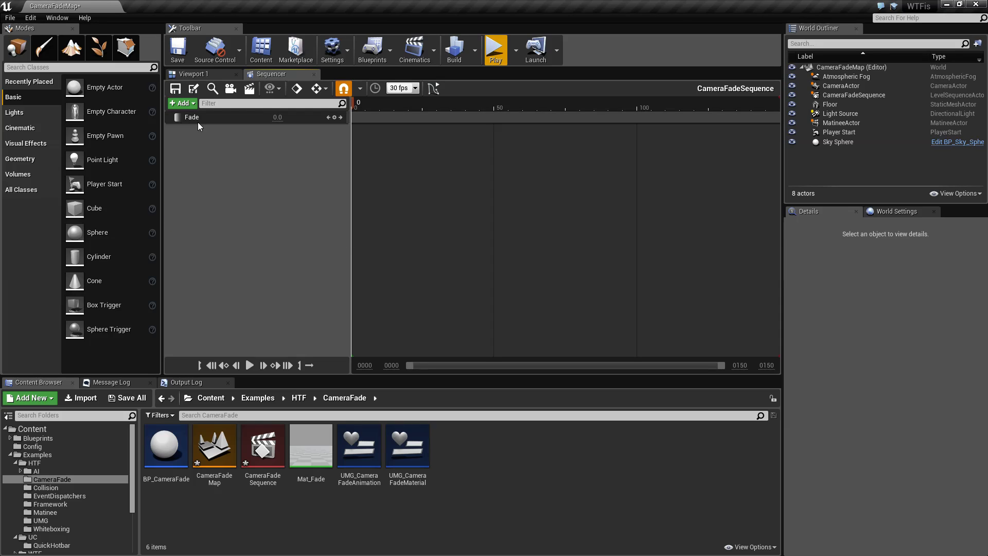
pyautogui.moveTo(272, 121)
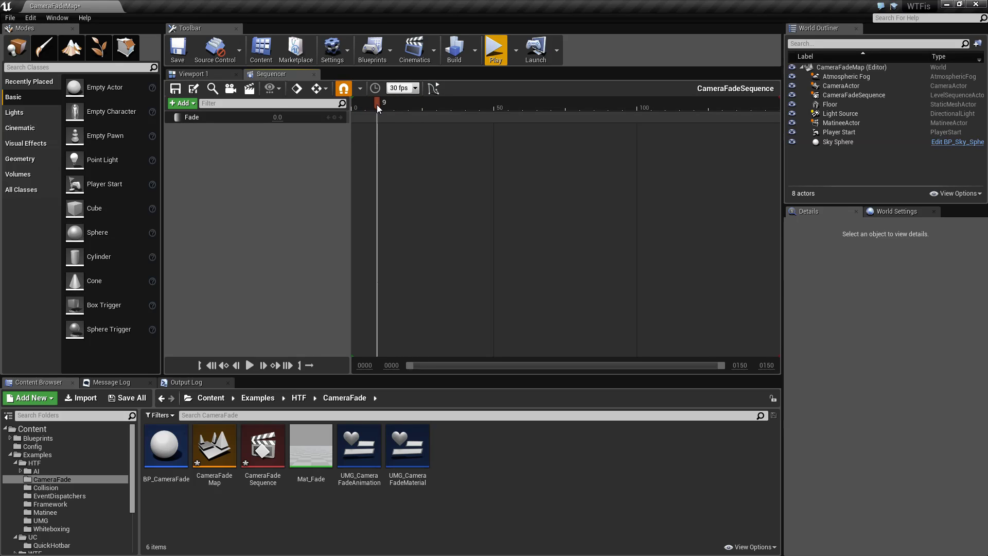
pyautogui.moveTo(377, 104); pyautogui.dragTo(403, 104)
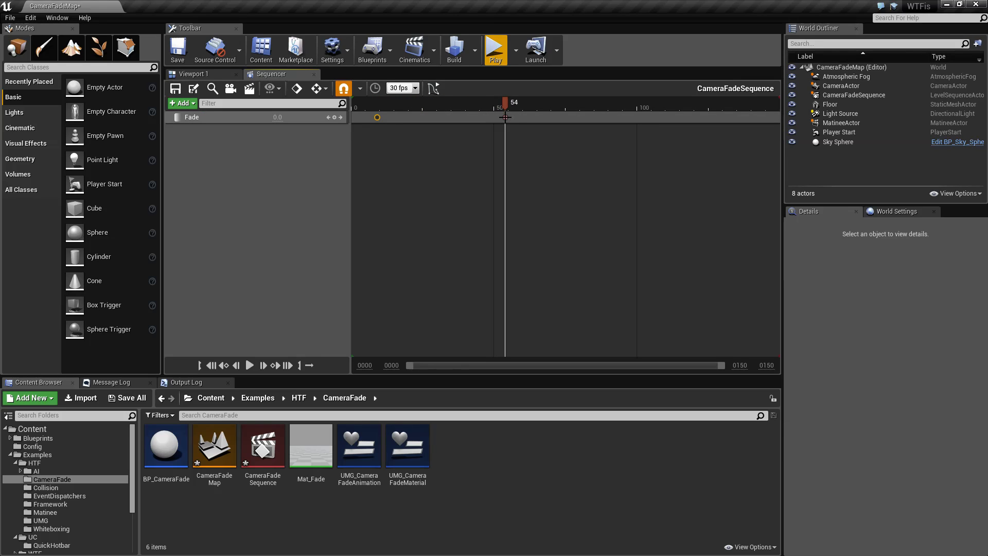
pyautogui.moveTo(505, 118)
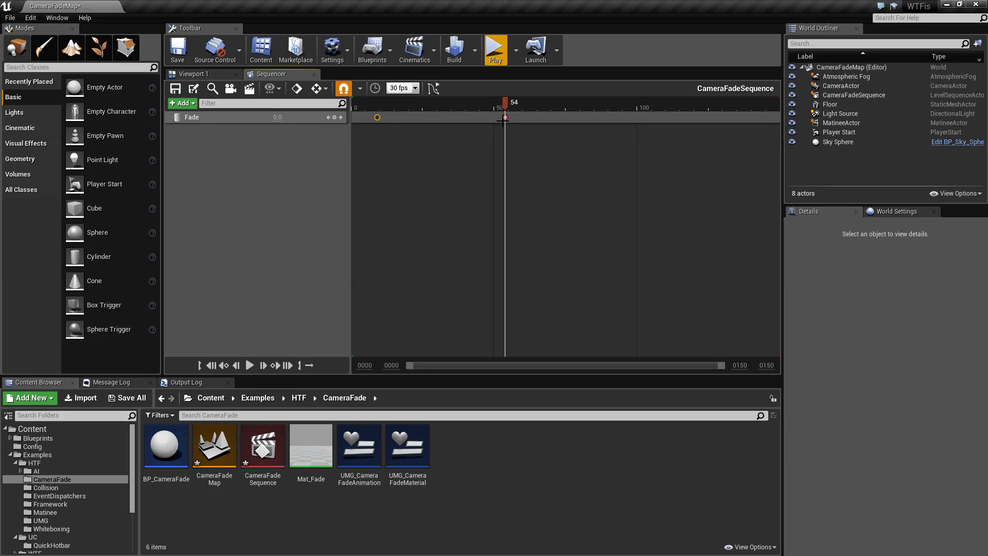
# Set the frame 54 fade key to 1.0, check the first key, and undock the Sequencer
pyautogui.rightClick(505, 117)
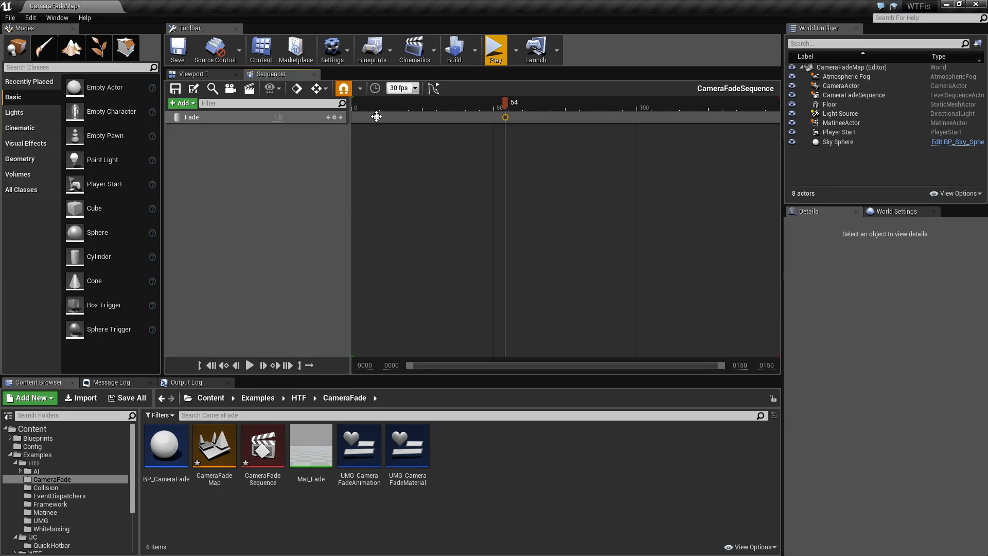
pyautogui.rightClick(504, 118)
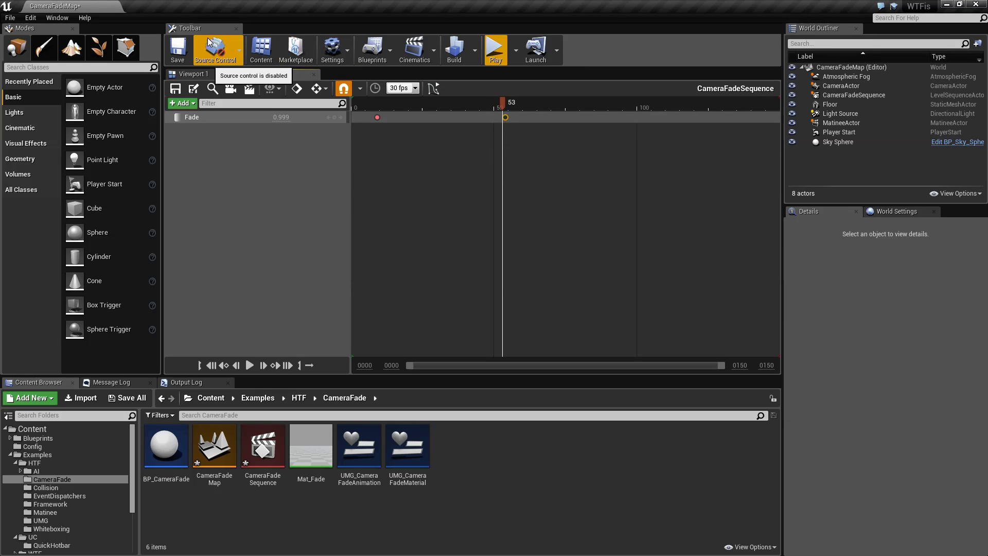
pyautogui.moveTo(272, 85)
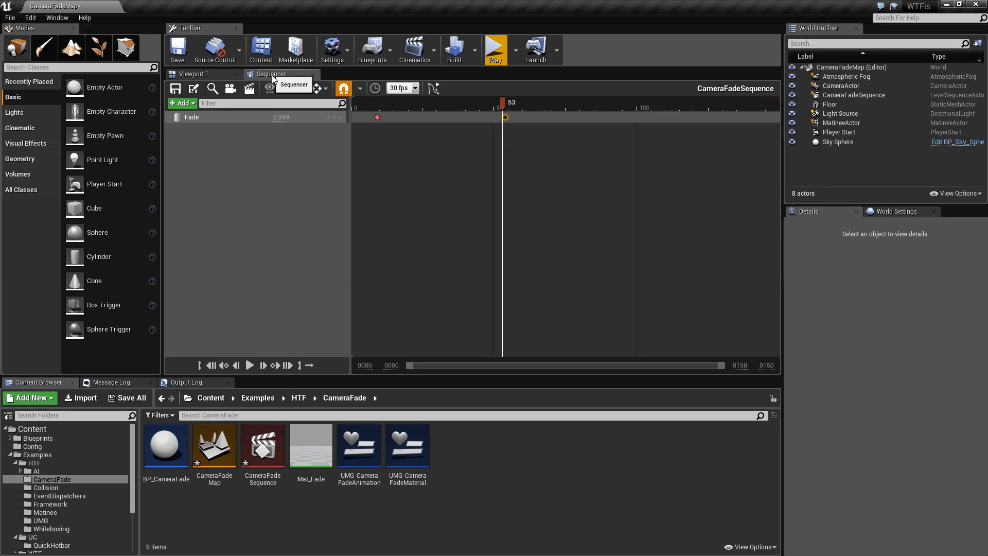
pyautogui.click(191, 74)
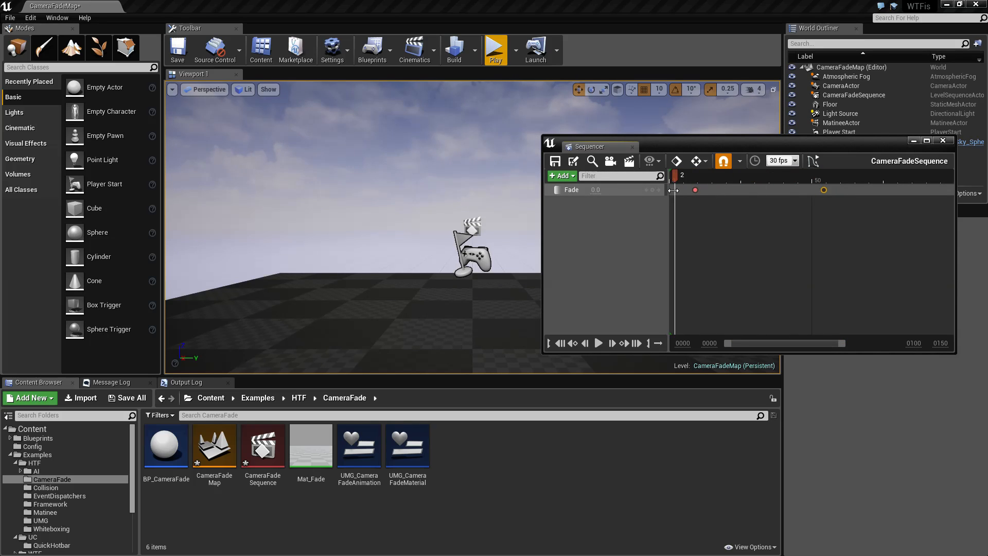
pyautogui.moveTo(497, 50)
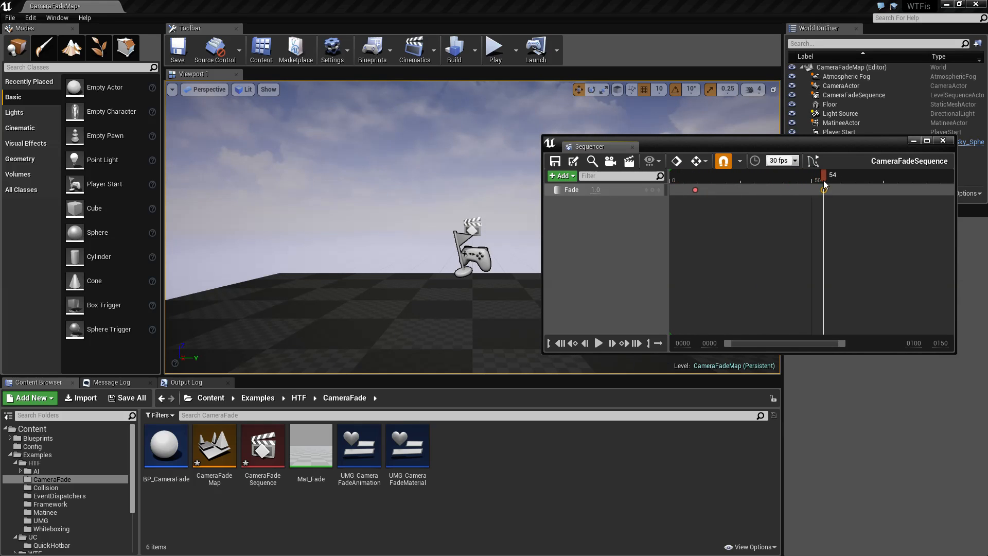
# Create a cine camera shot, scrub toward the fade's end to preview it, then close Sequencer
pyautogui.click(610, 162)
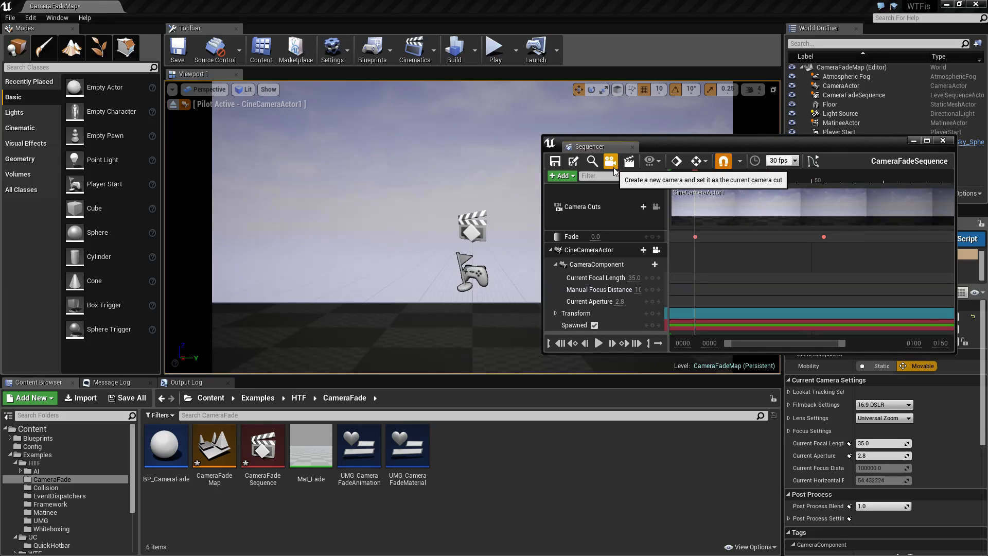
pyautogui.click(729, 181)
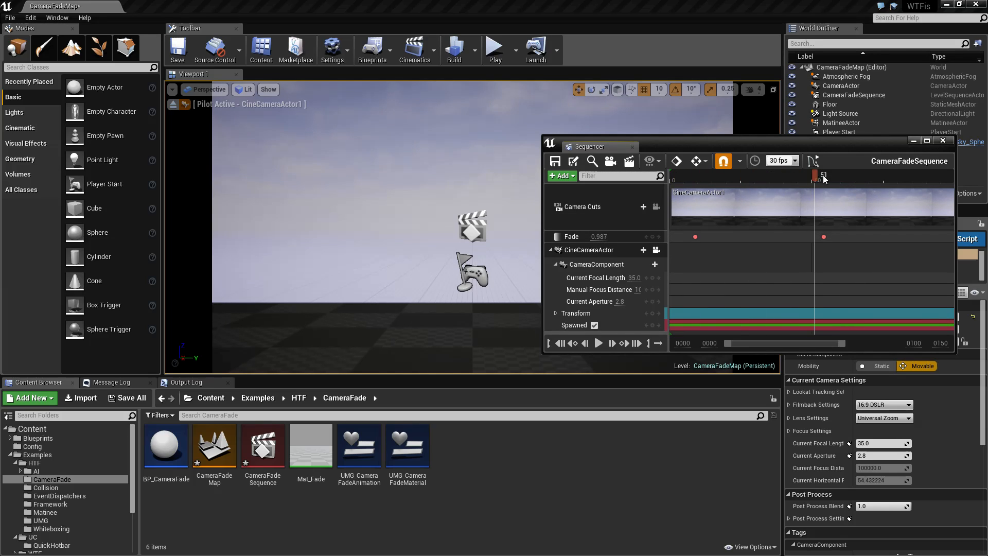
pyautogui.click(944, 141)
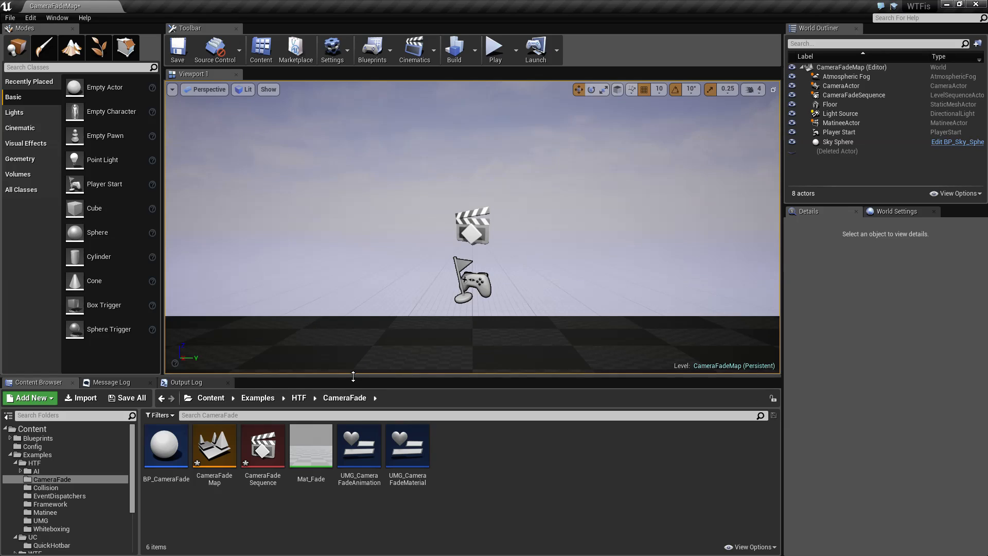
pyautogui.moveTo(262, 444)
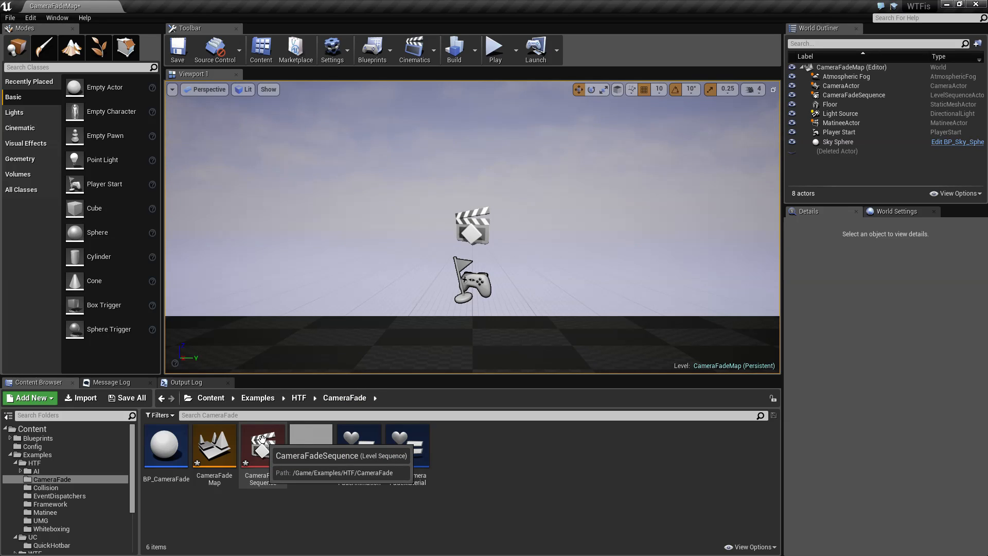
# Reopen CameraFadeSequence from the Content Browser to check the fade, then close it
pyautogui.doubleClick(262, 442)
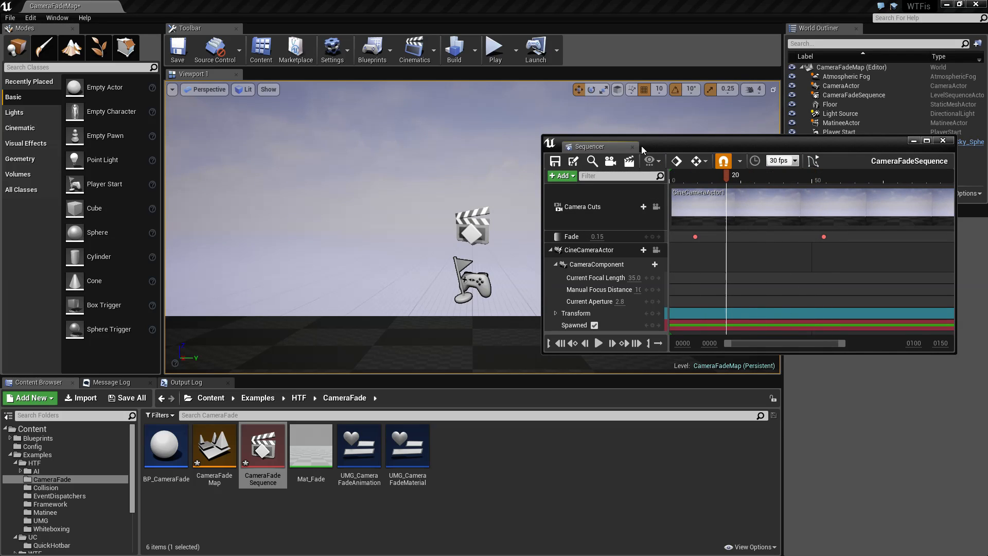
pyautogui.click(943, 140)
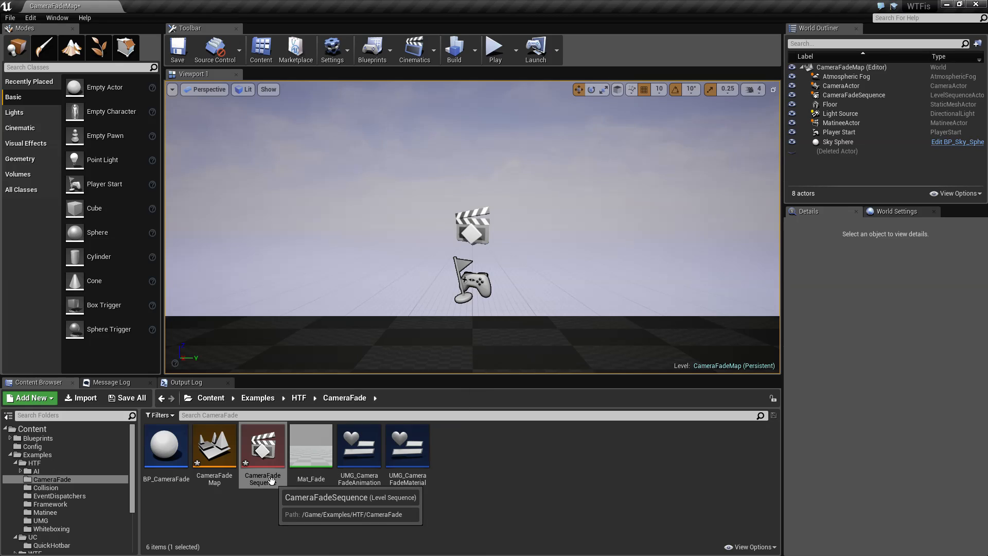
pyautogui.moveTo(217, 133)
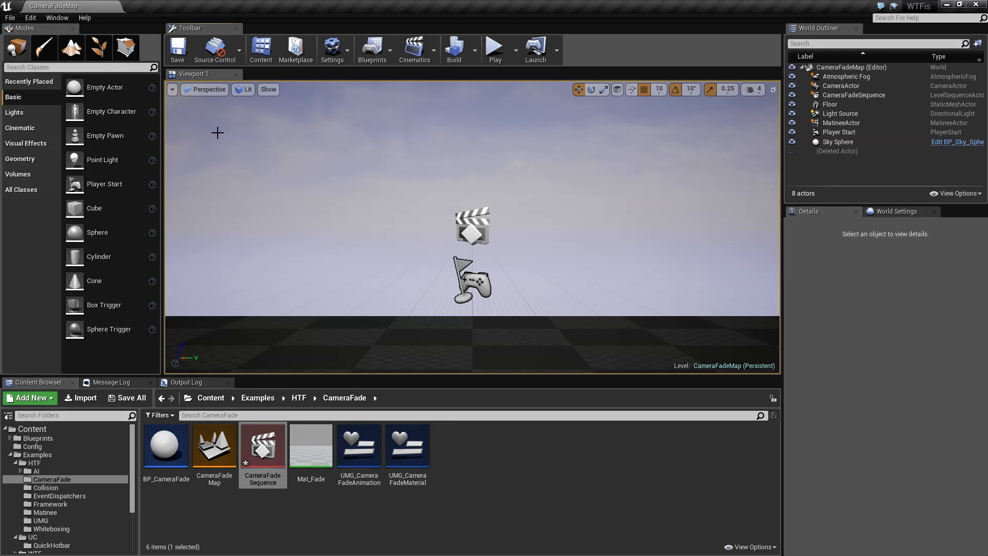
pyautogui.moveTo(176, 453)
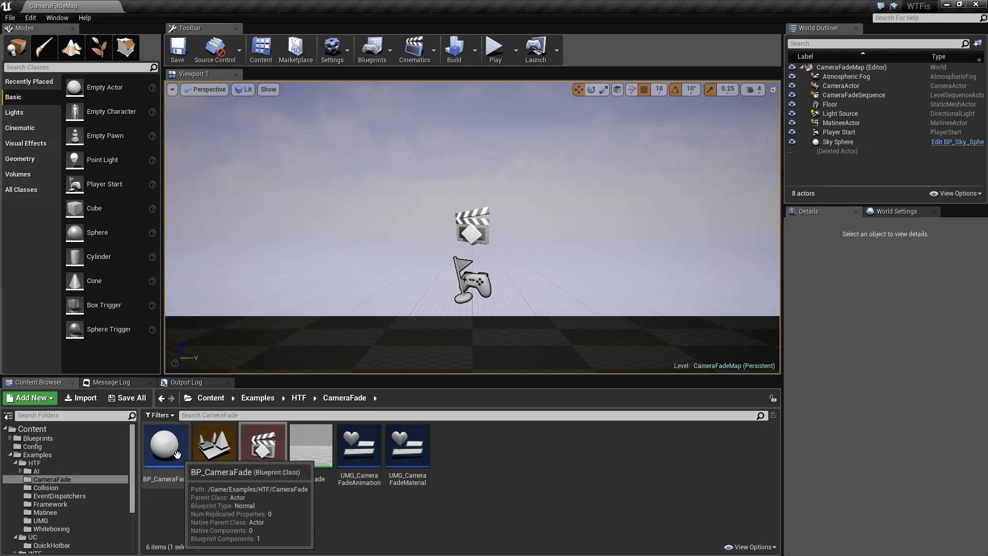
# Open BP_CameraFade's event graph and browse fade actions with Context Sensitive off
pyautogui.doubleClick(166, 438)
pyautogui.write('fade')
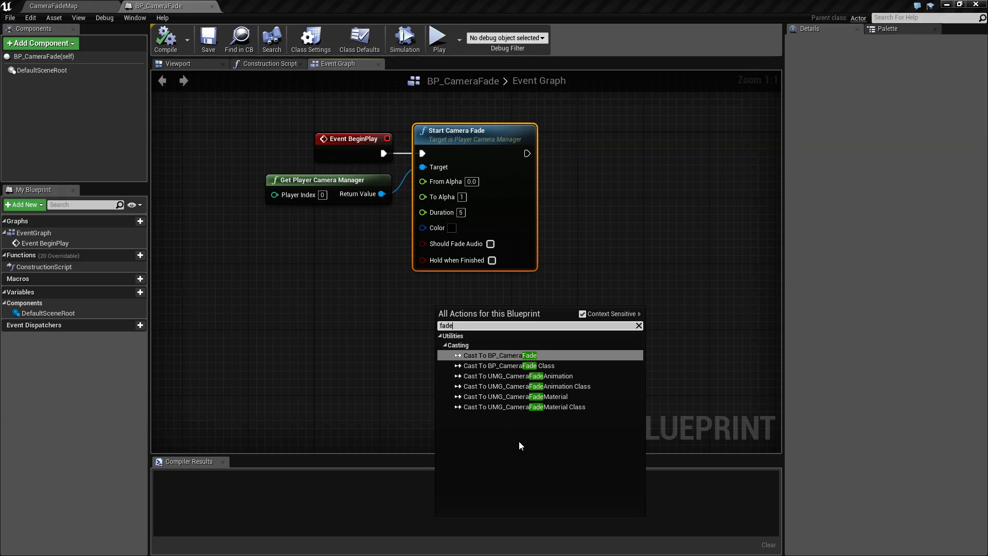
pyautogui.moveTo(583, 317)
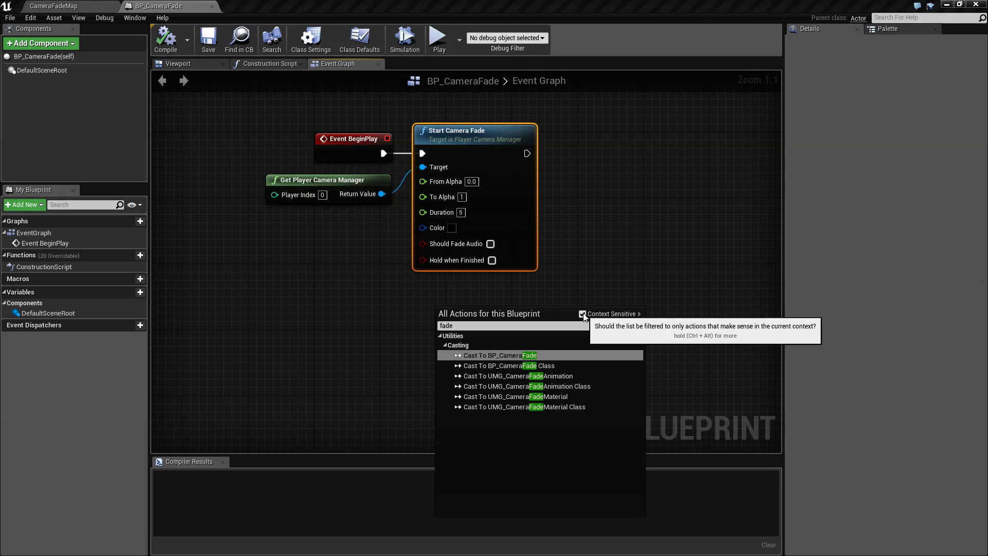
pyautogui.click(580, 314)
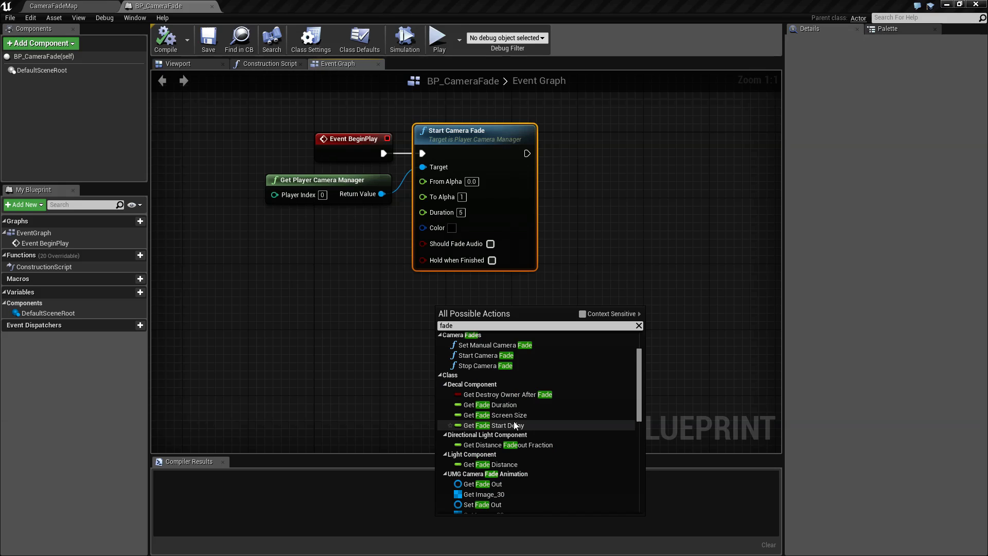
pyautogui.scroll(3)
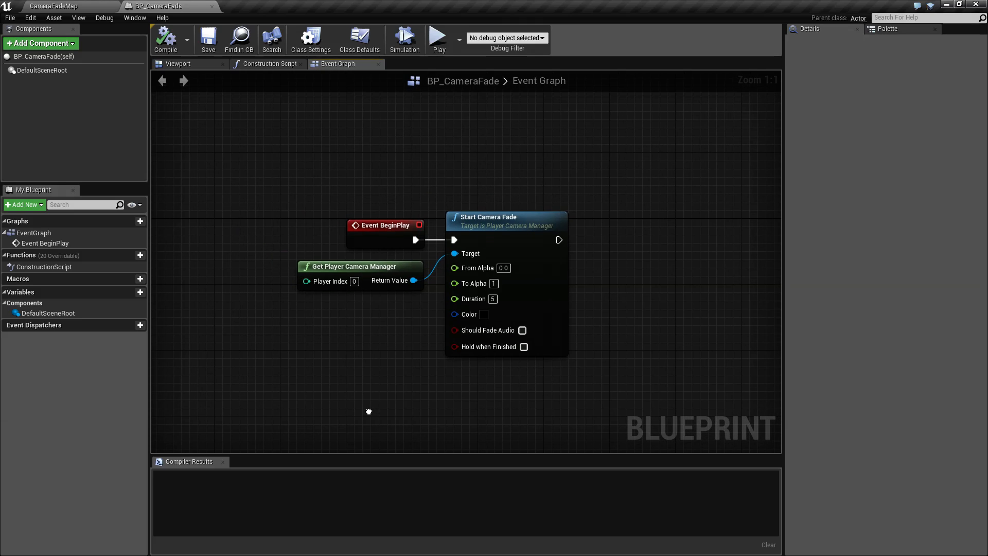
pyautogui.moveTo(408, 357)
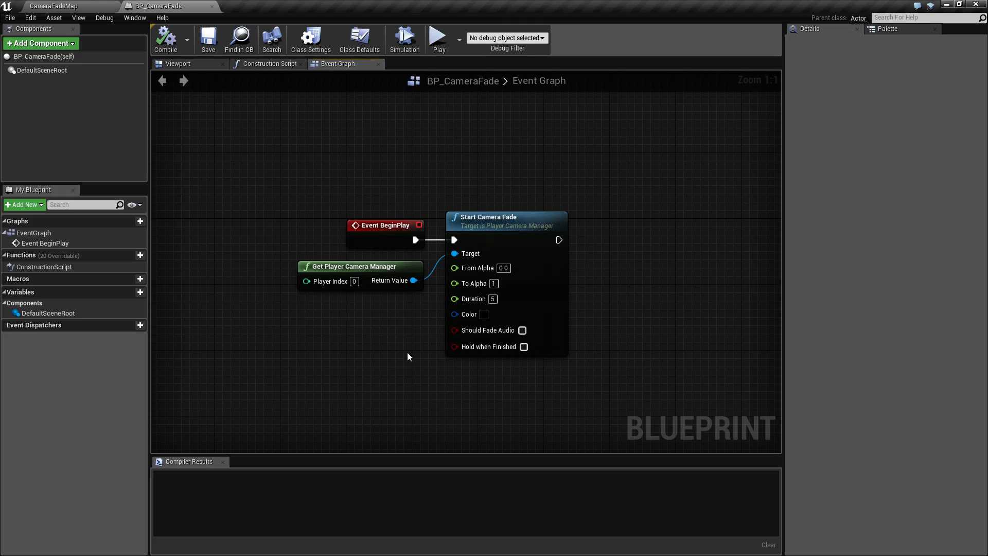
pyautogui.moveTo(478, 267)
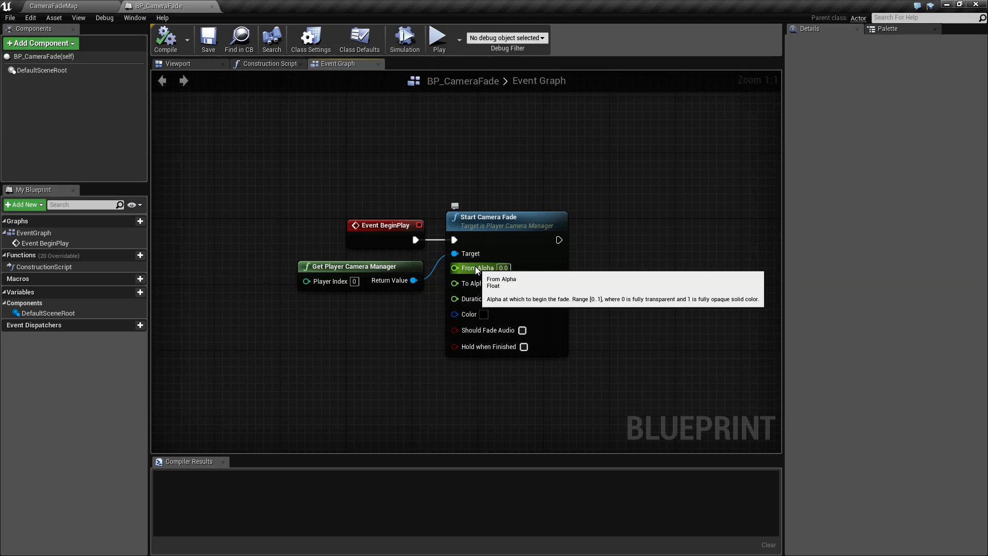
pyautogui.moveTo(479, 283)
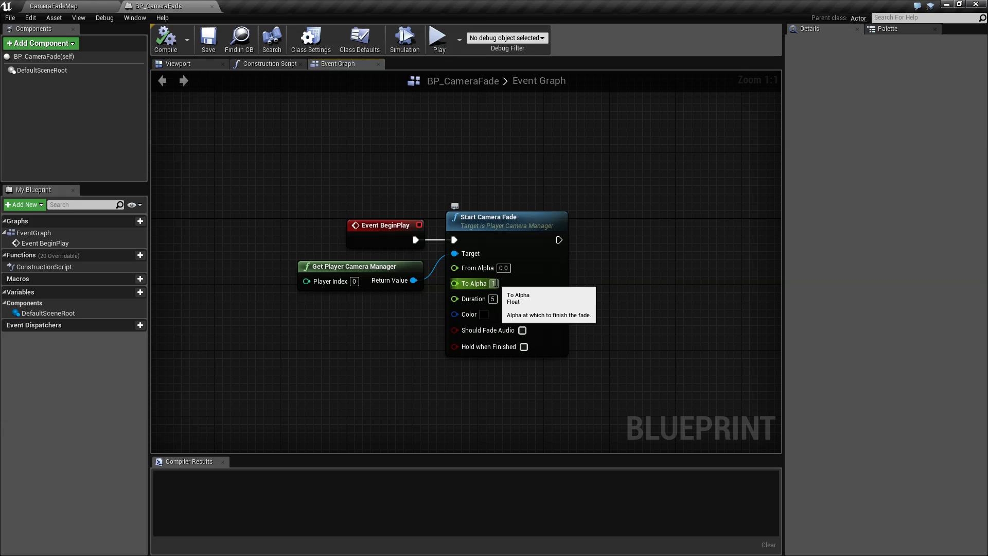
pyautogui.moveTo(493, 335)
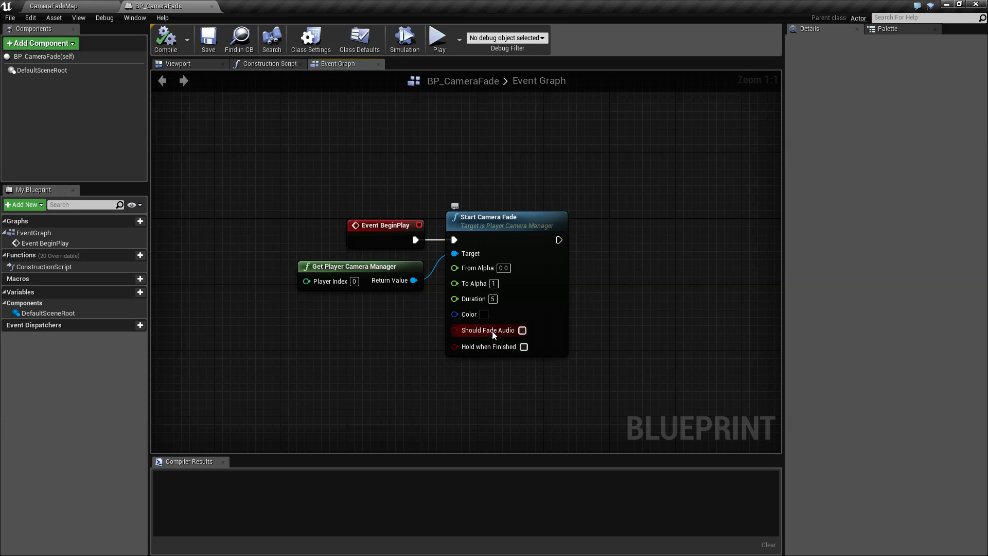
pyautogui.moveTo(499, 336)
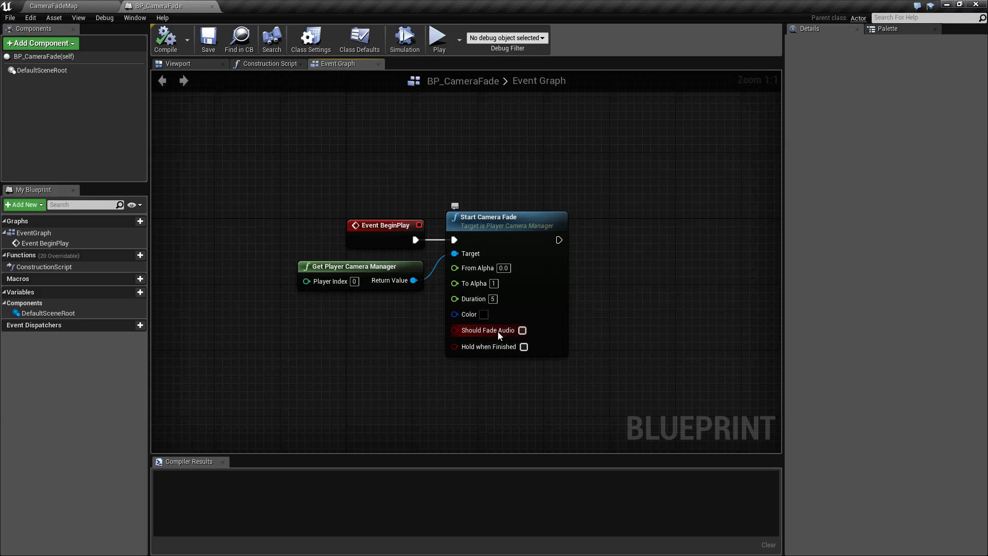
pyautogui.moveTo(166, 59)
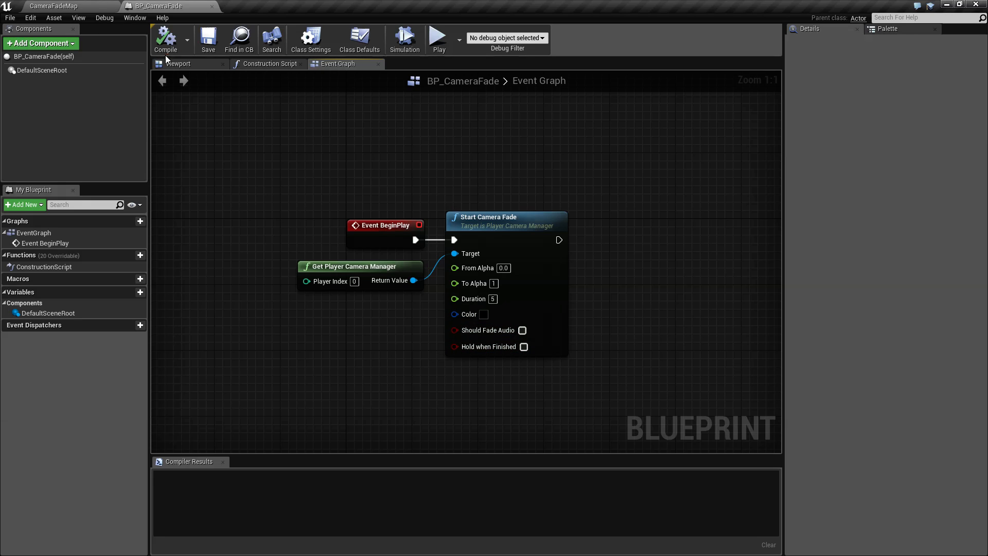
# Compile BP_CameraFade, run two play sessions to preview the fade, then return to its event graph
pyautogui.click(53, 7)
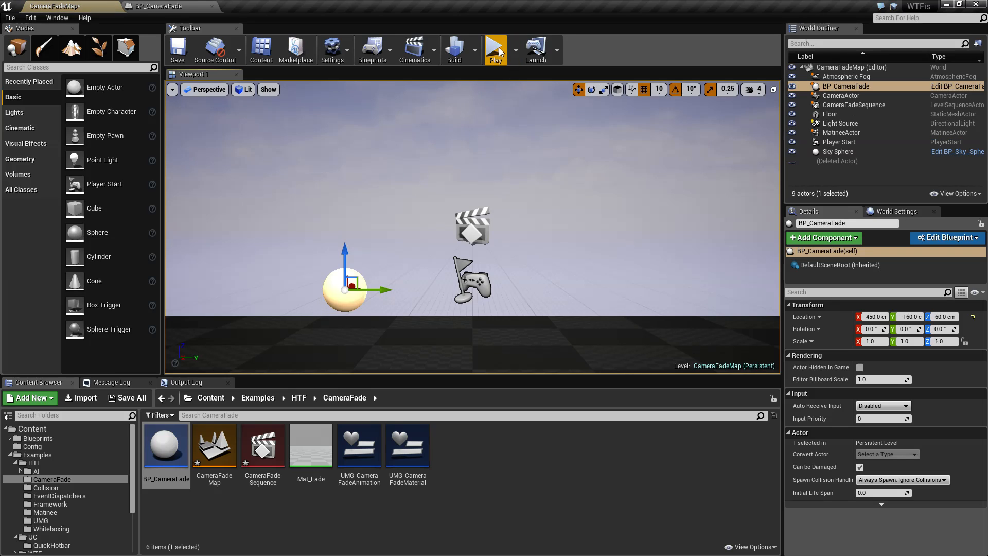
pyautogui.click(496, 49)
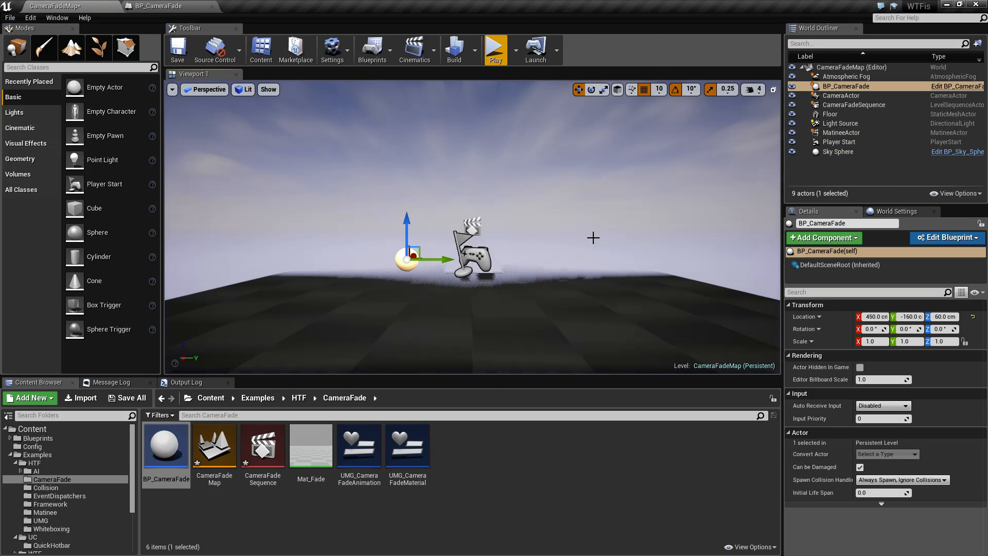
pyautogui.moveTo(263, 444)
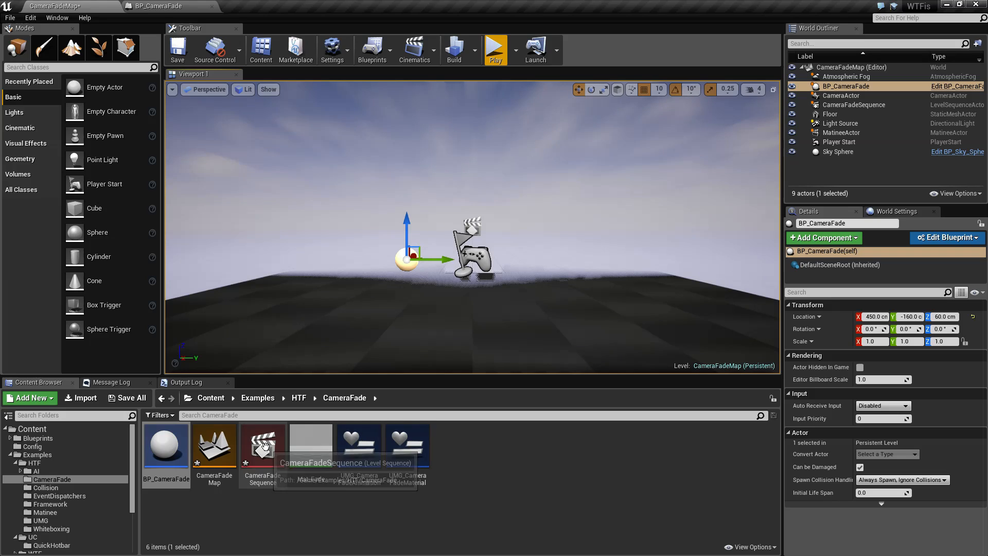
pyautogui.click(842, 133)
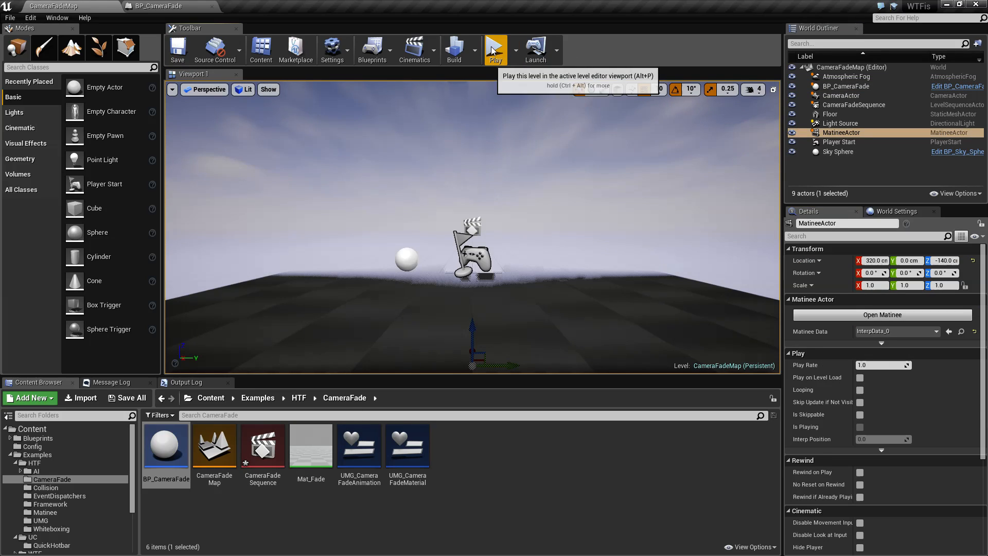
pyautogui.click(495, 49)
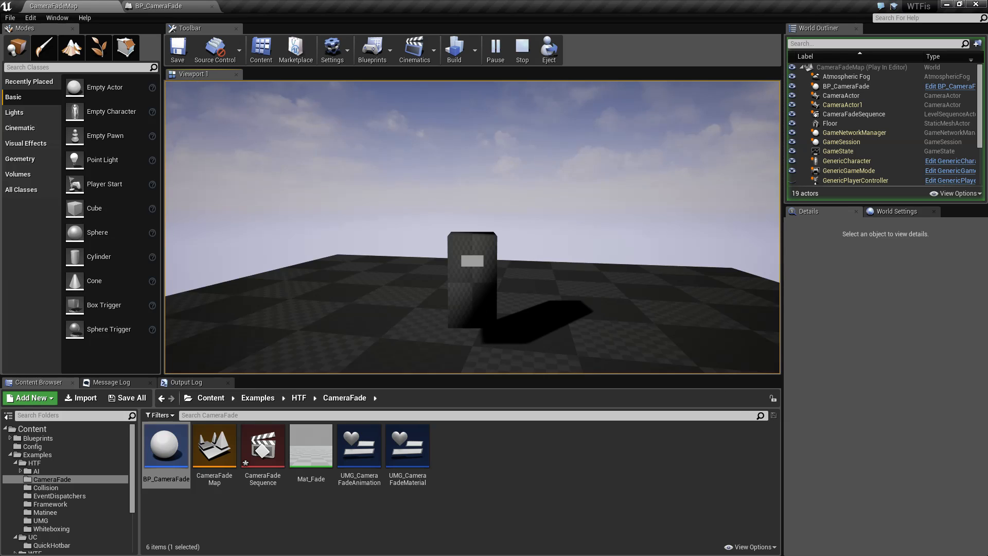
pyautogui.click(521, 49)
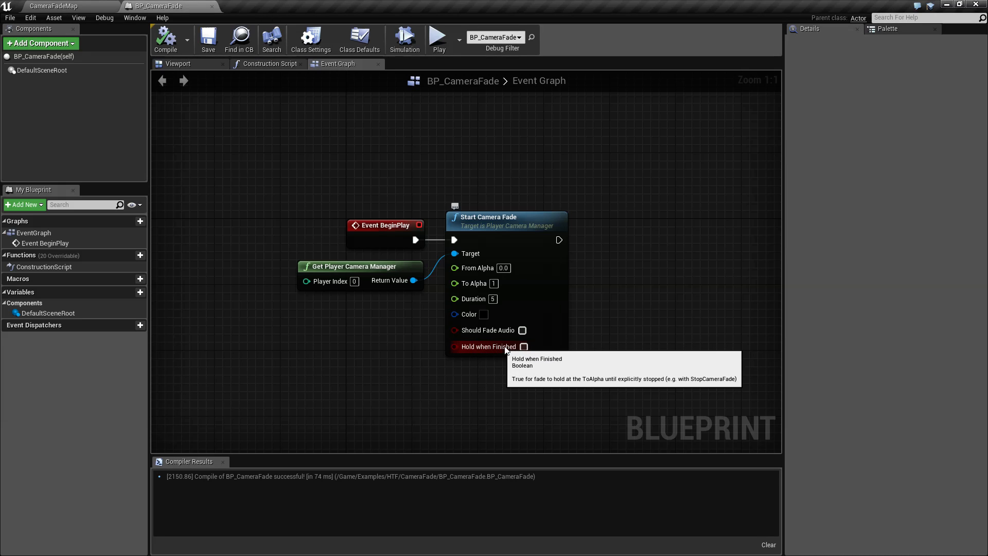
# Set Start Camera Fade to hold when finished with duration 2 and bring up its colour swatch
pyautogui.click(524, 347)
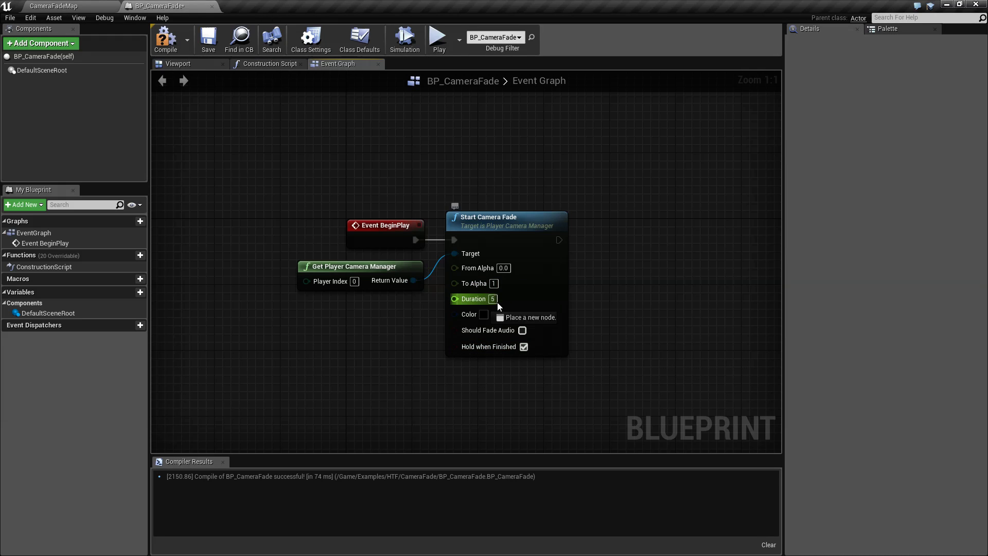
pyautogui.click(439, 38)
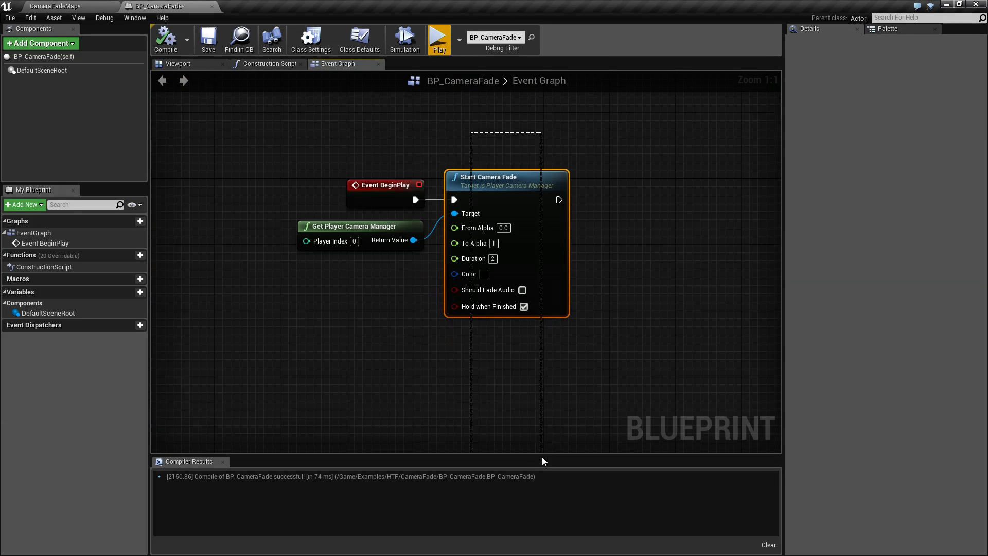
pyautogui.moveTo(477, 218)
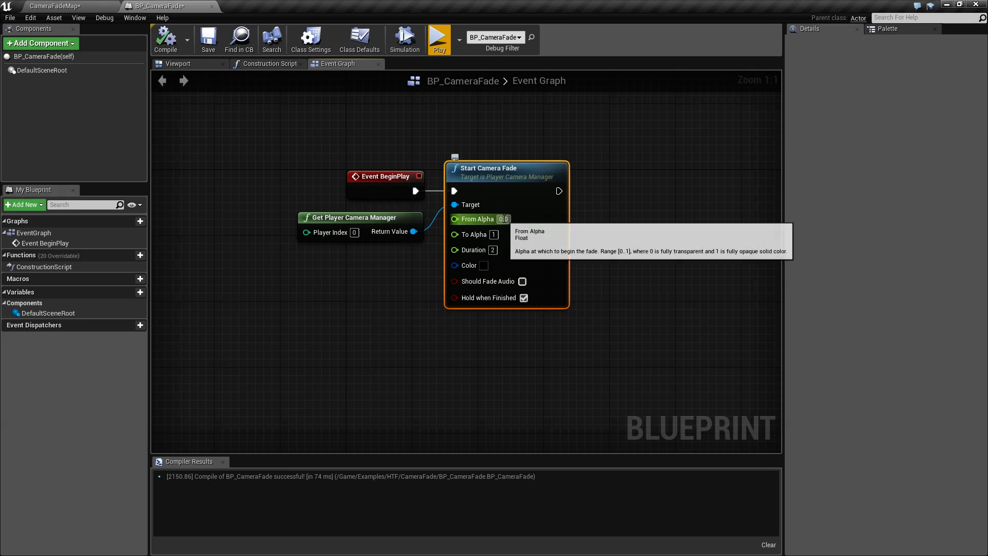
pyautogui.moveTo(473, 234)
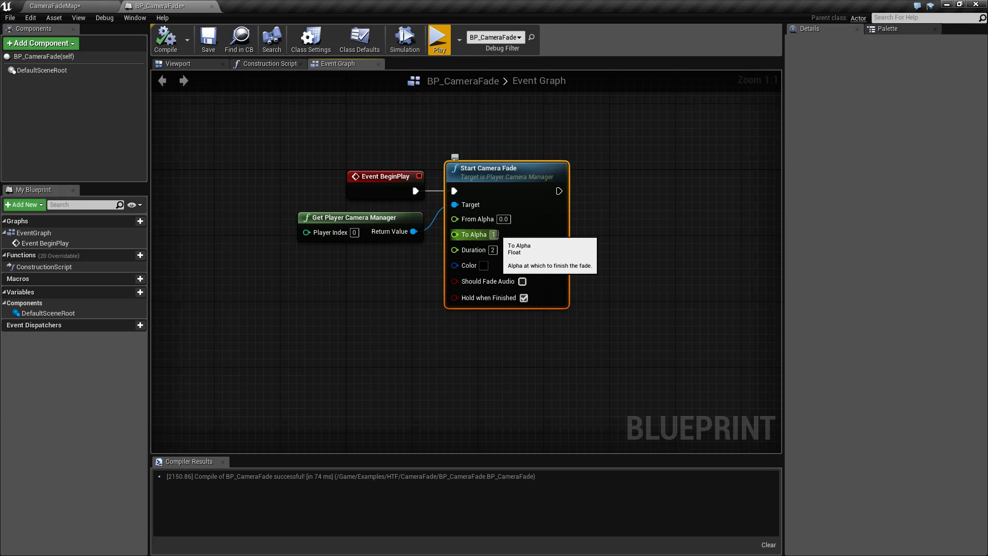
pyautogui.moveTo(472, 249)
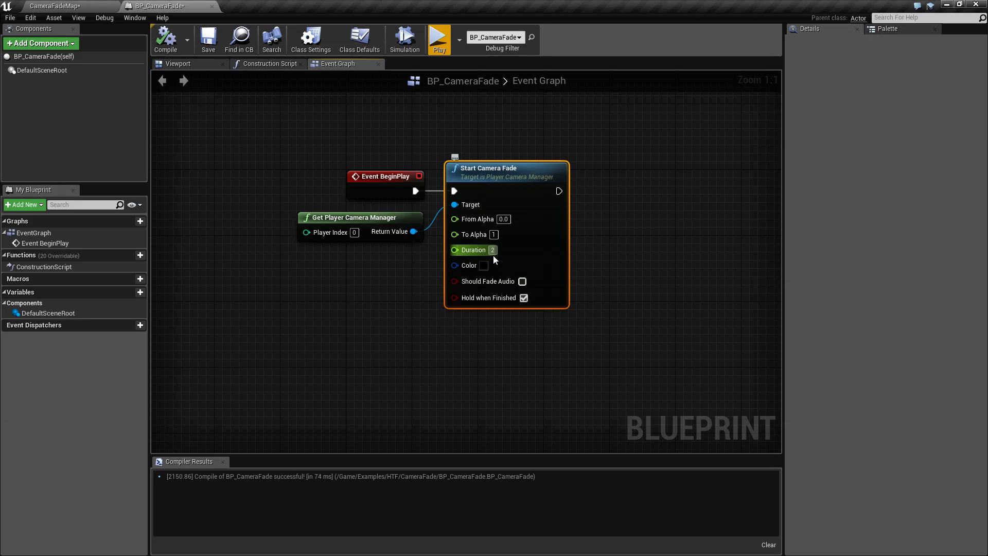
pyautogui.click(484, 266)
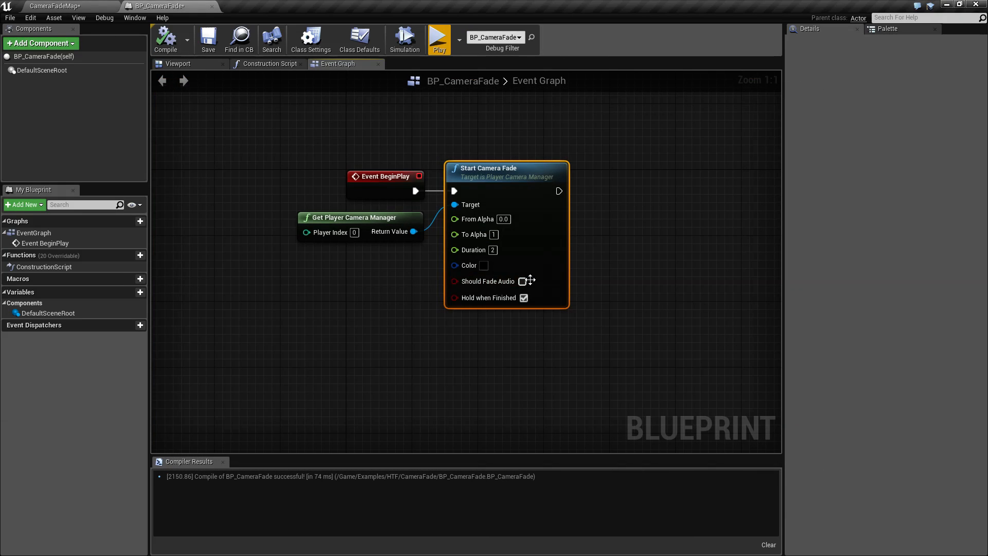
pyautogui.click(483, 264)
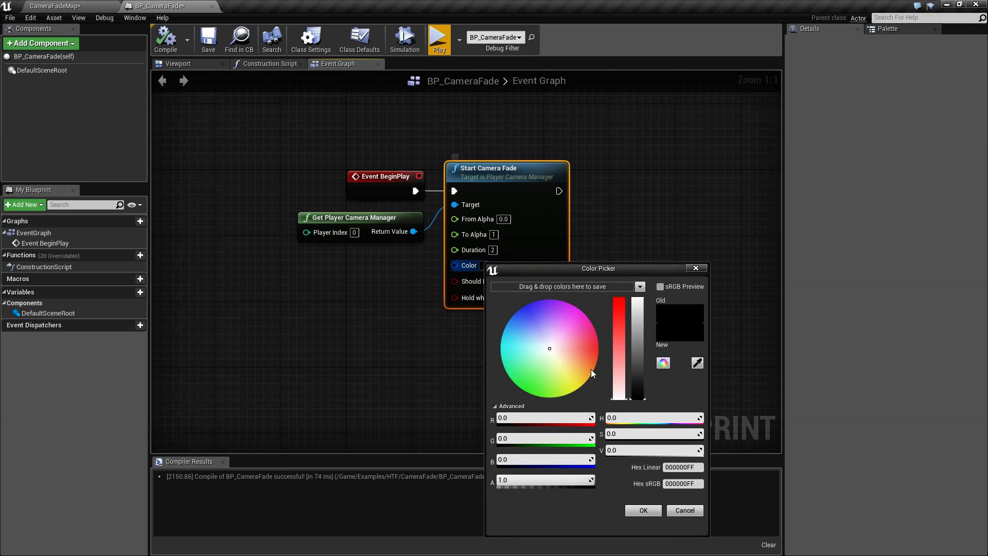
# Pick a green fade colour in the Color Picker and confirm it
pyautogui.click(530, 375)
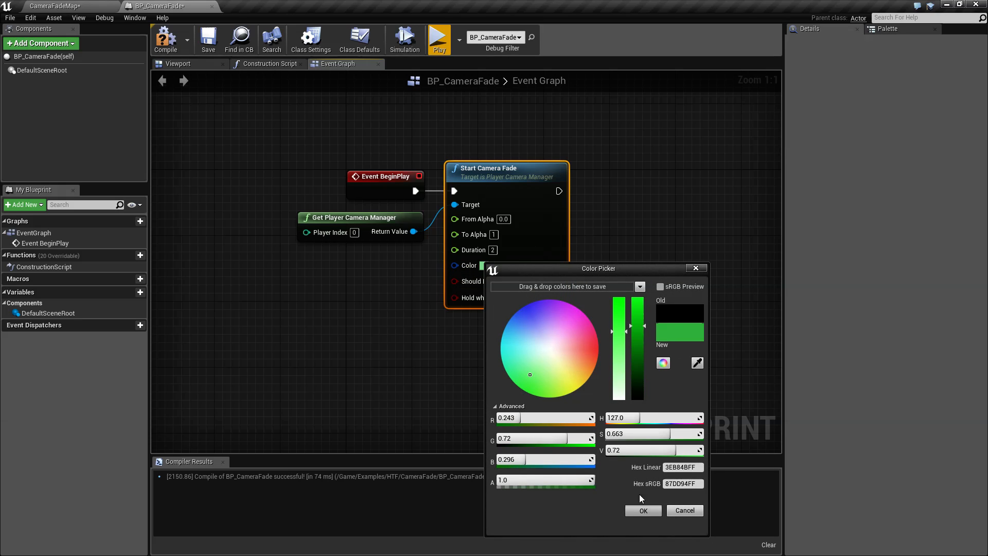
pyautogui.click(439, 40)
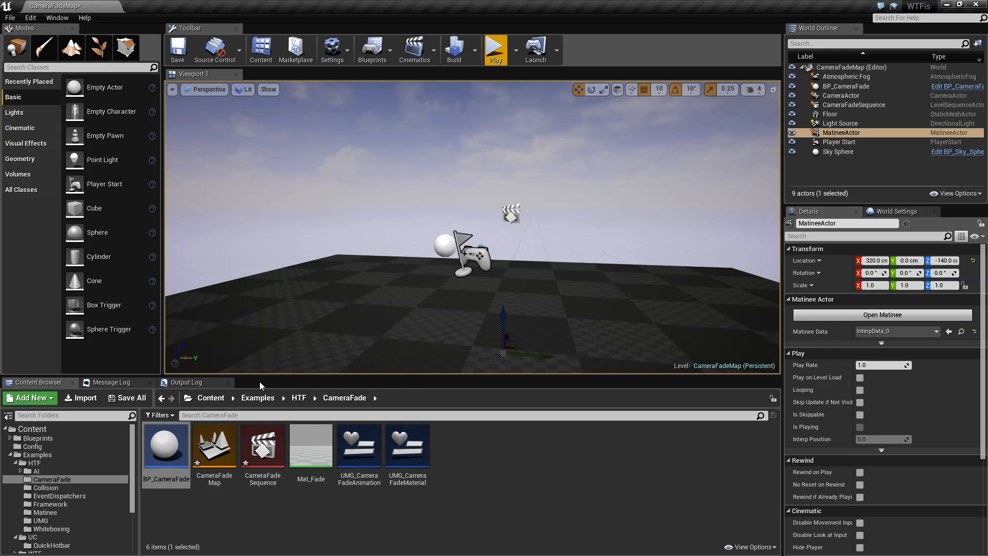
# Make the level blueprint's Create Widget class UMG_CameraFadeAnimation and return to the level
pyautogui.doubleClick(359, 445)
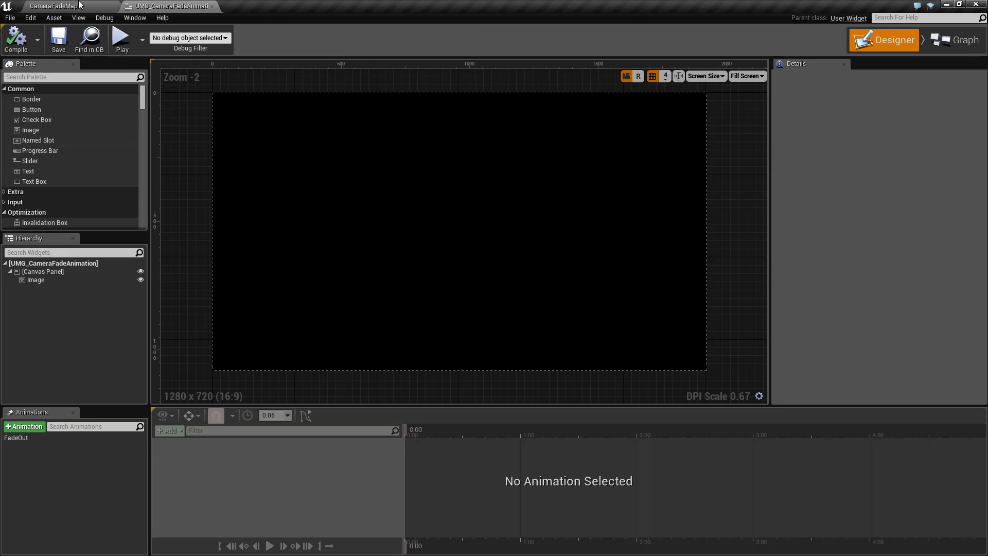
pyautogui.click(265, 6)
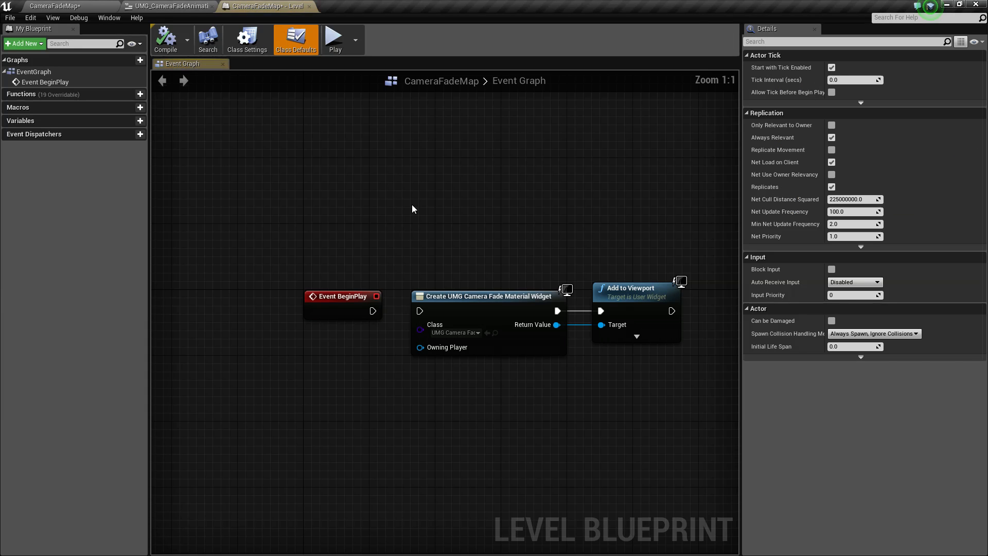
pyautogui.click(454, 332)
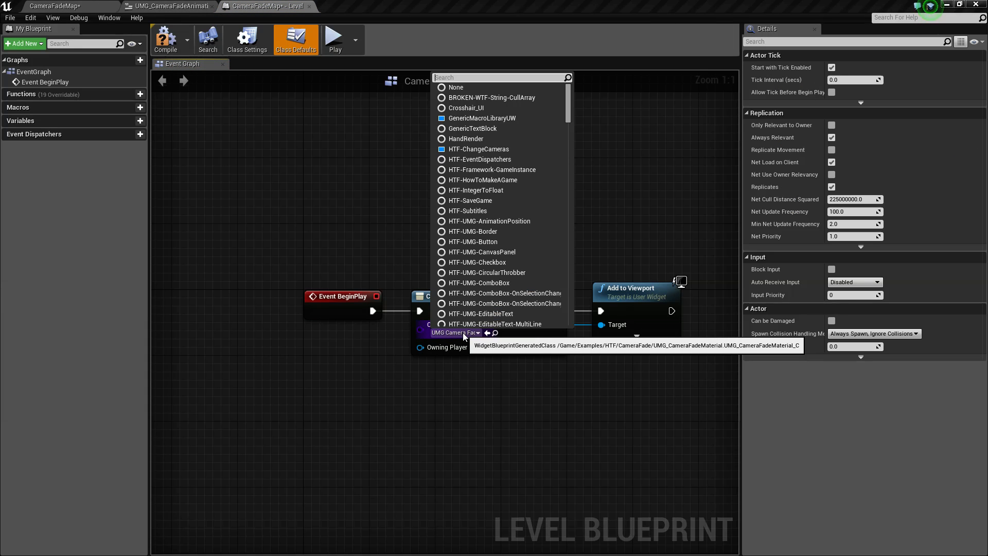
pyautogui.write('camera')
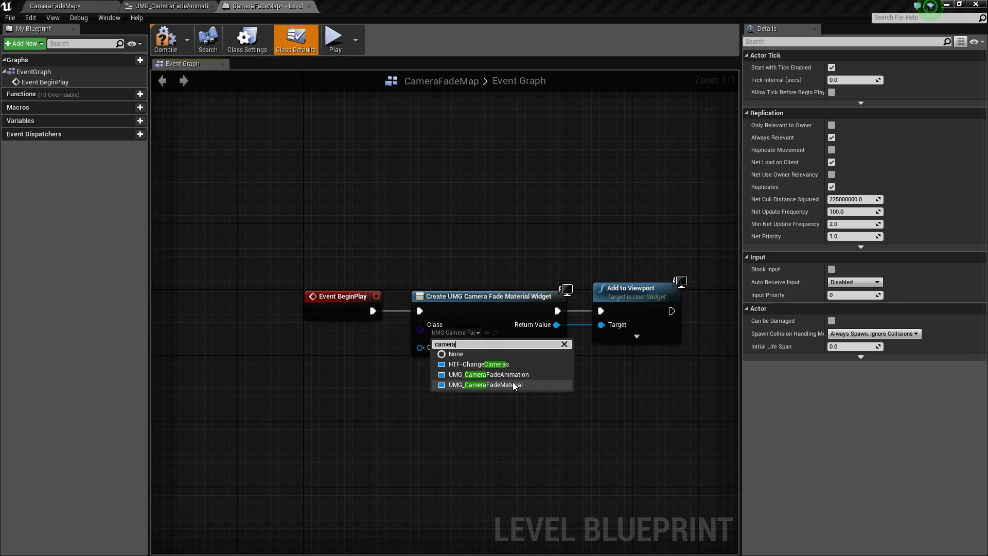
pyautogui.click(488, 375)
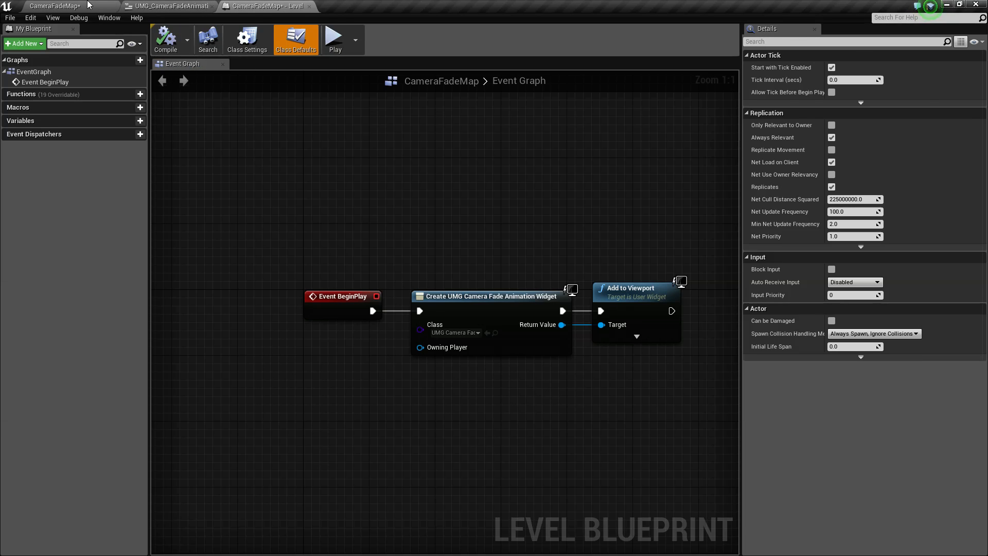
pyautogui.click(265, 6)
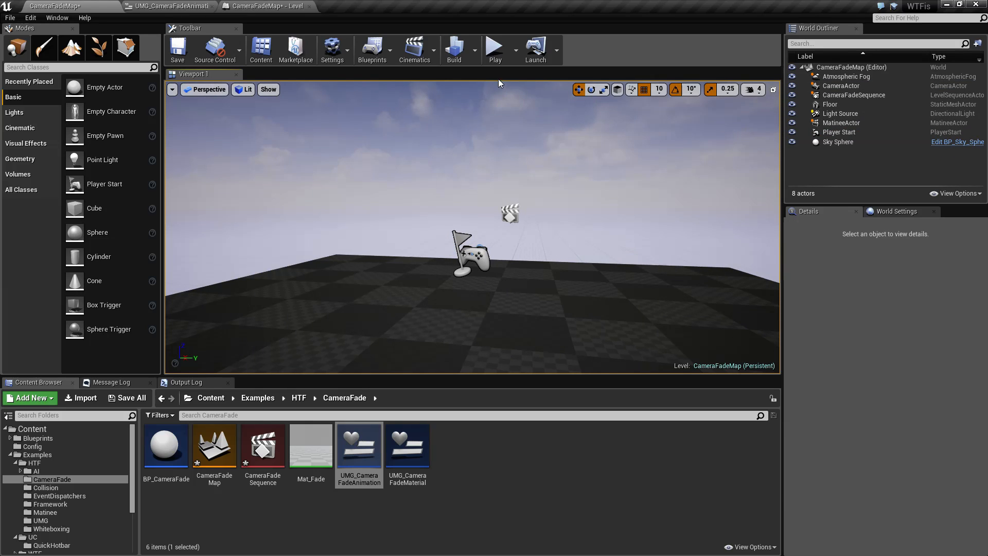
# Play the level to test the widget fade, stop, and switch to UMG_CameraFadeAnimation
pyautogui.click(495, 49)
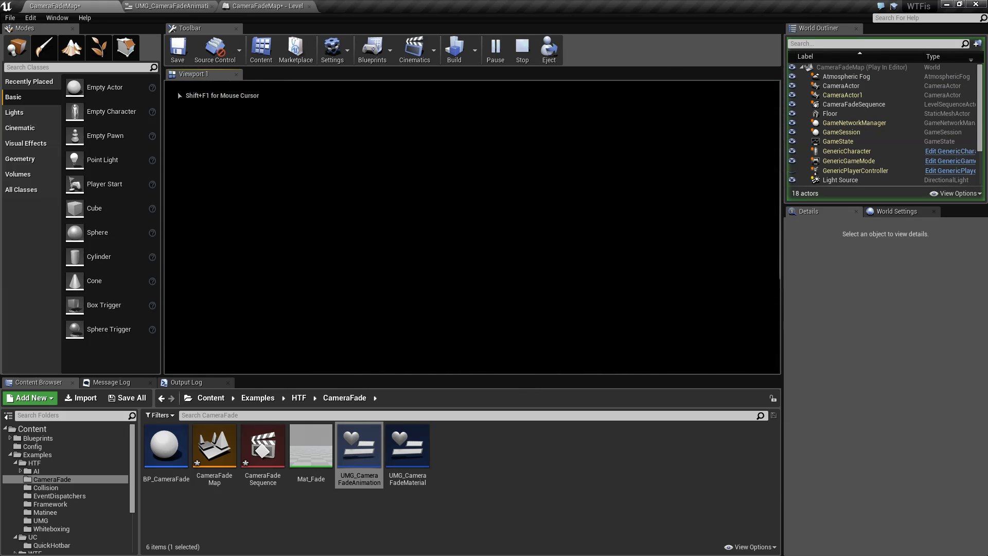
pyautogui.click(265, 6)
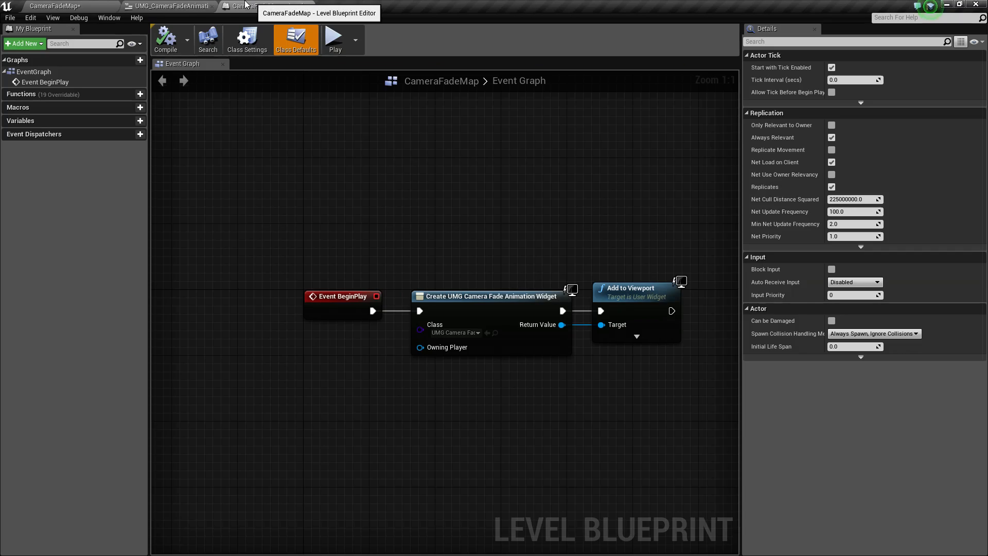
pyautogui.click(170, 6)
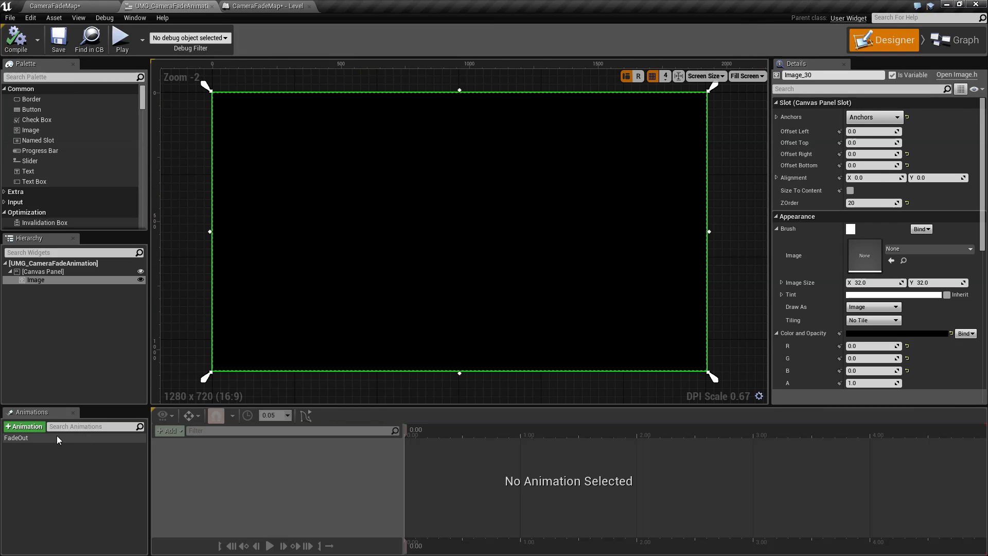
# Select FadeOut and expand the image's Color and Opacity track into its RGBA keys
pyautogui.click(17, 438)
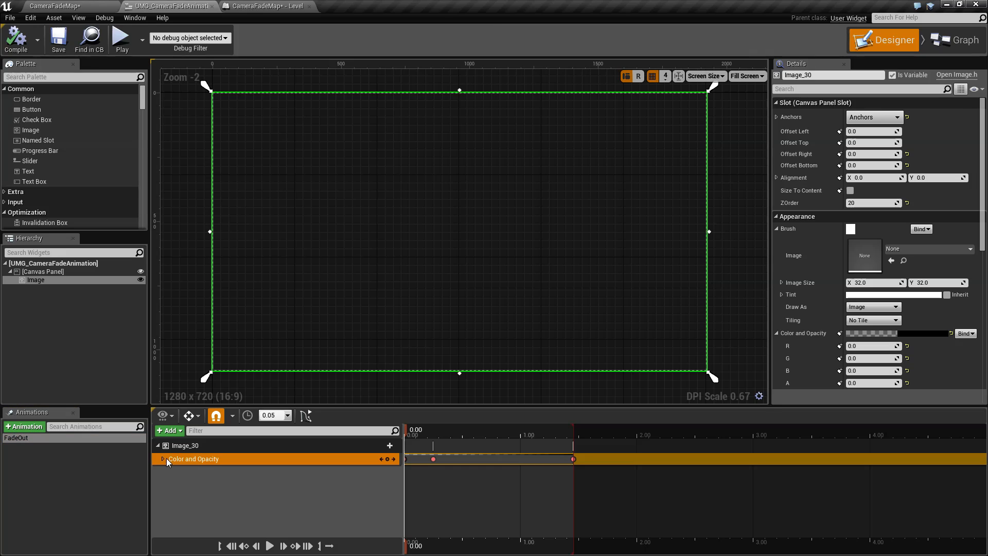
pyautogui.click(164, 459)
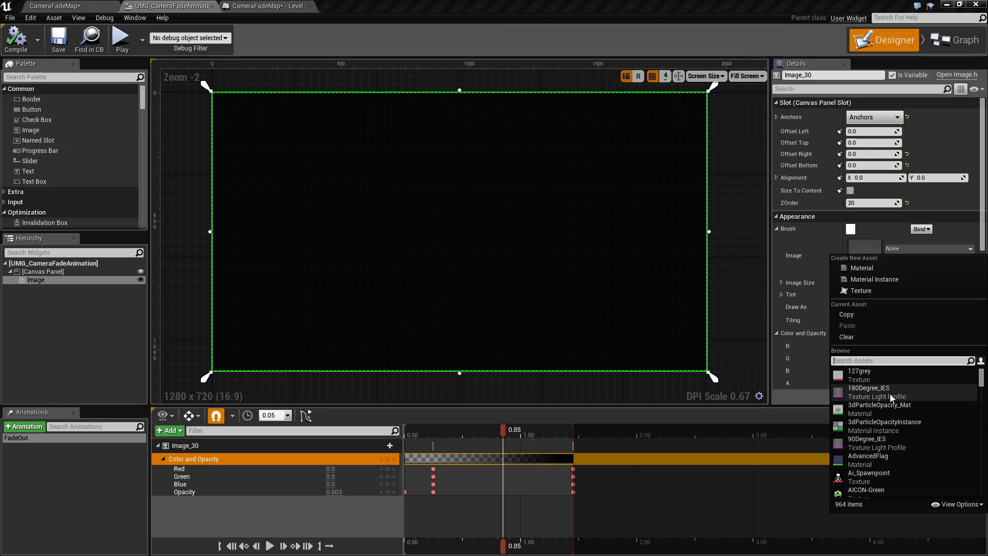
# Replace the brush image 3dParticleOpacityInstance with the PinkBackground texture
pyautogui.click(884, 423)
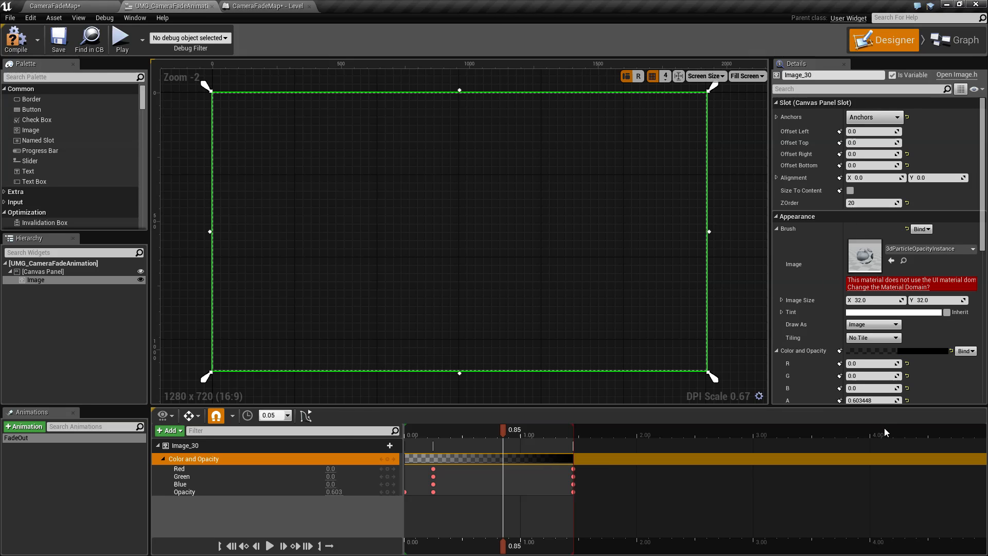
pyautogui.click(971, 248)
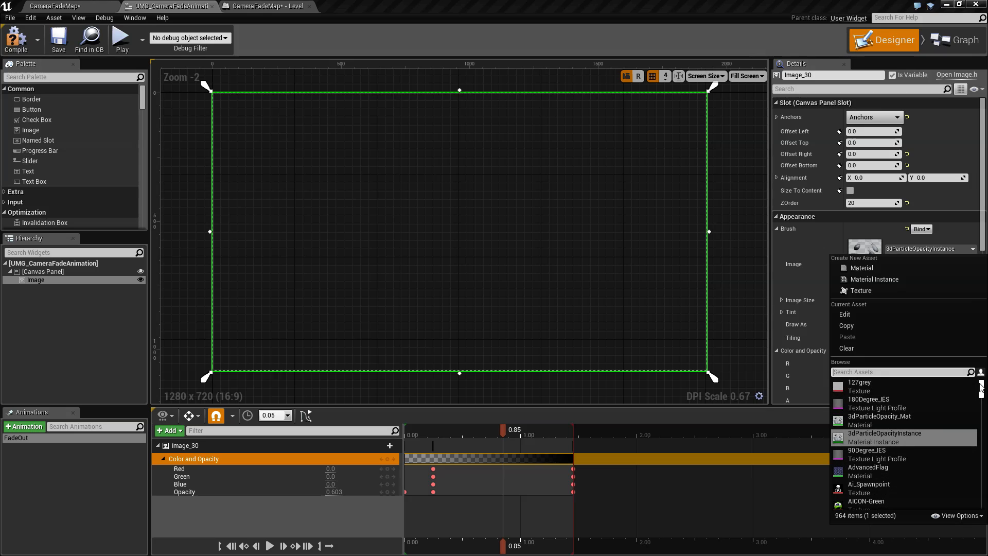
pyautogui.scroll(-3)
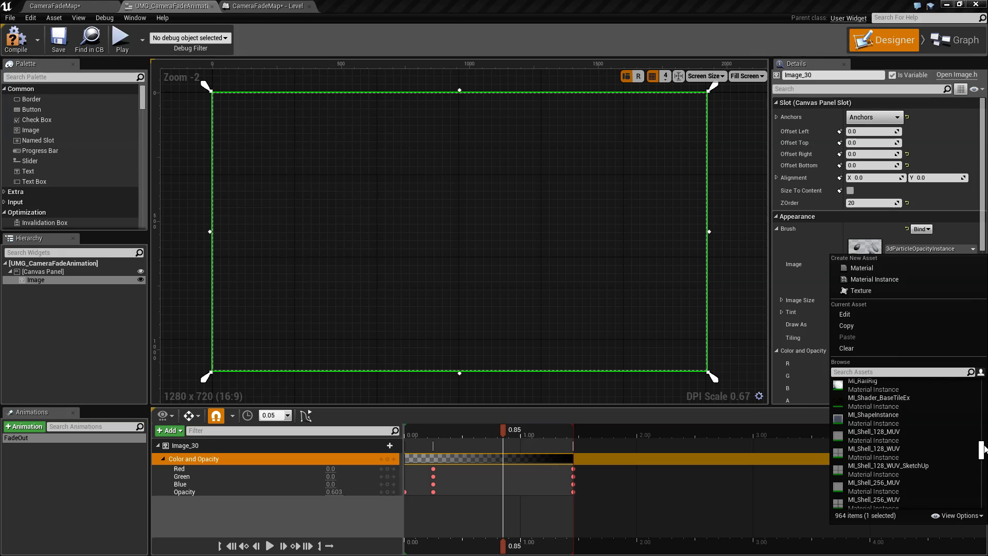
pyautogui.scroll(-3)
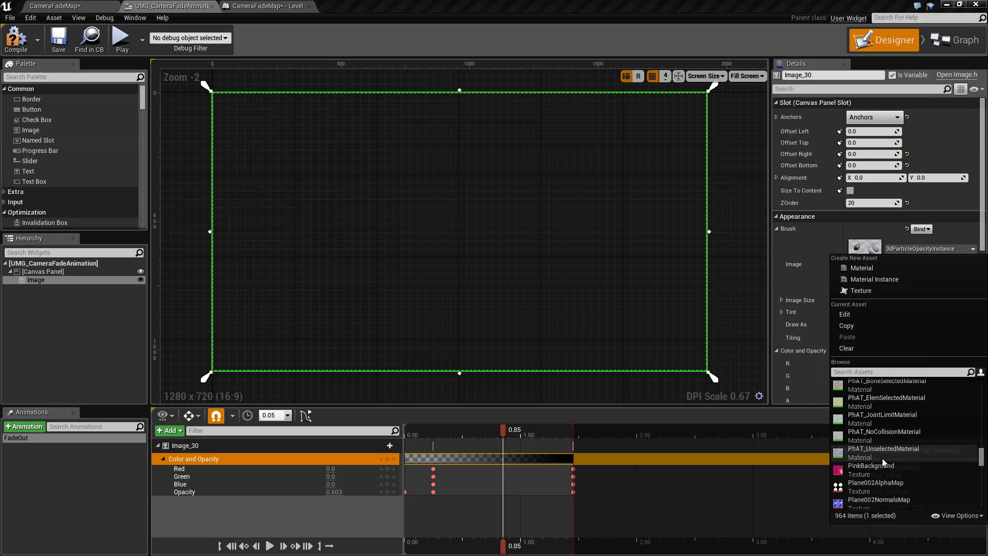
pyautogui.click(872, 465)
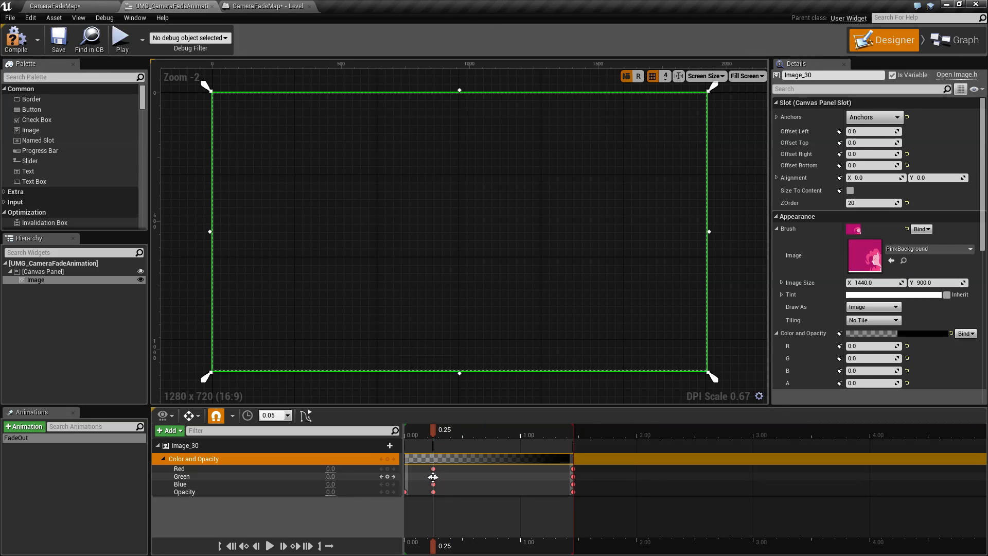
# Add a new Image_30 track with Color and Opacity to the FadeOut animation
pyautogui.click(194, 458)
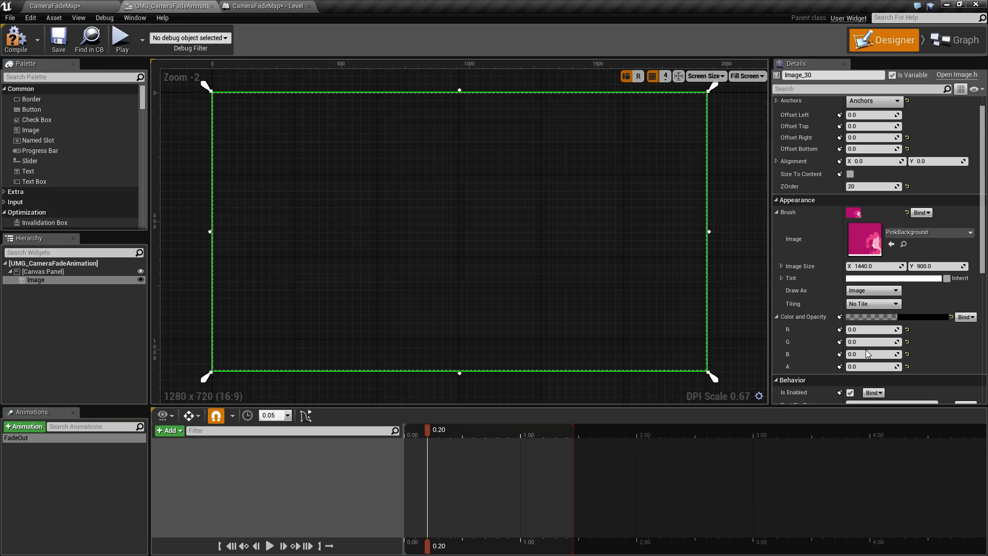
pyautogui.click(168, 430)
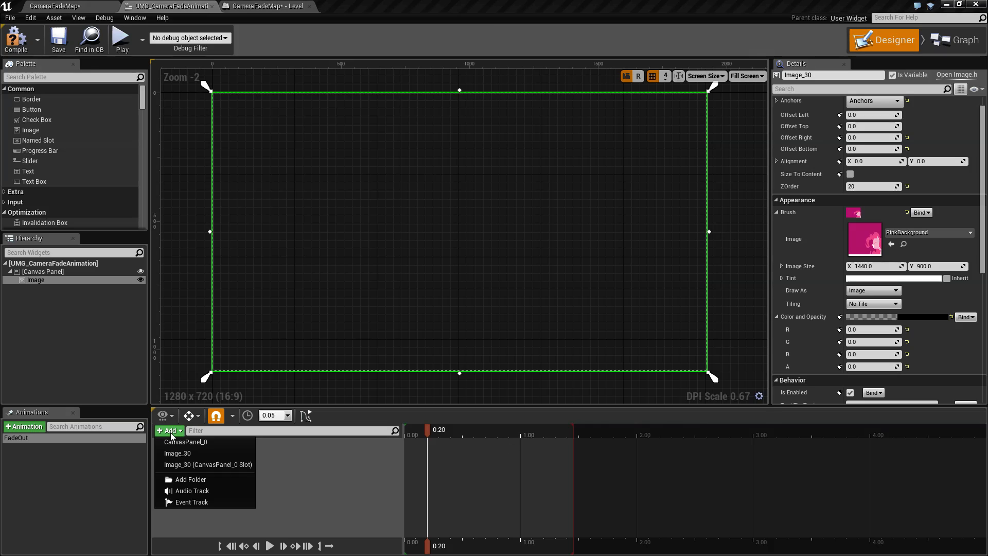
pyautogui.moveTo(180, 453)
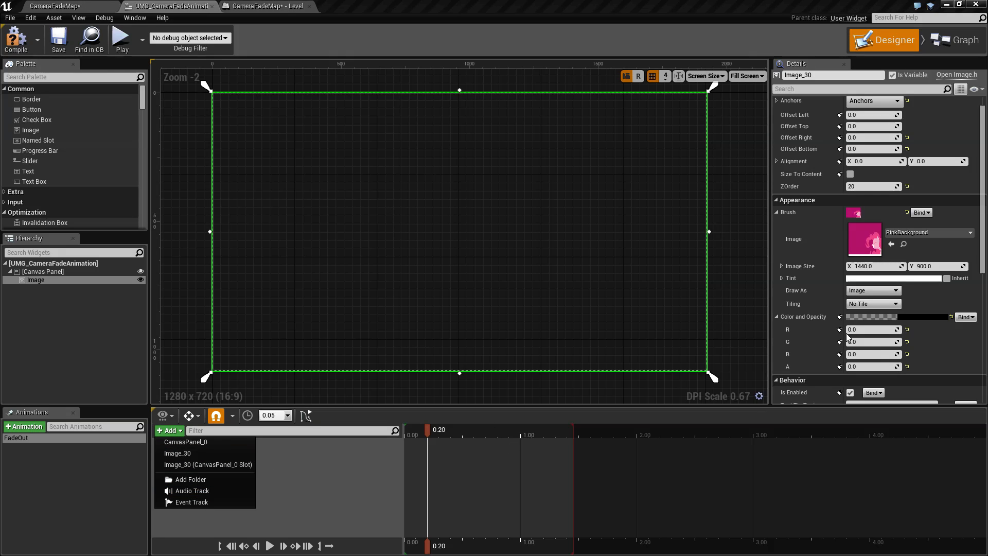
pyautogui.click(840, 341)
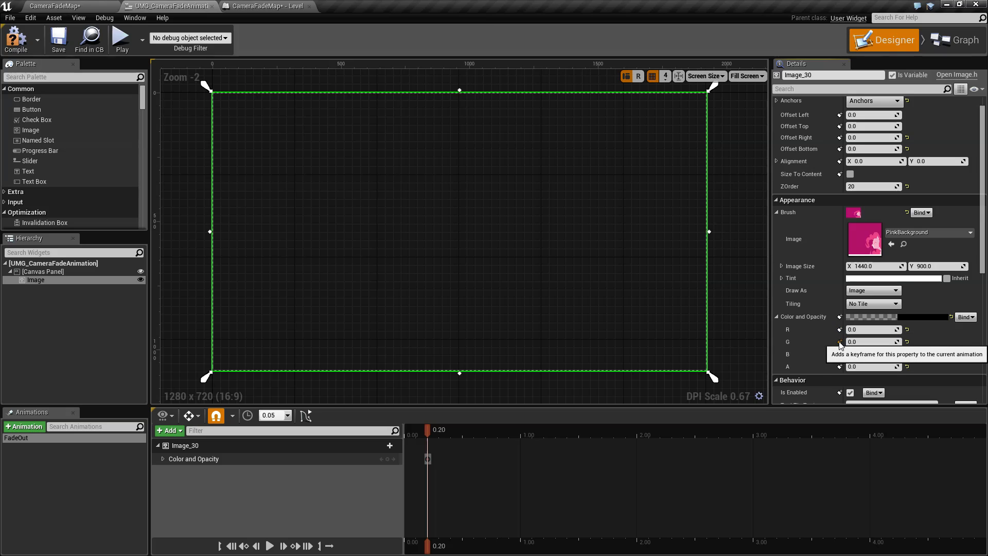
pyautogui.moveTo(840, 366)
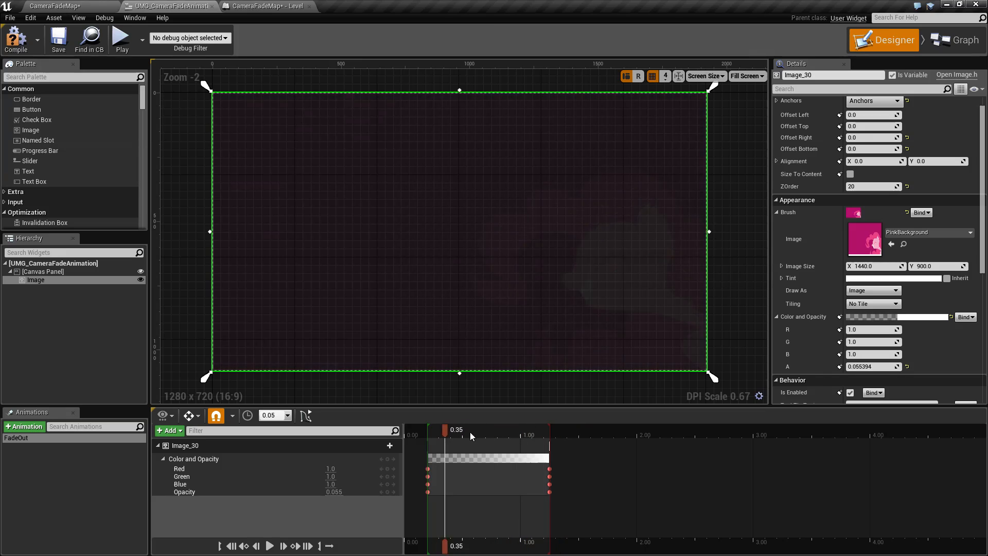
pyautogui.click(121, 38)
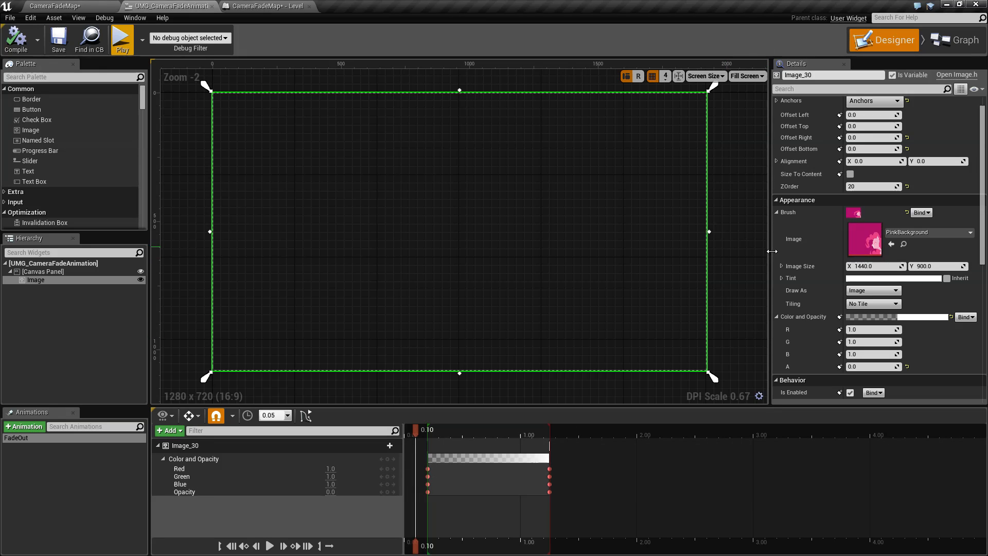
pyautogui.moveTo(389, 445)
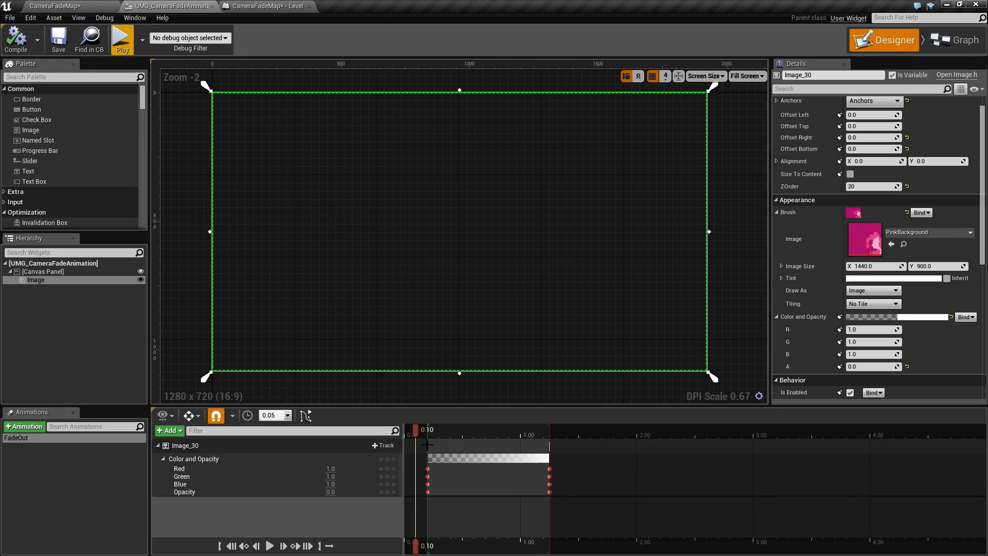
pyautogui.moveTo(212, 6)
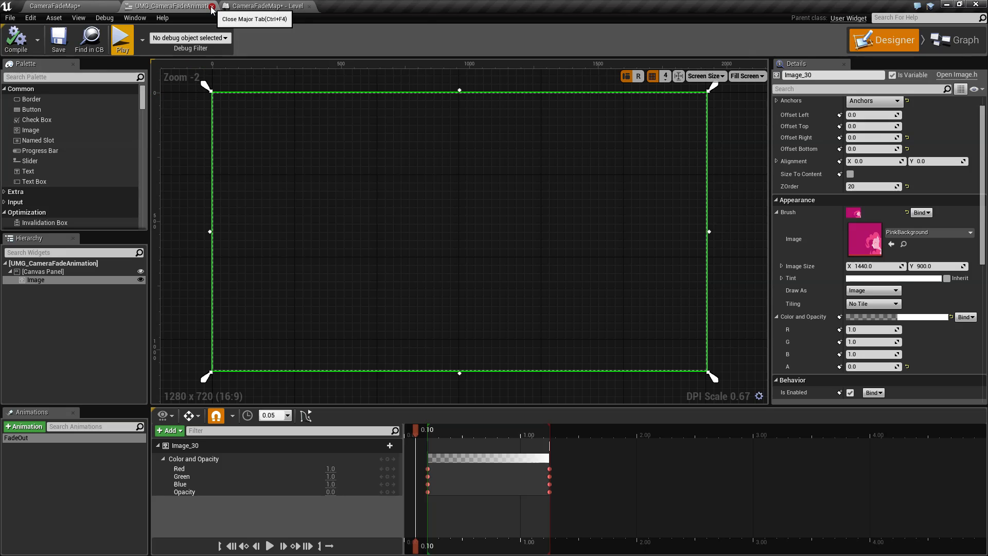
# Close the widget editor and set the Create Widget class to UMG_CameraFadeMaterial
pyautogui.click(267, 6)
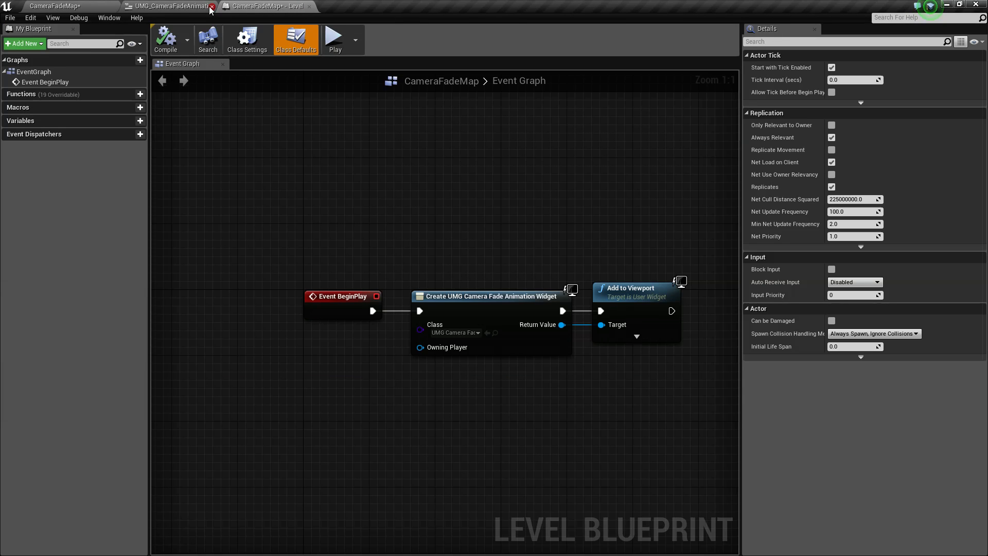
pyautogui.click(212, 6)
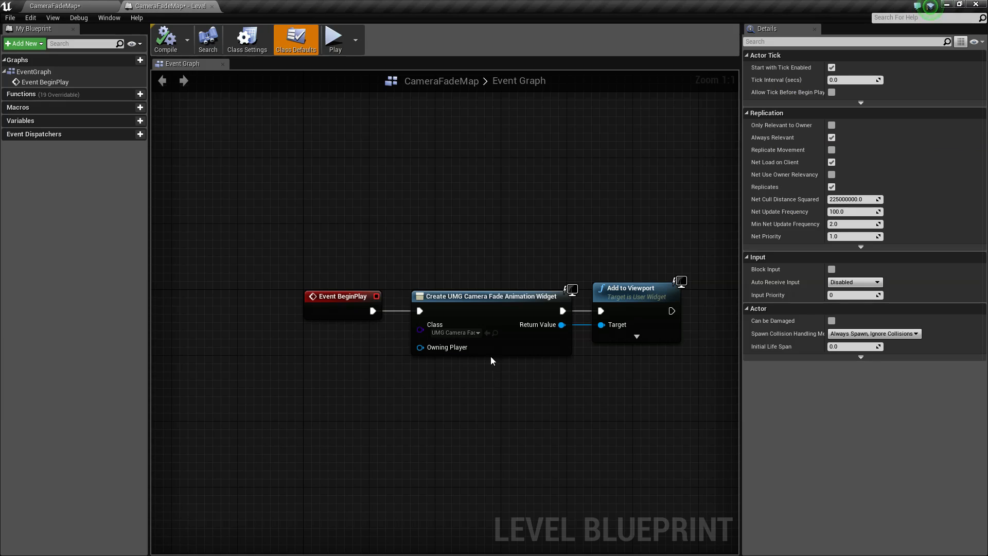
pyautogui.click(455, 333)
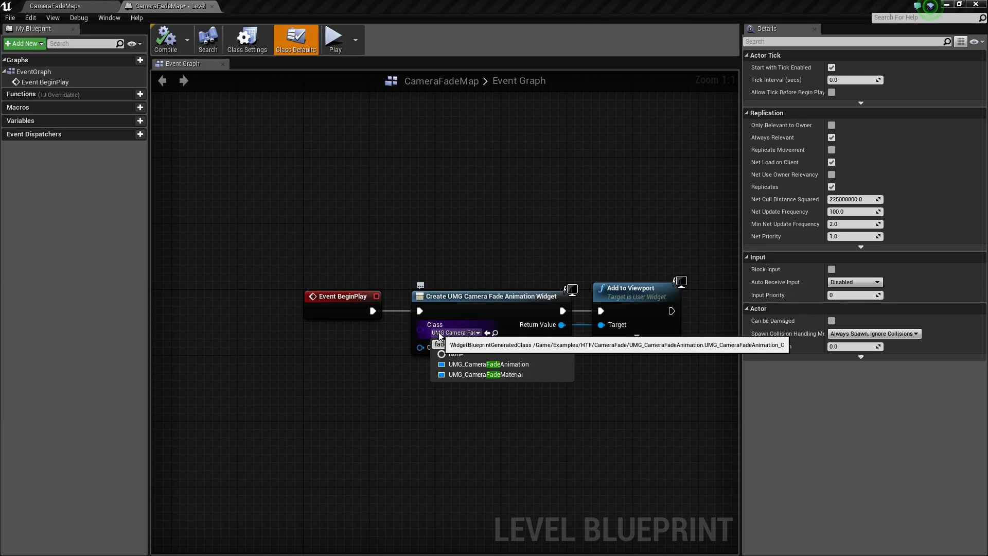
pyautogui.click(484, 375)
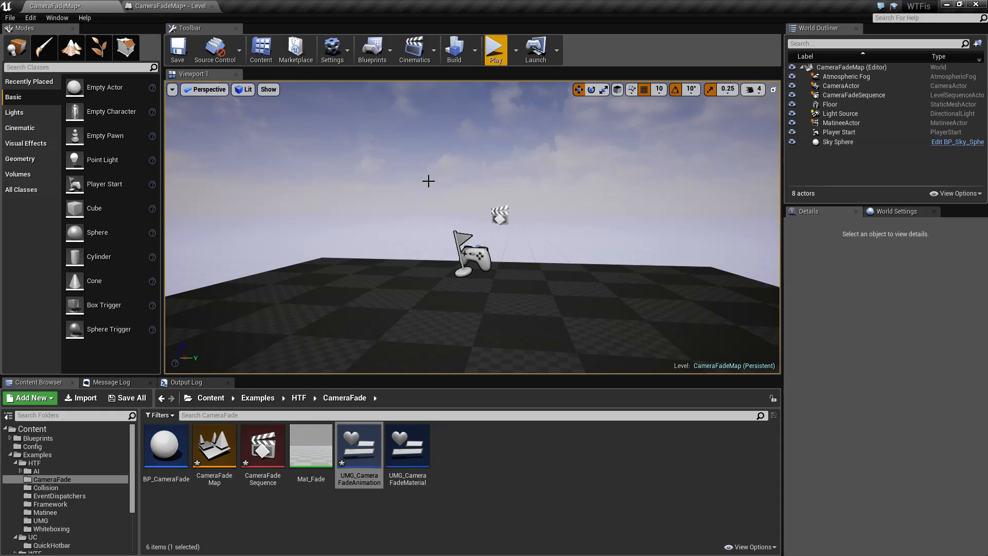
# Open UMG_CameraFadeMaterial and select its Image to show the Mat_Fade brush
pyautogui.doubleClick(408, 441)
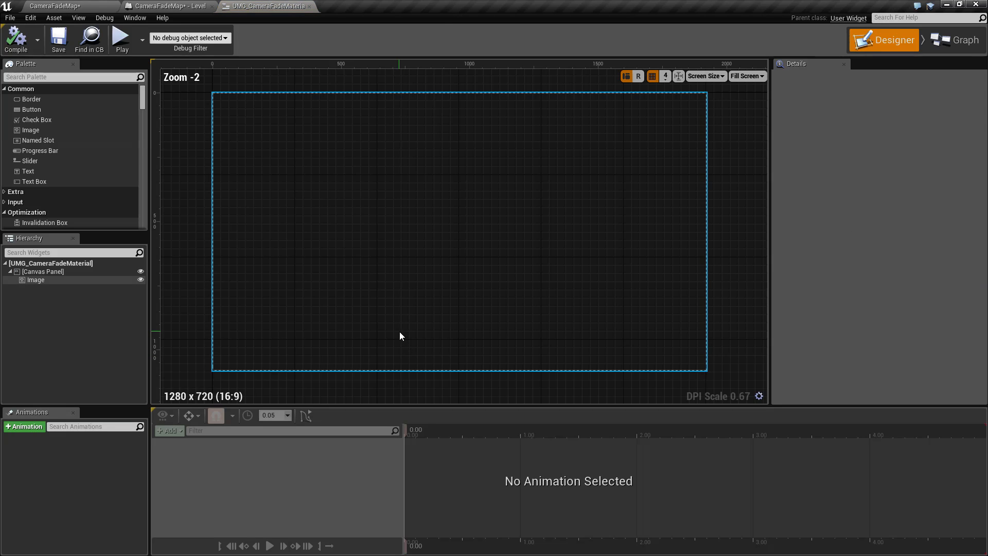
pyautogui.moveTo(379, 230)
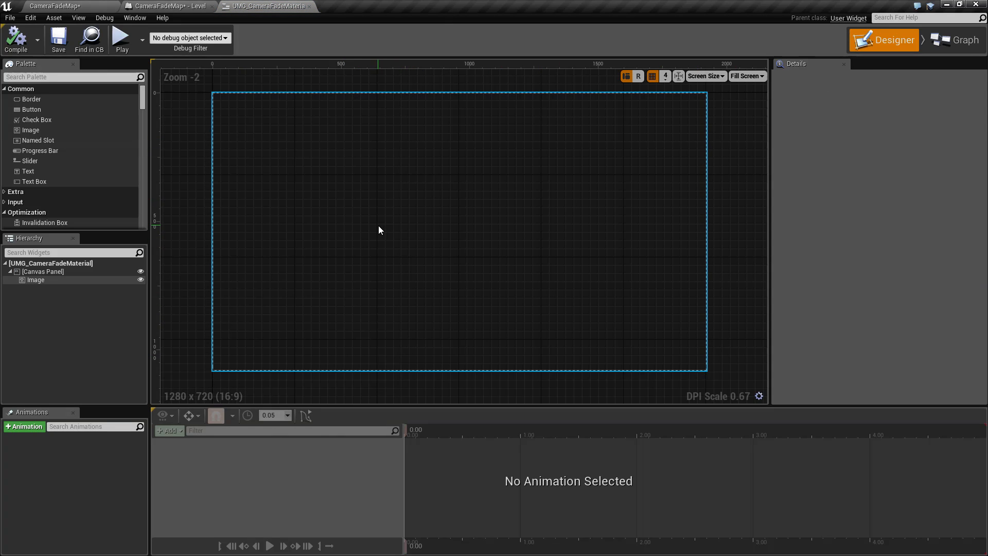
pyautogui.click(36, 279)
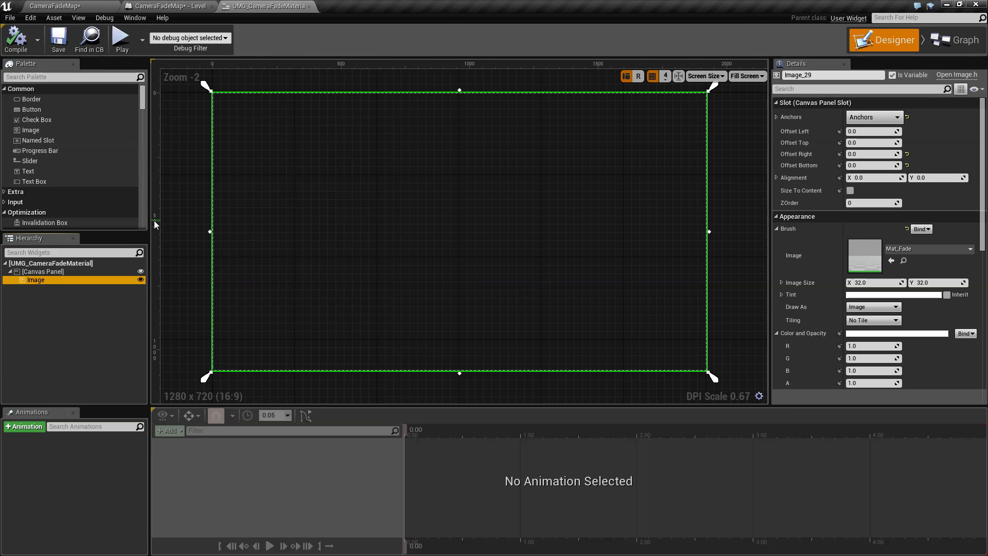
pyautogui.moveTo(864, 248)
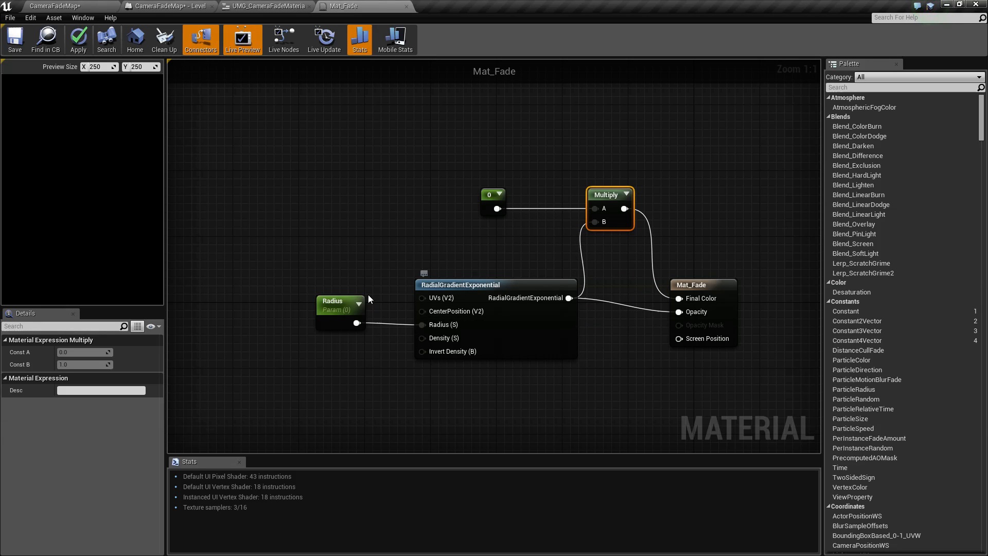
pyautogui.moveTo(339, 303)
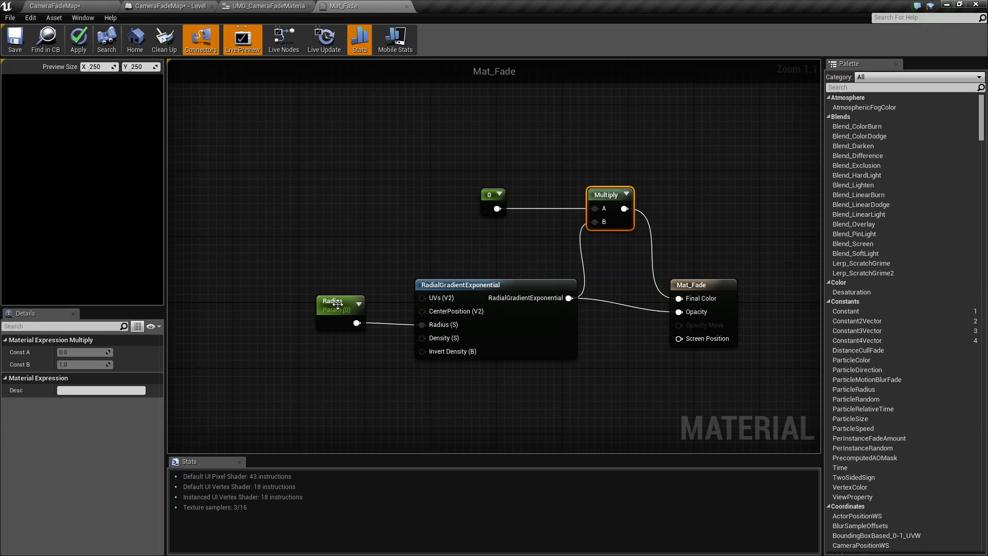
# Select the Radius scalar parameter node in Mat_Fade to review its settings
pyautogui.click(338, 301)
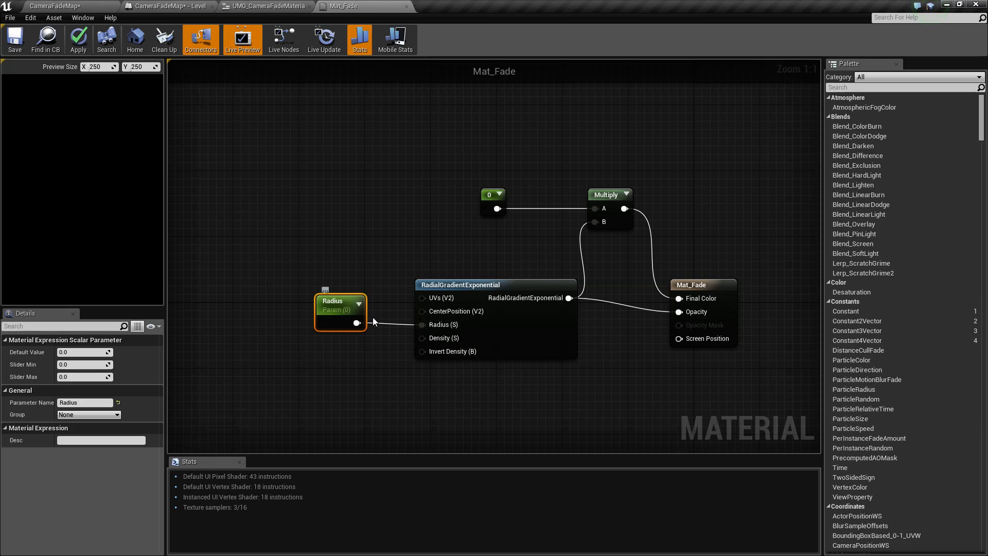
pyautogui.moveTo(693, 311)
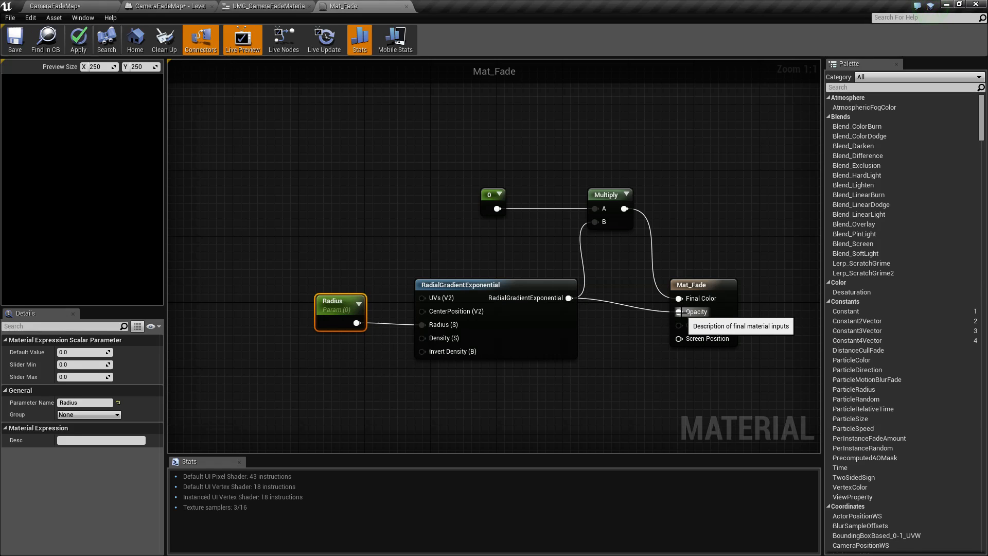
pyautogui.moveTo(603, 193)
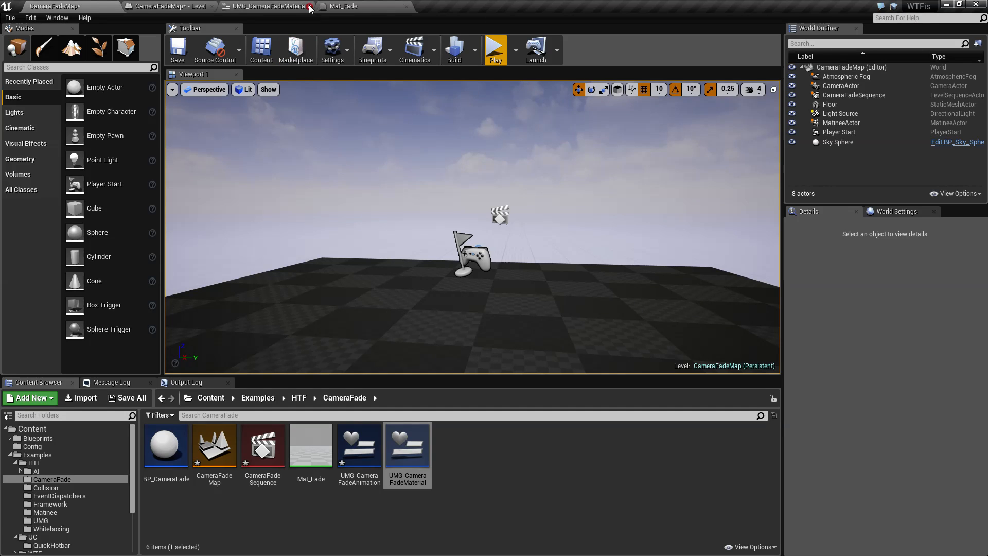
# Check the Create Widget node in the level blueprint, then return to the Mat_Fade graph
pyautogui.click(169, 6)
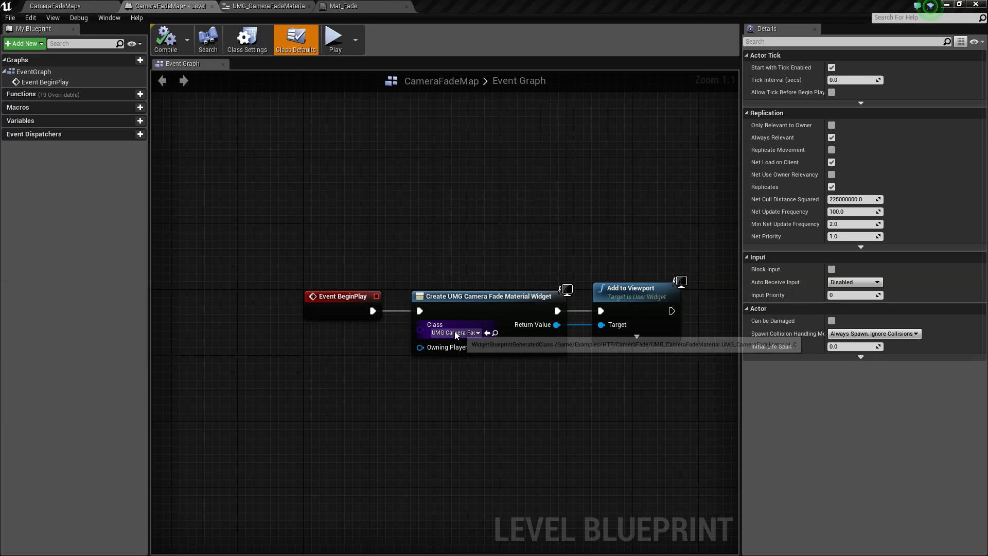
pyautogui.click(454, 332)
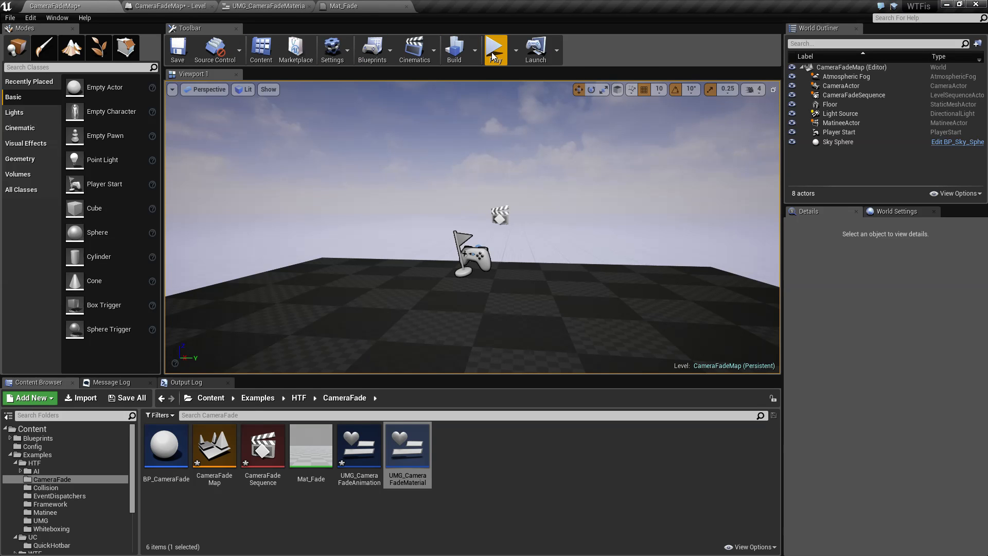
pyautogui.click(496, 49)
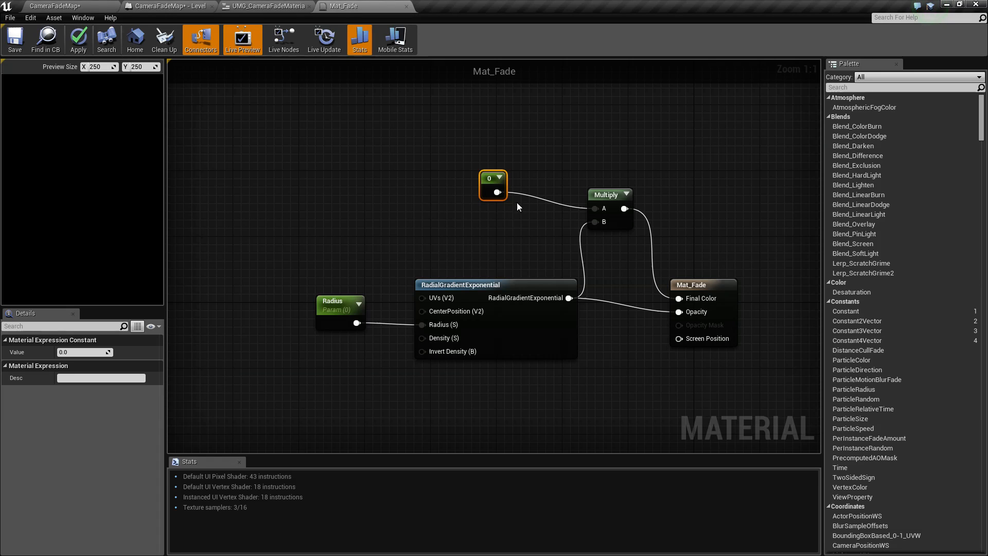
pyautogui.moveTo(569, 297)
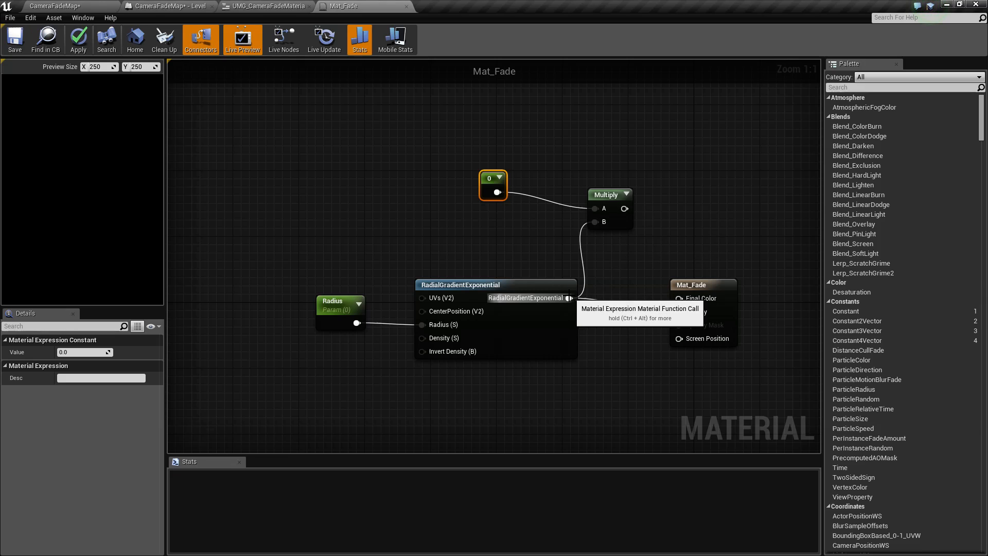
pyautogui.moveTo(324, 39)
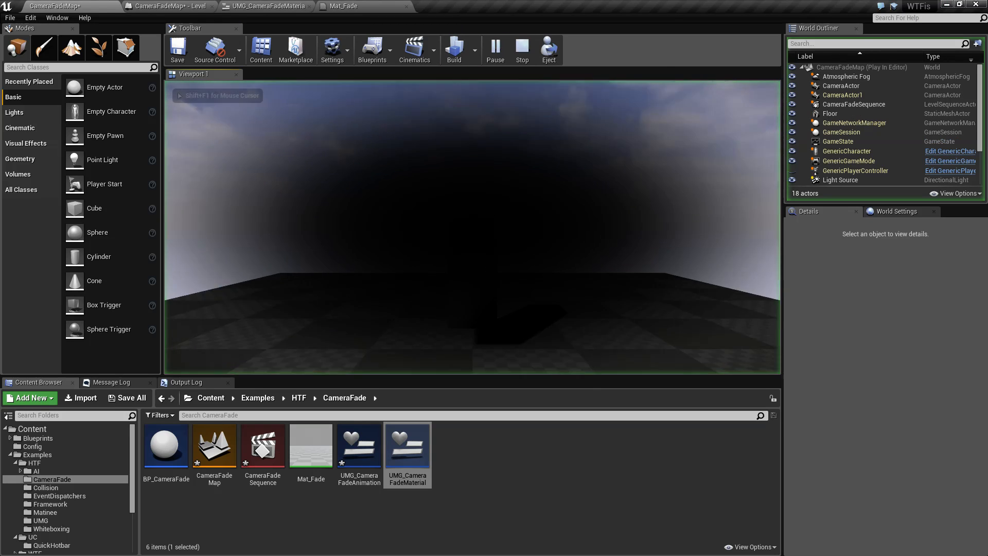
# Play the level to preview the dark radial vignette fade, then return to the Mat_Fade graph
pyautogui.click(344, 7)
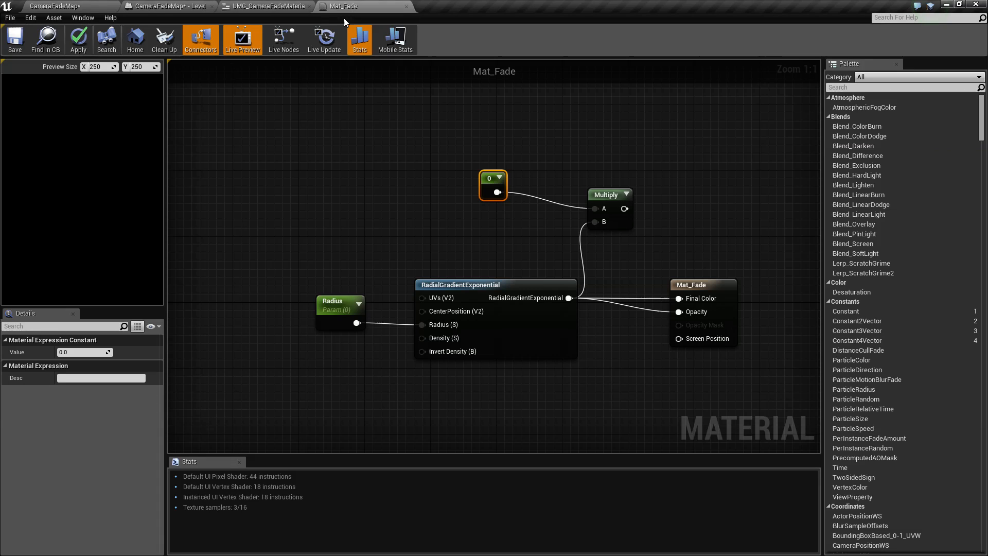
pyautogui.click(57, 6)
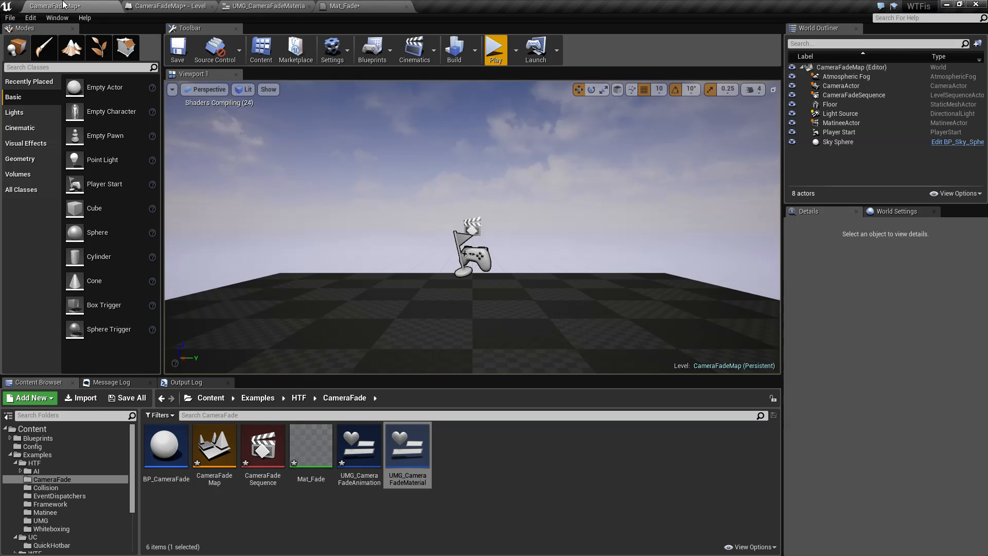
pyautogui.click(496, 50)
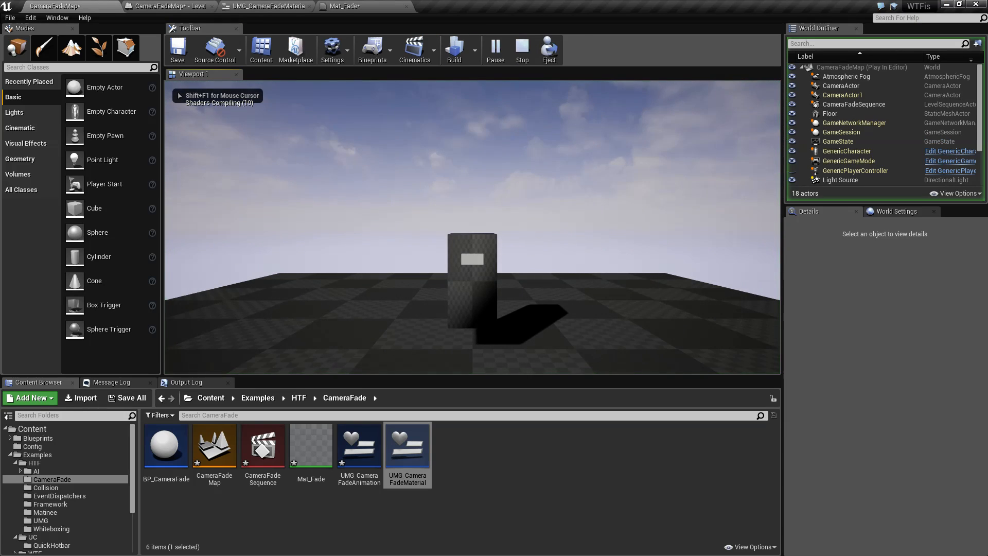
pyautogui.click(522, 49)
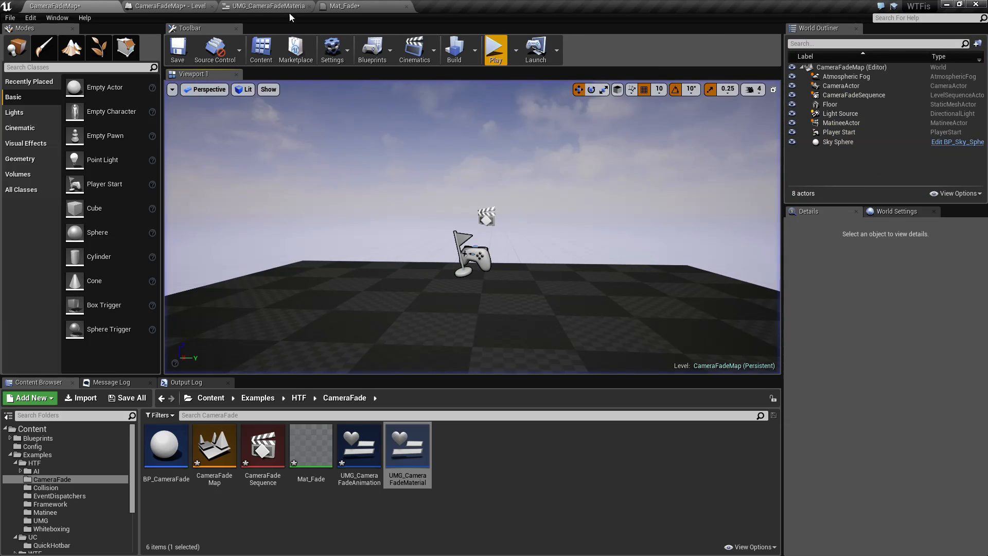
pyautogui.click(346, 7)
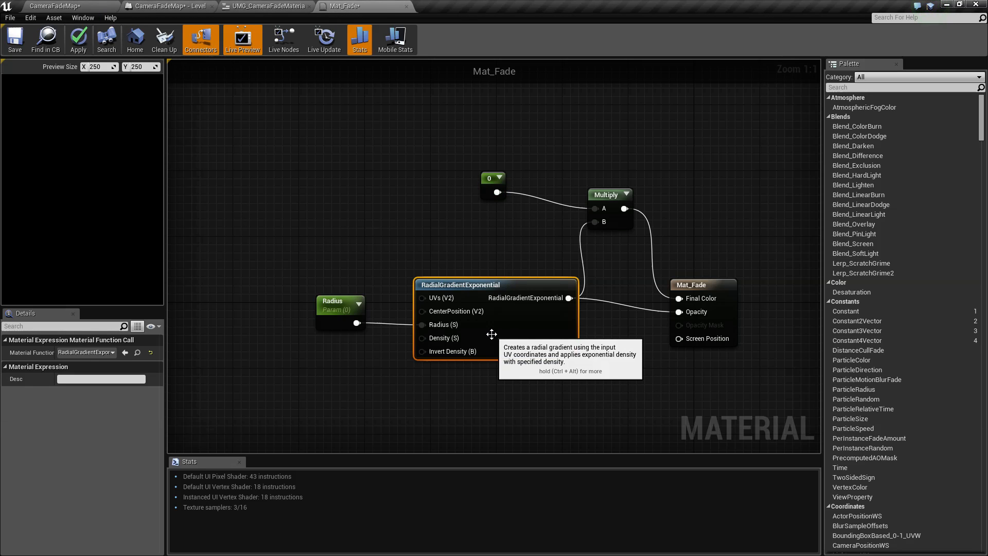
# Wire Multiply into Final Color, set Radius default to 0, and apply and save Mat_Fade
pyautogui.click(339, 300)
pyautogui.write('1')
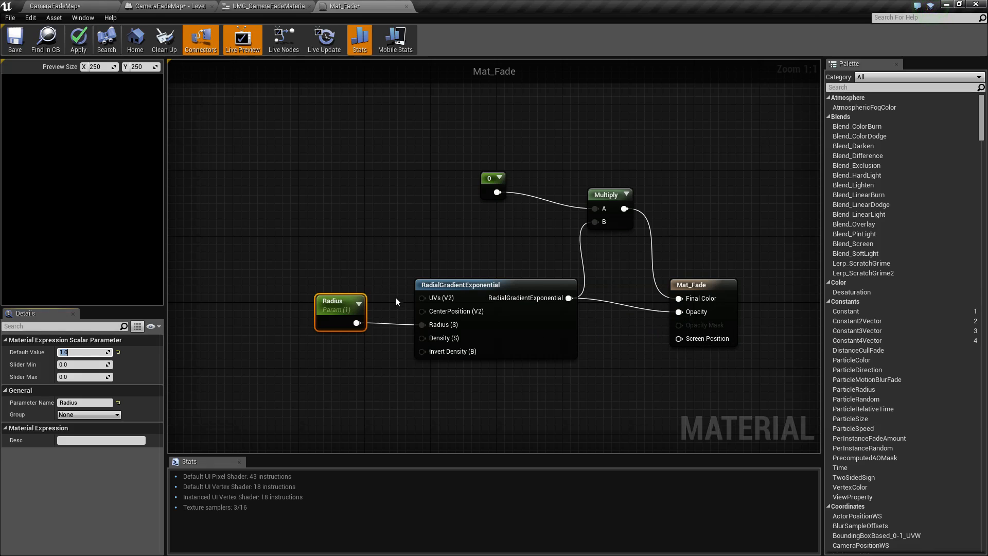
pyautogui.moveTo(575, 300)
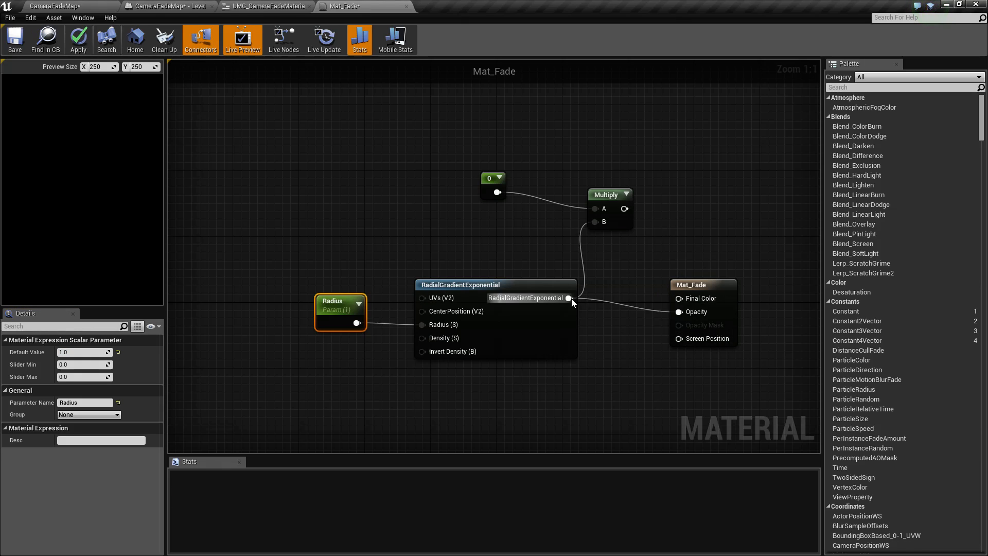
pyautogui.click(78, 39)
pyautogui.write('0.5')
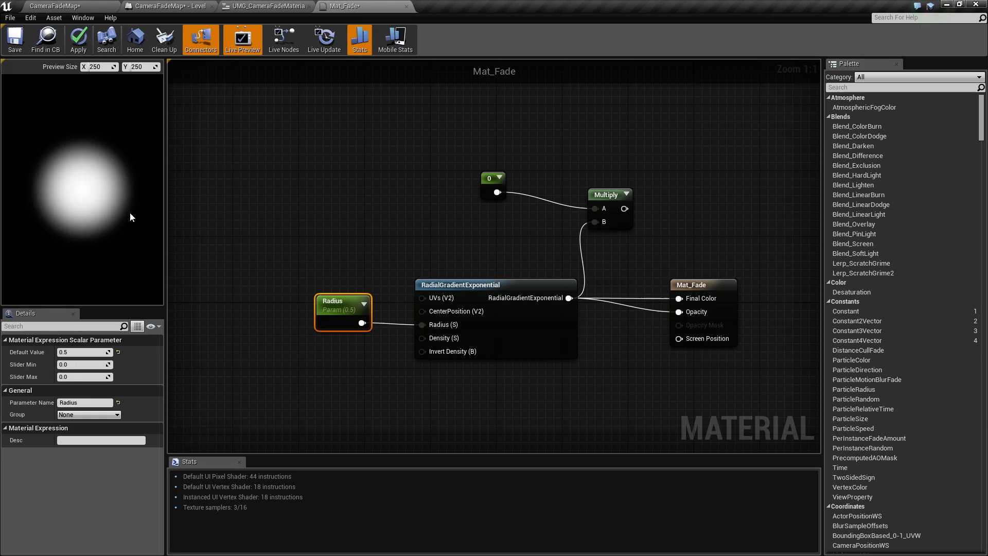
pyautogui.moveTo(164, 261)
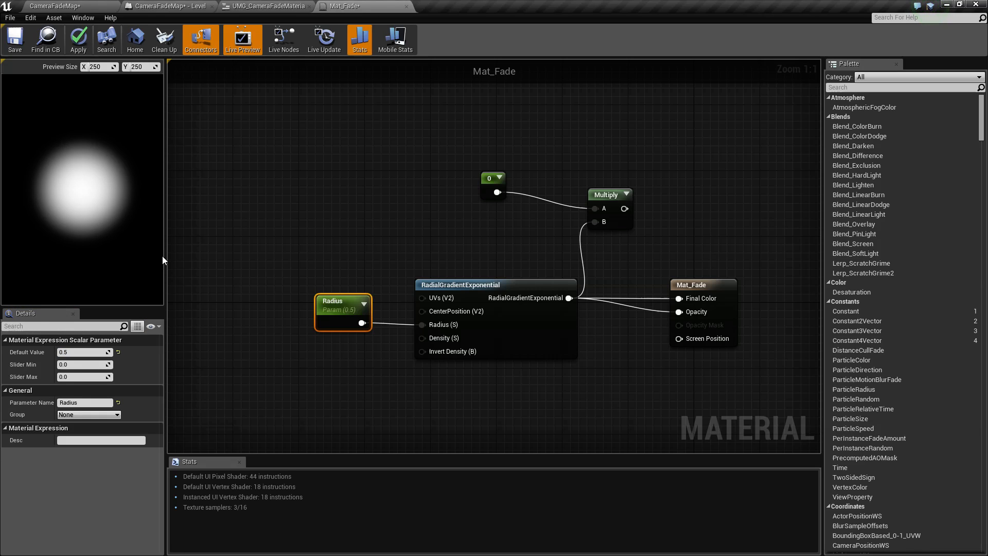
pyautogui.moveTo(340, 321)
pyautogui.write('4')
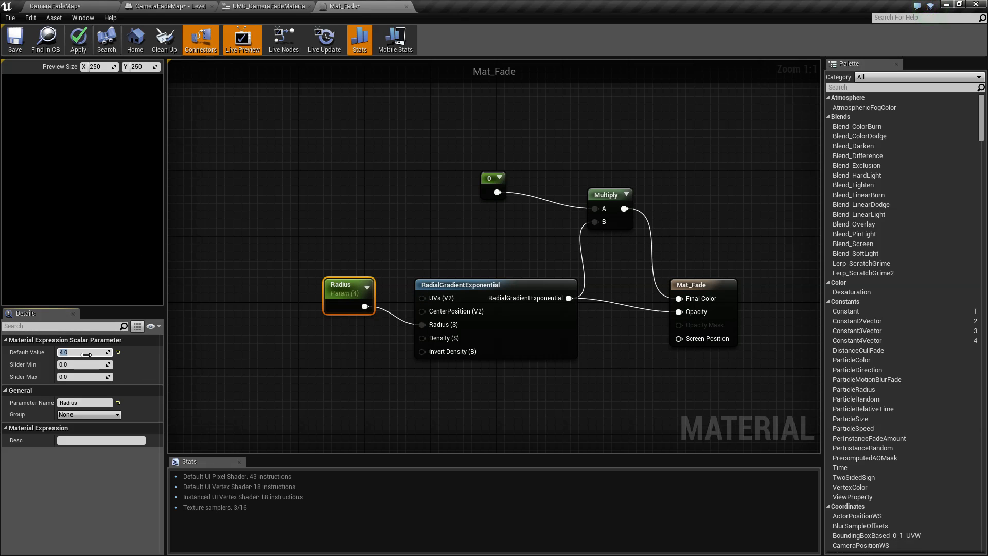
pyautogui.click(13, 39)
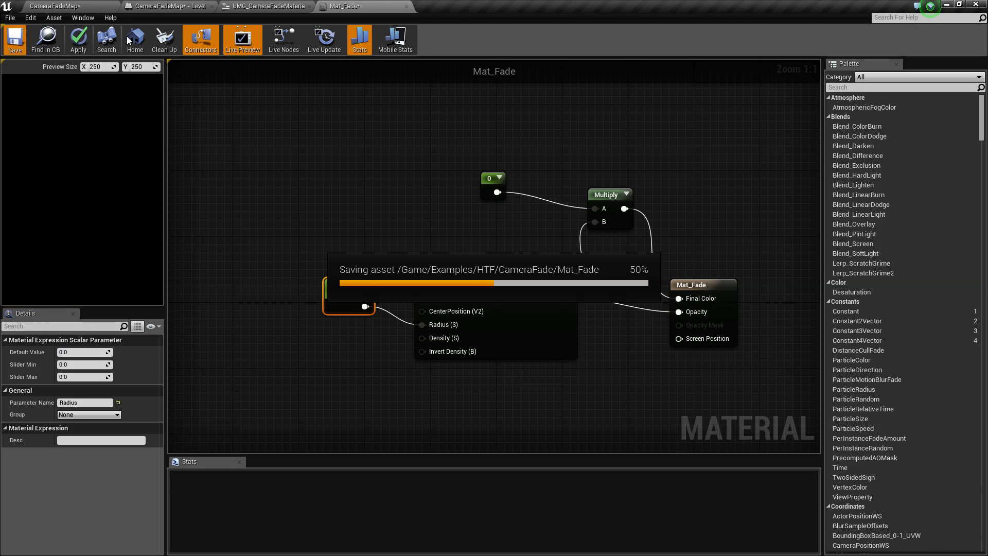
pyautogui.click(13, 40)
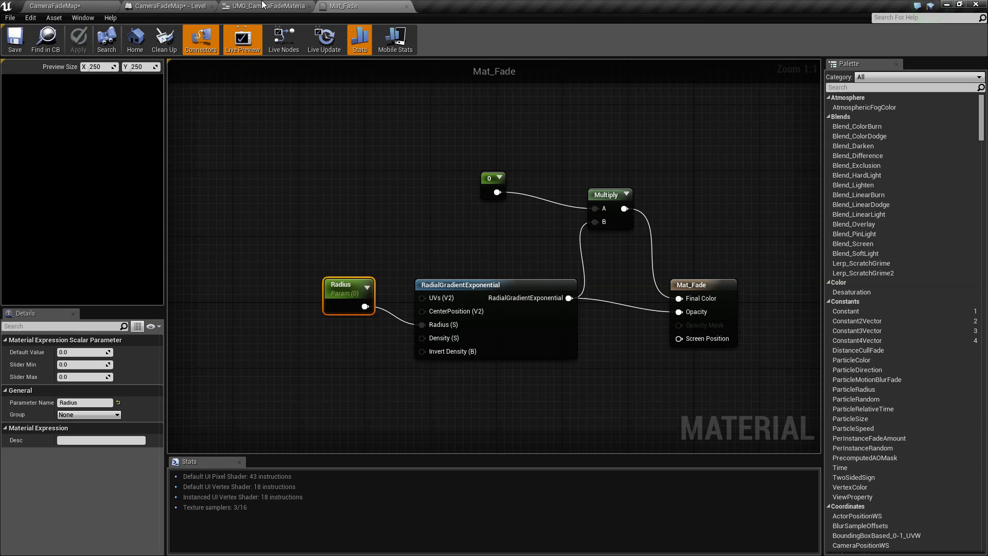
pyautogui.click(264, 6)
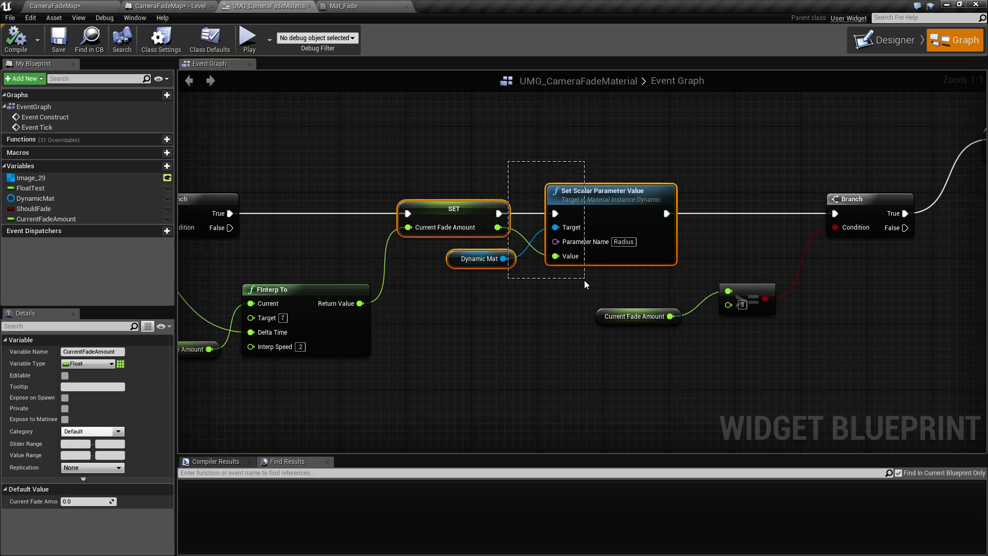
pyautogui.click(341, 6)
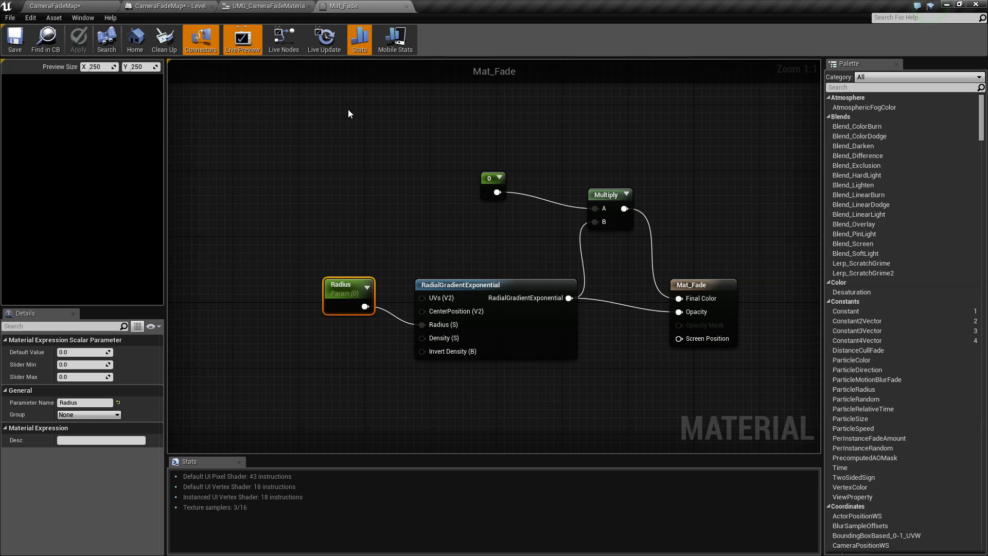
pyautogui.click(265, 6)
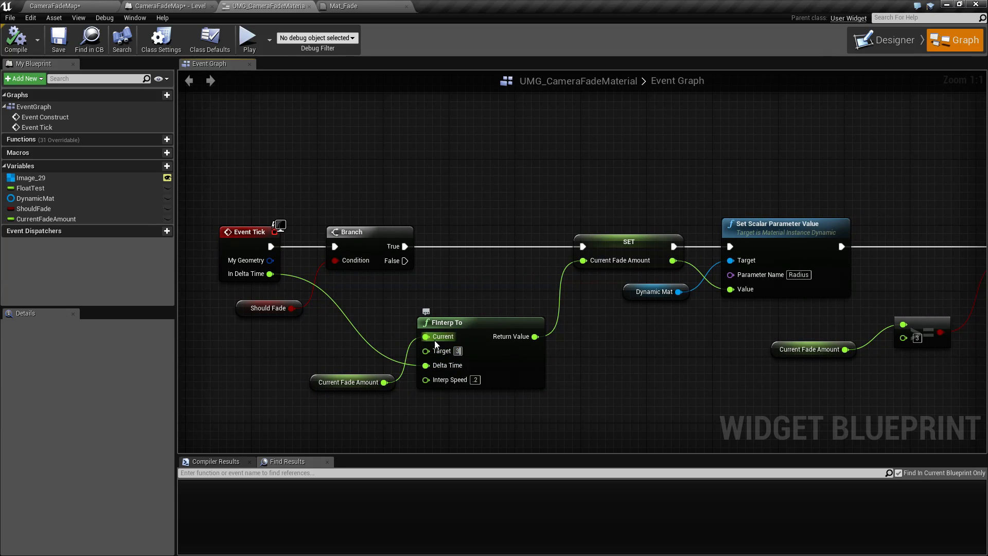
pyautogui.moveTo(442, 352)
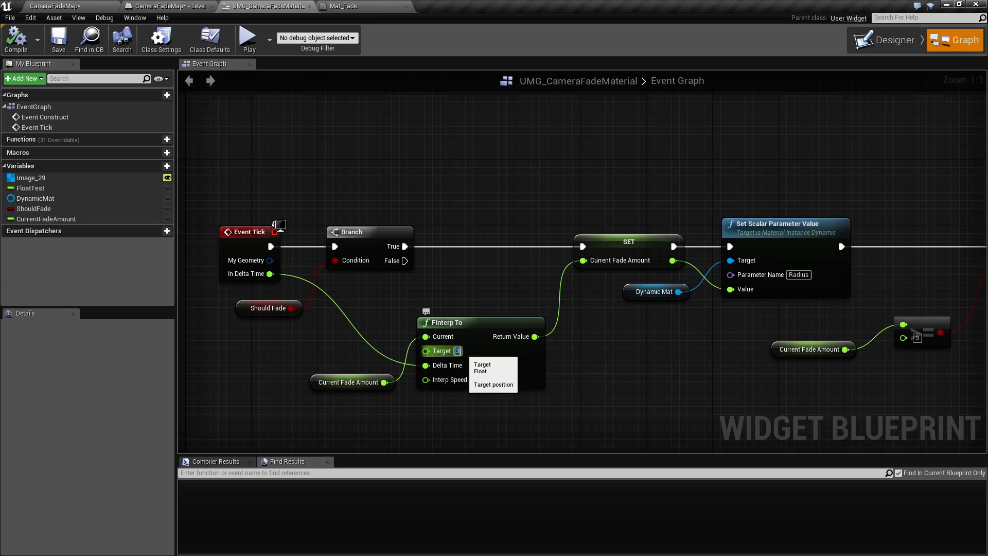
pyautogui.click(249, 38)
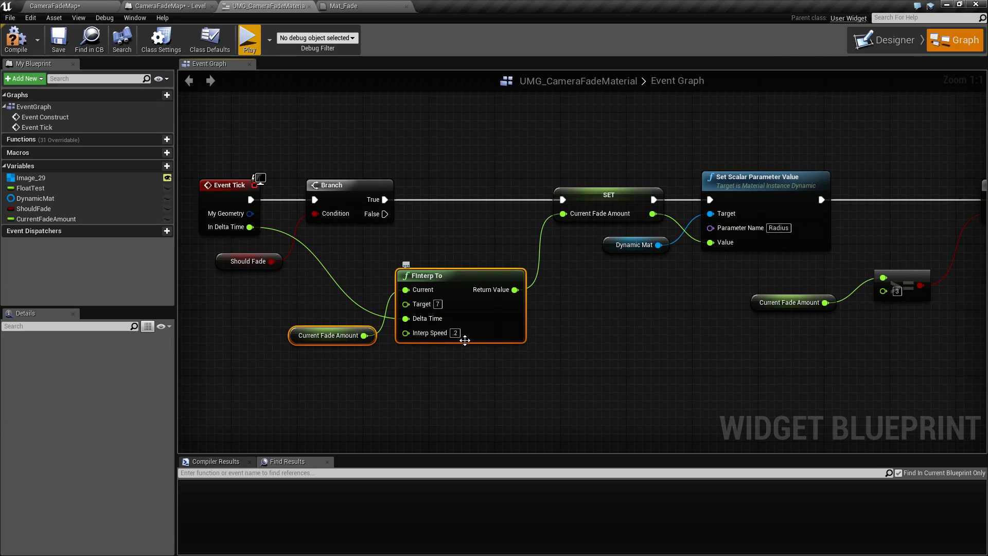
pyautogui.moveTo(464, 332)
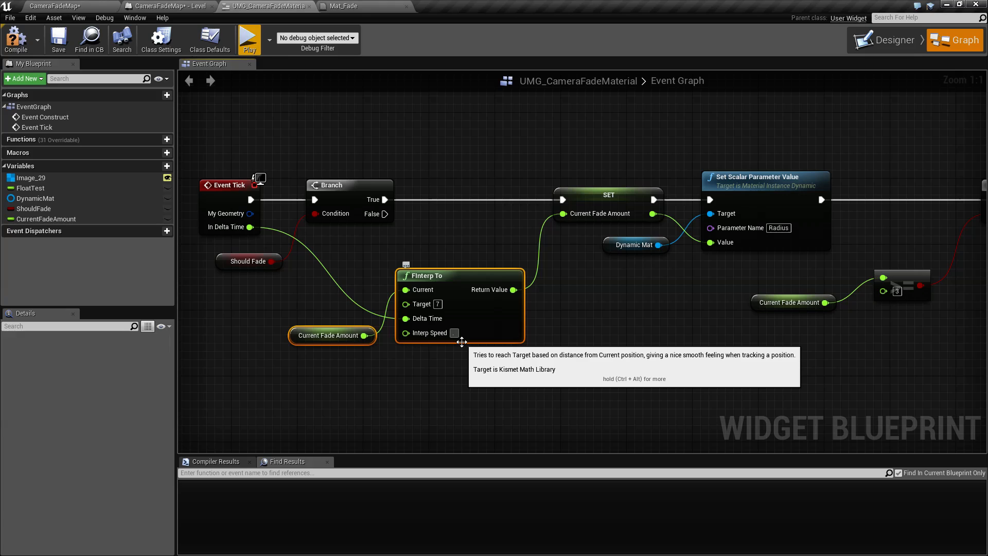
pyautogui.click(249, 39)
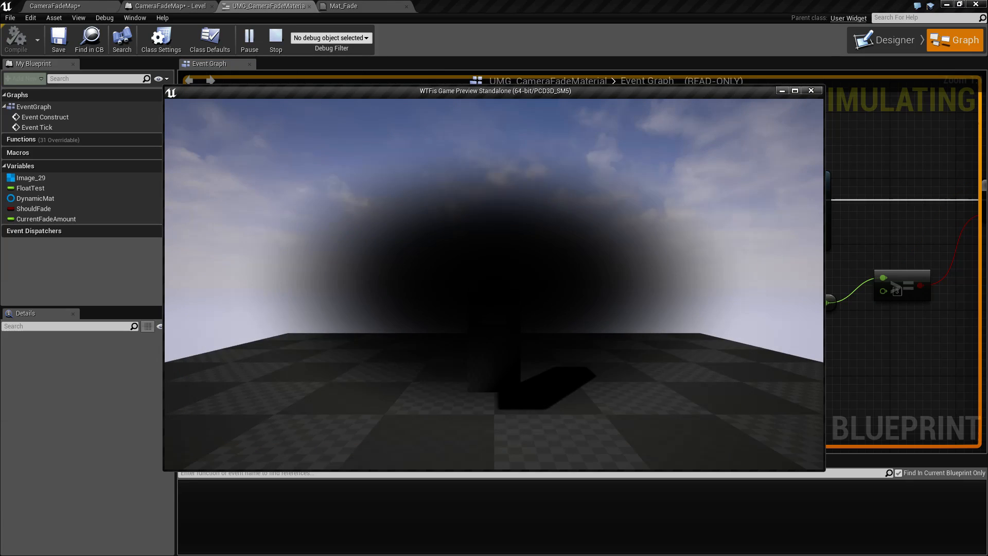
pyautogui.click(341, 6)
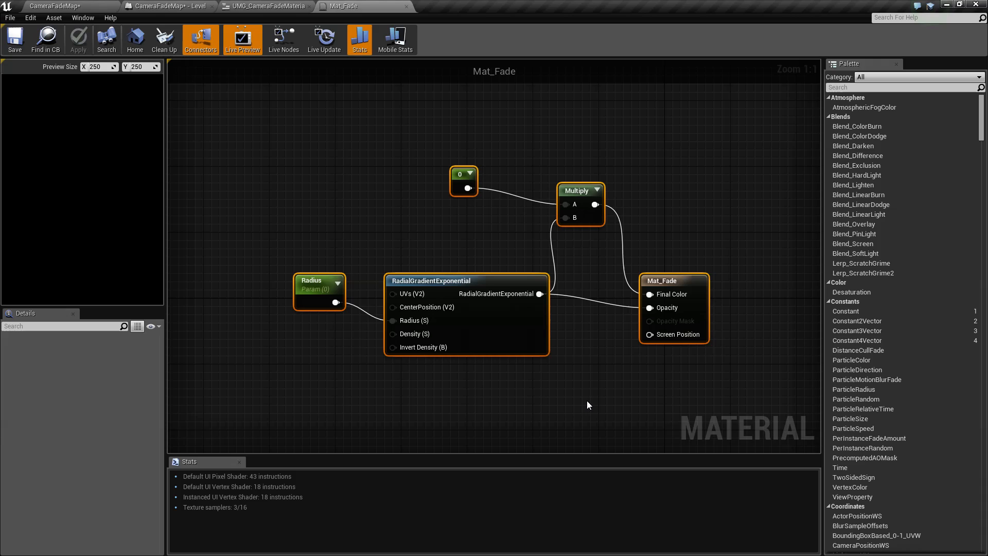
# Set FInterp To speed to 1 and wire a LinearGradient VGradient into Mat_Fade's Multiply and Opacity
pyautogui.click(258, 6)
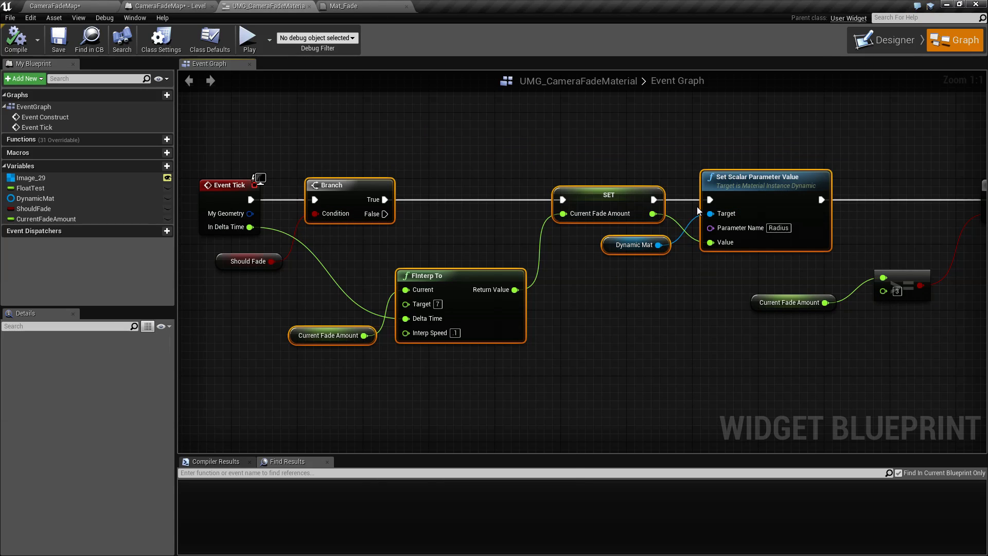
pyautogui.click(343, 6)
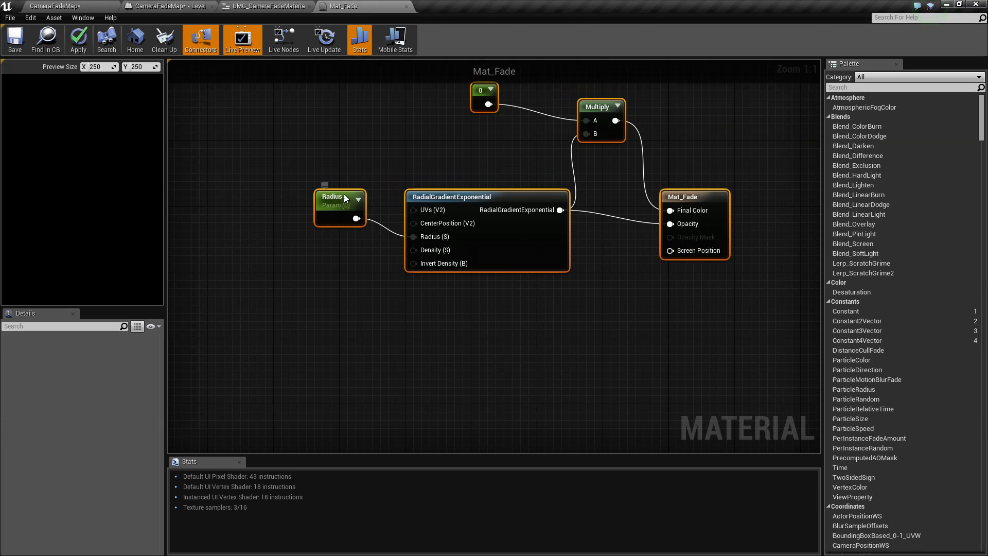
pyautogui.click(338, 196)
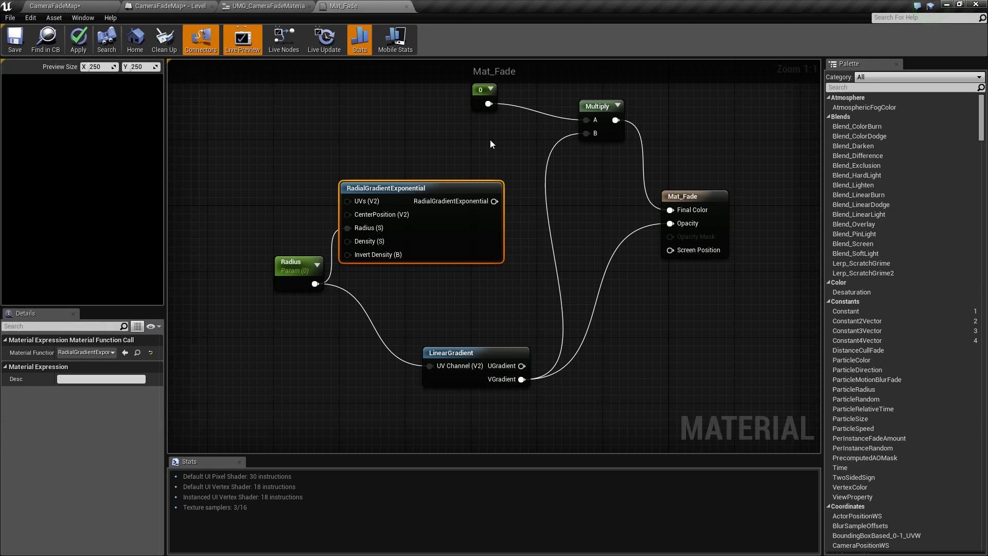
# Play the level to preview the linear gradient fade, then stop back in the level editor
pyautogui.click(14, 39)
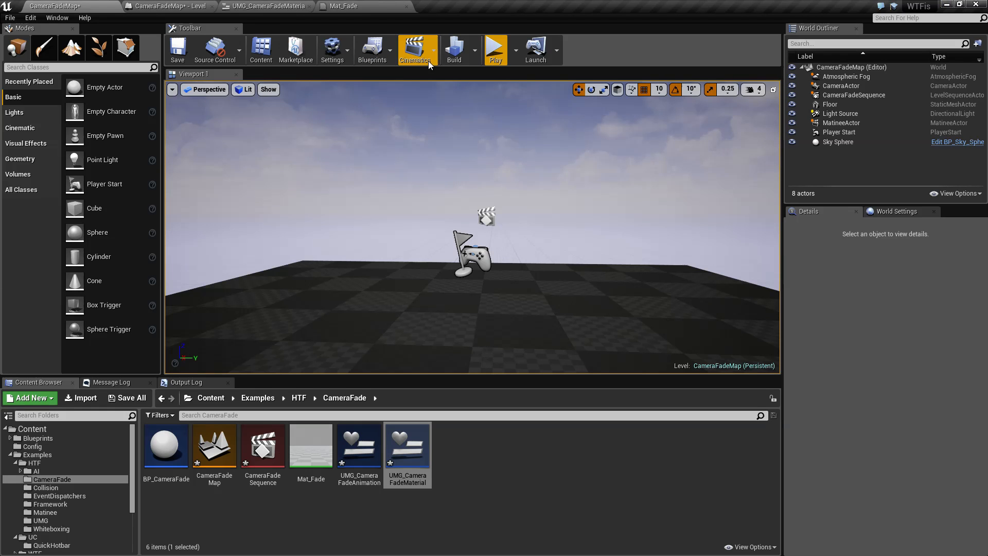
pyautogui.click(495, 49)
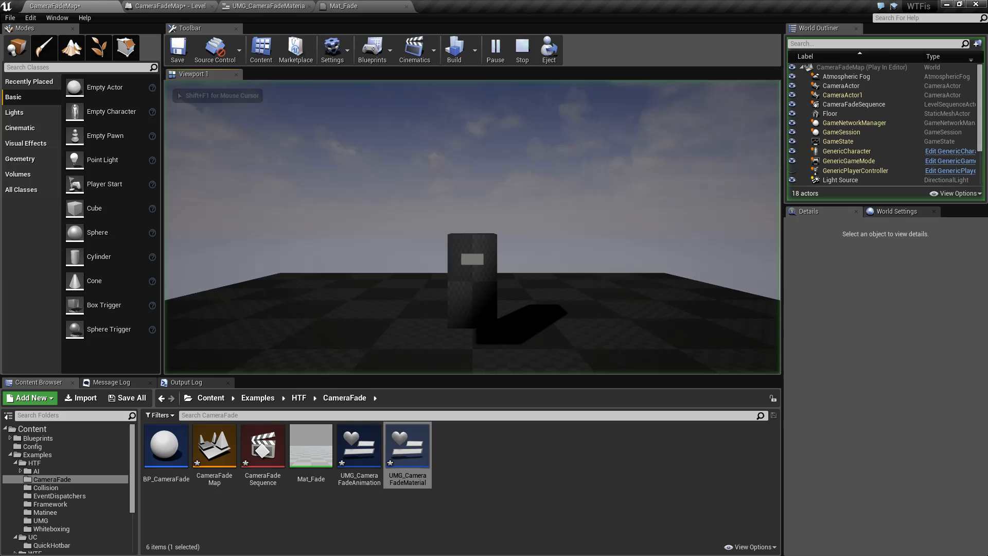
pyautogui.click(521, 49)
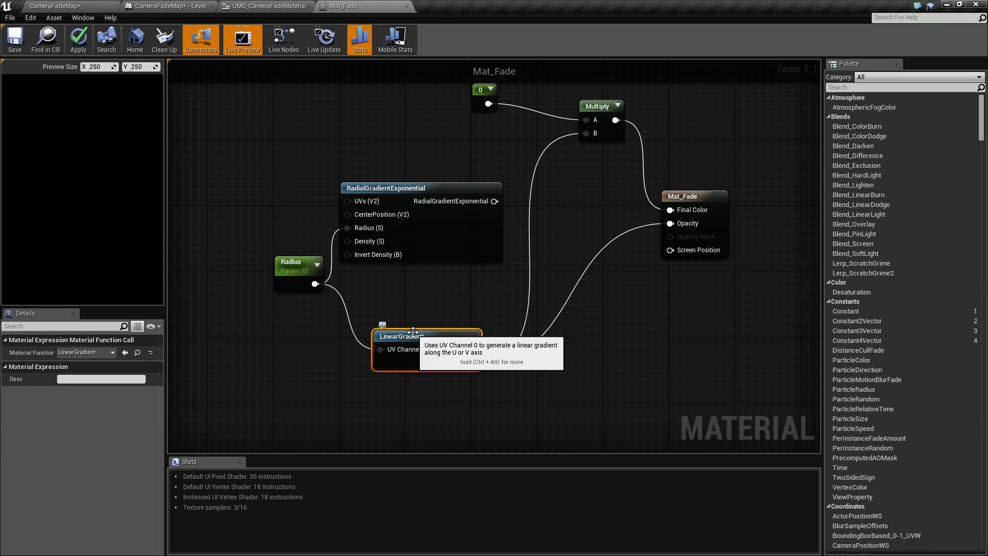
pyautogui.moveTo(391, 277)
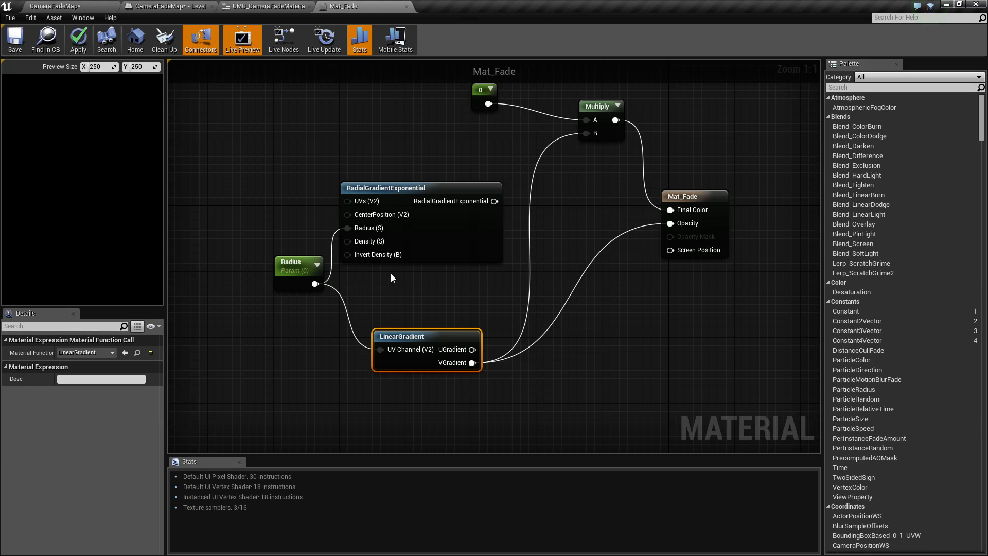
pyautogui.click(13, 39)
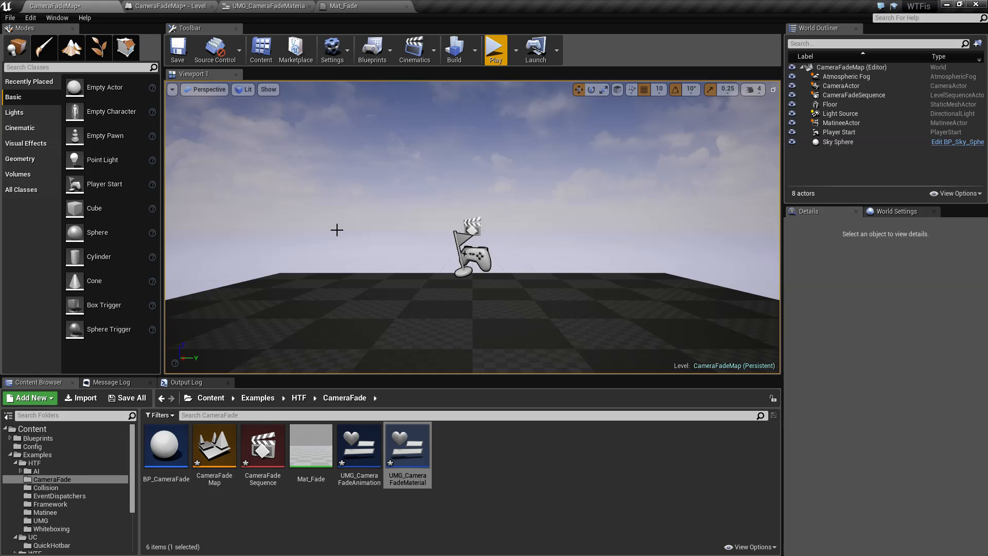
pyautogui.moveTo(320, 507)
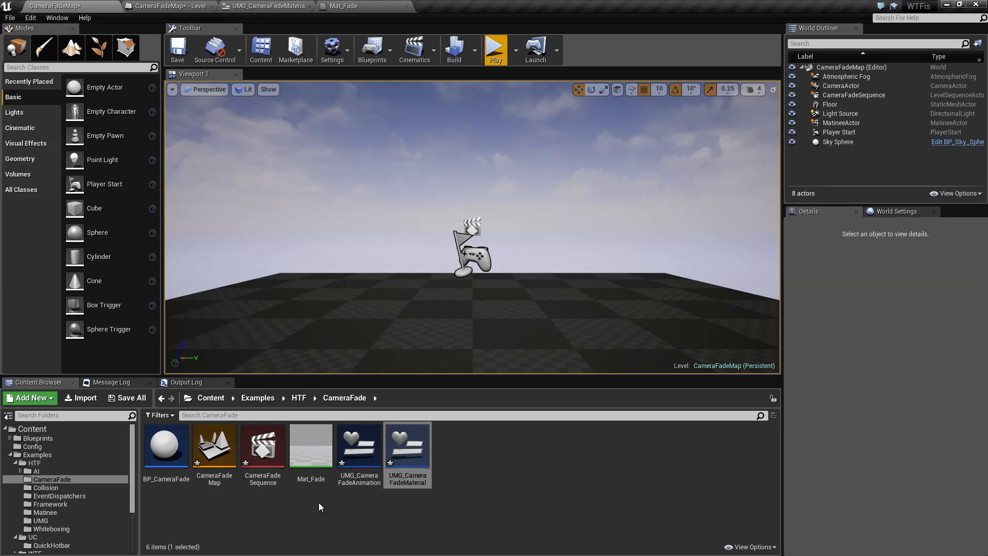
# Review BP_CameraFade's Start Camera Fade node and the fade widget graph, ending in the level editor
pyautogui.doubleClick(166, 442)
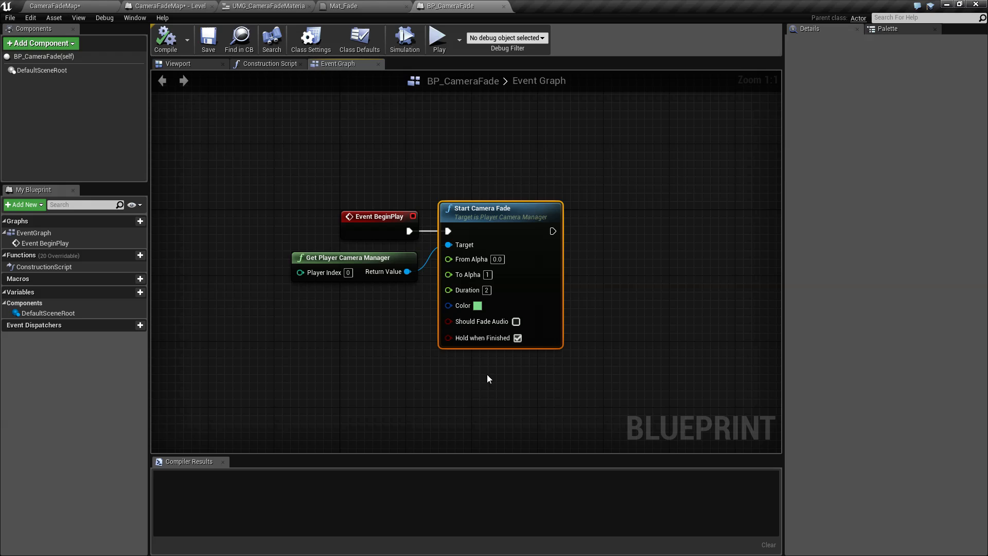
pyautogui.click(459, 372)
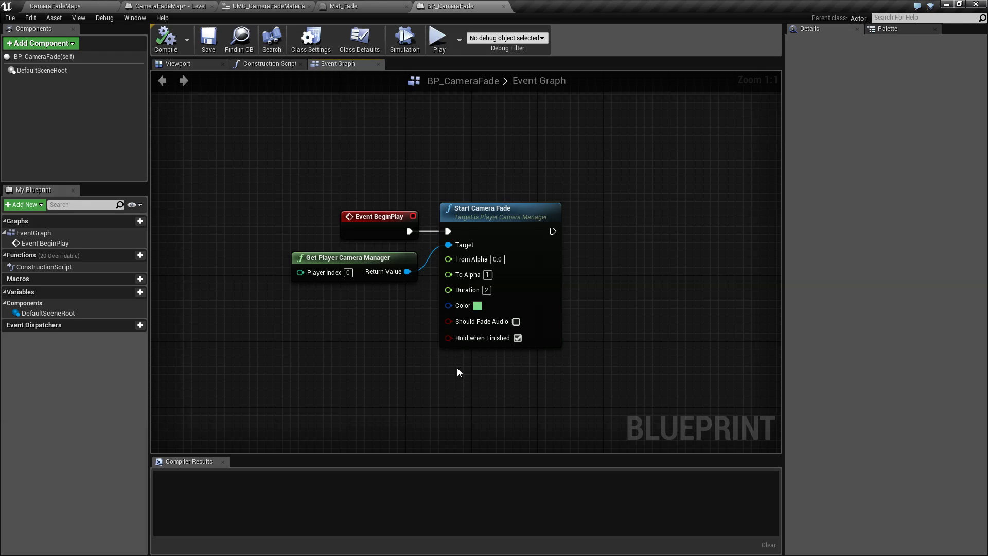
pyautogui.click(258, 7)
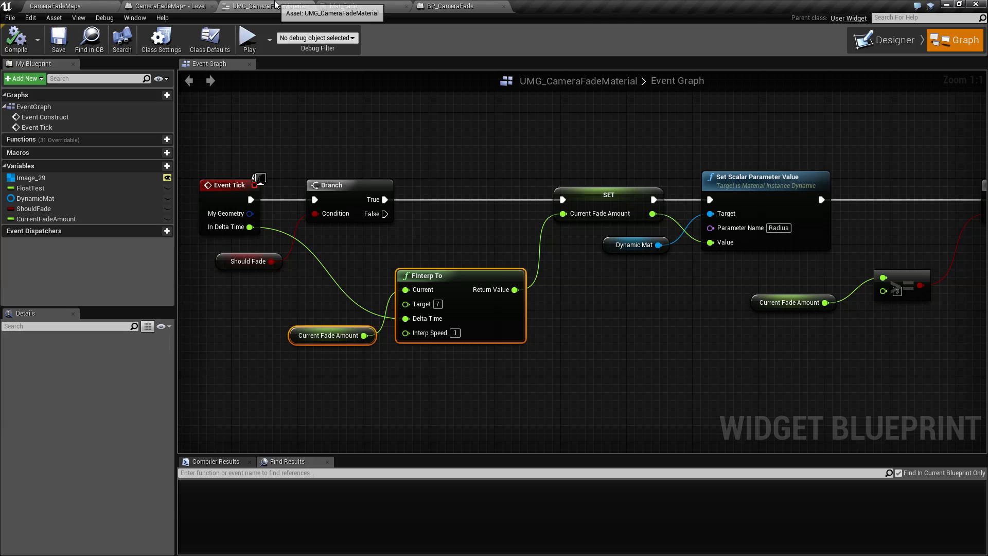
pyautogui.click(167, 6)
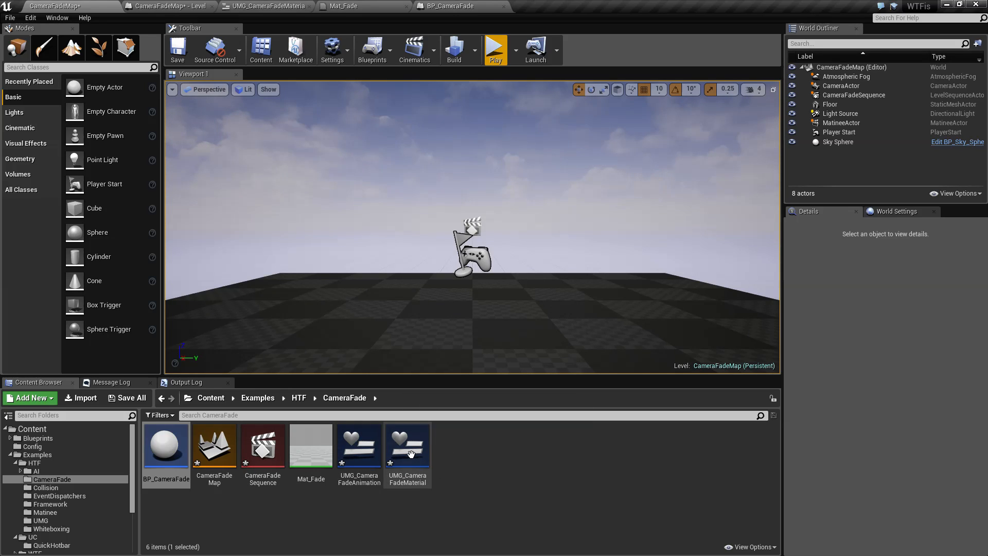
pyautogui.moveTo(358, 445)
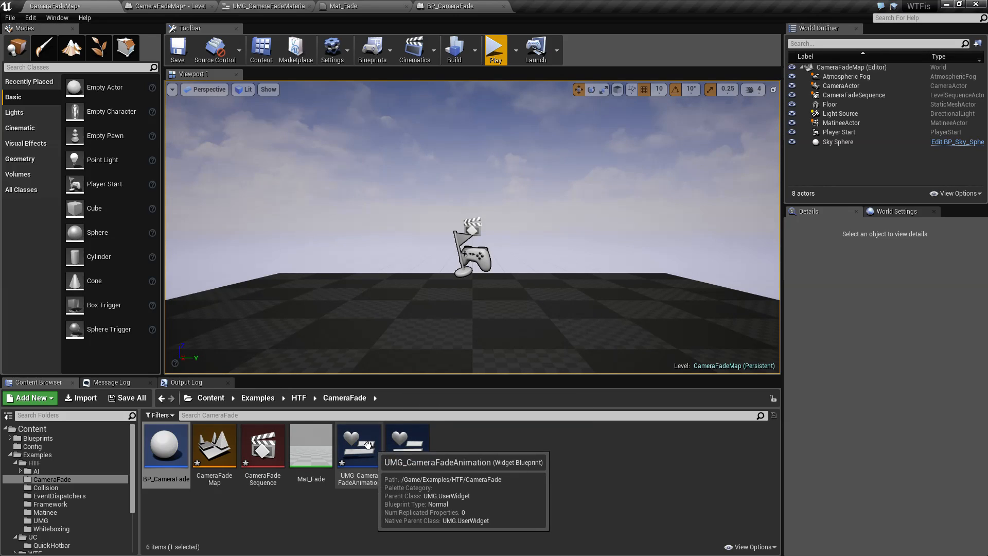